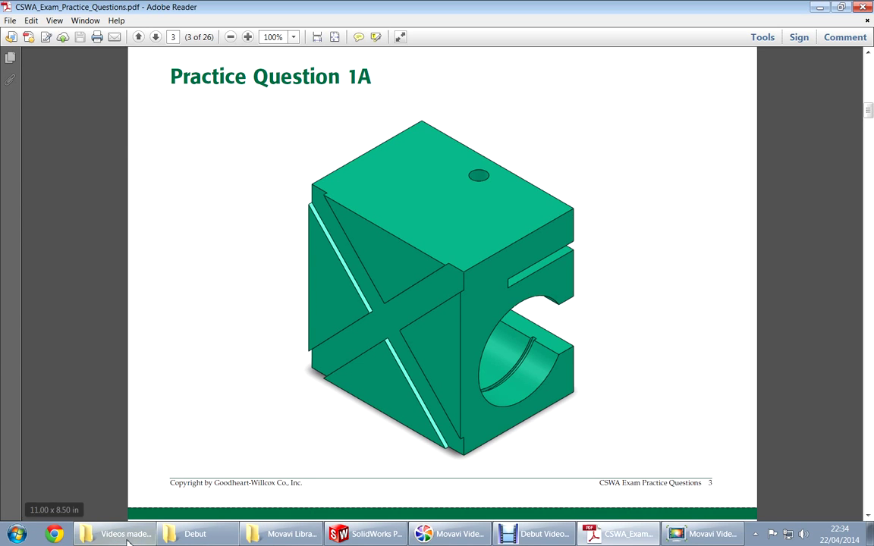
Return to the CSWA practice PDF and scroll to the Practice Question 1 page with specs and mass choices
left_click(114, 534)
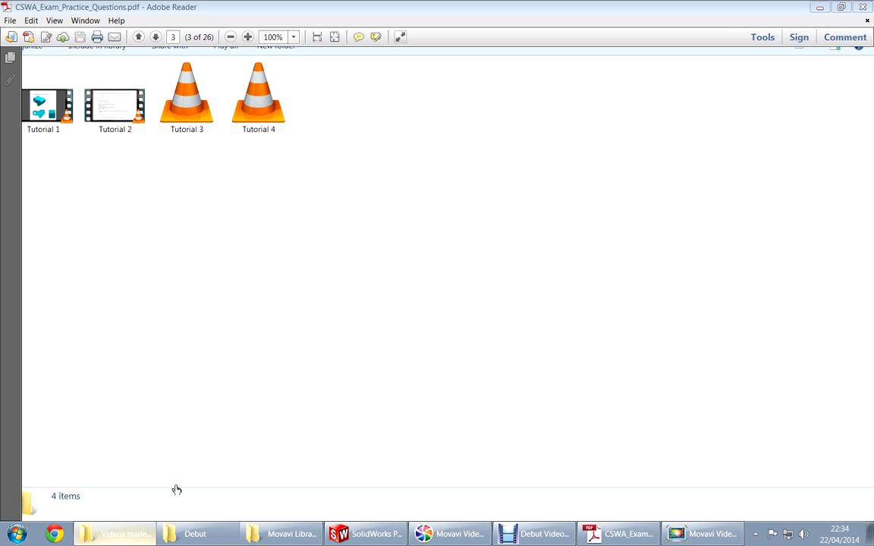
left_click(620, 534)
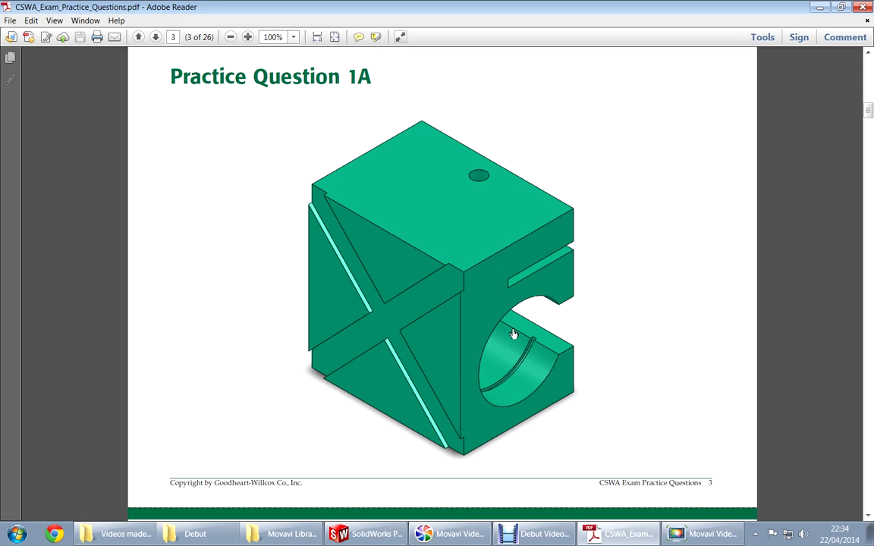
mouse_move(516, 330)
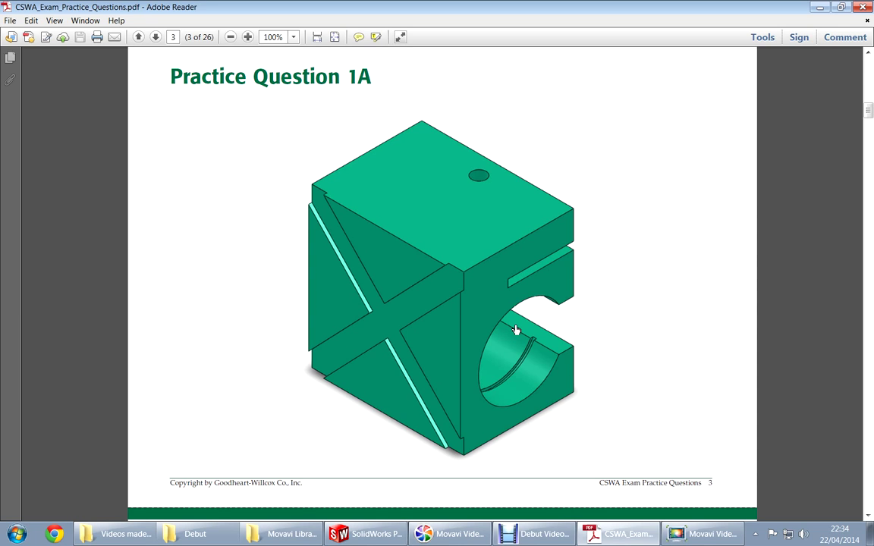
mouse_move(463, 317)
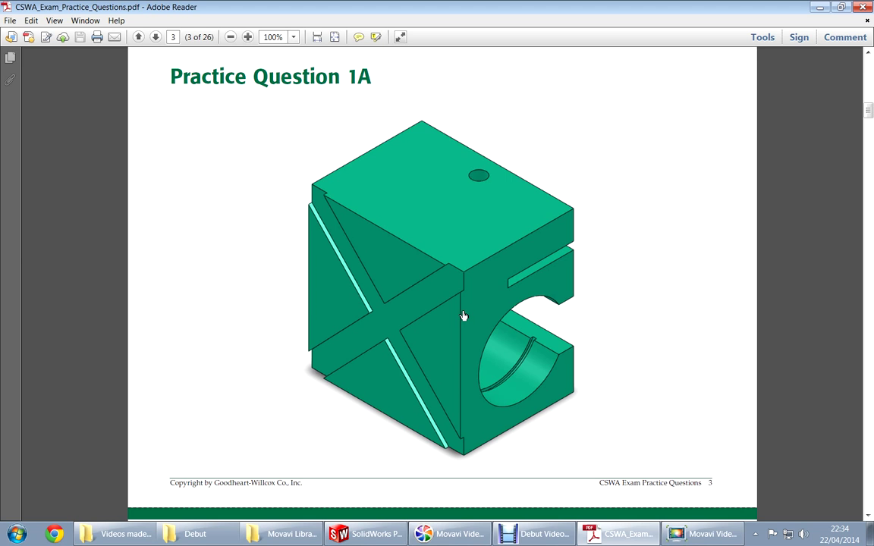
scroll("up", 3)
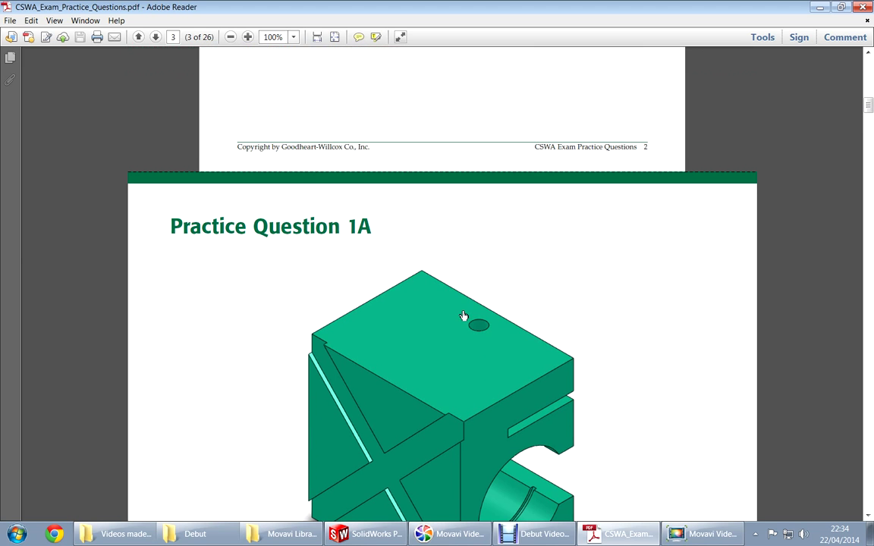
scroll("up", 3)
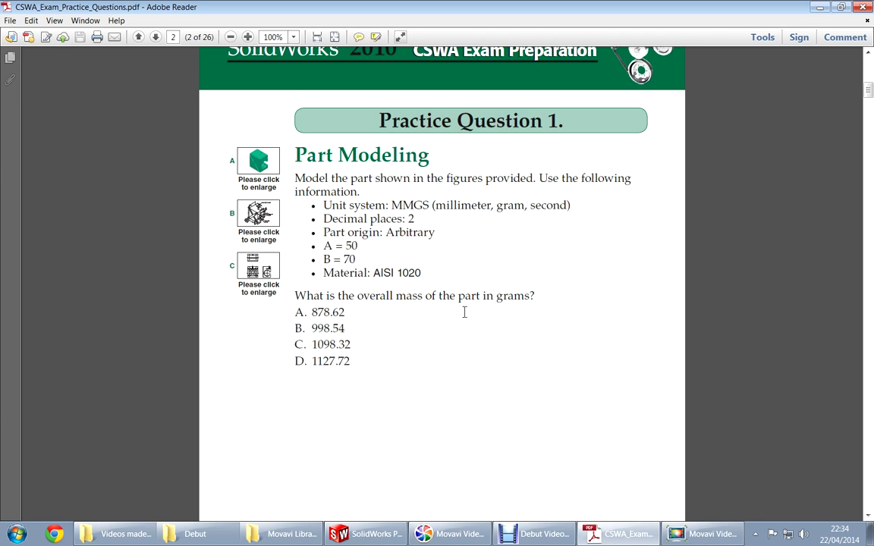
scroll("up", 3)
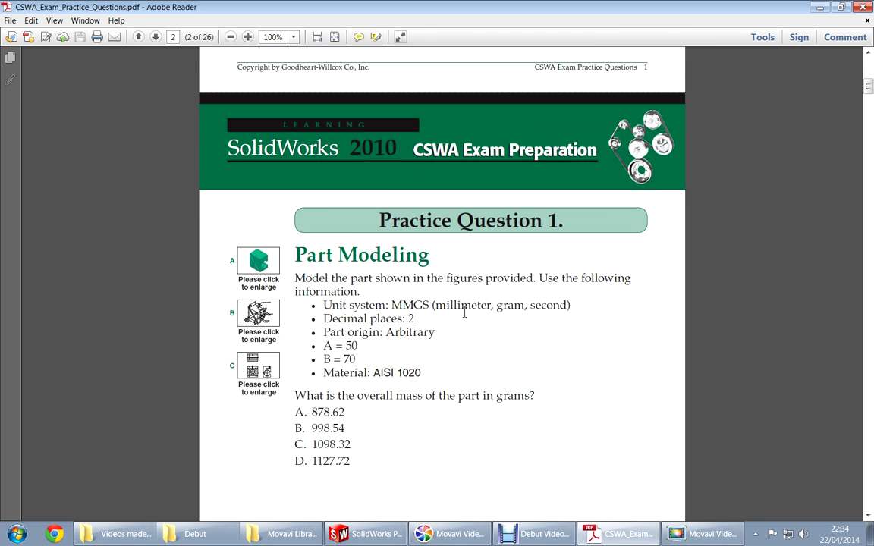
scroll("down", 3)
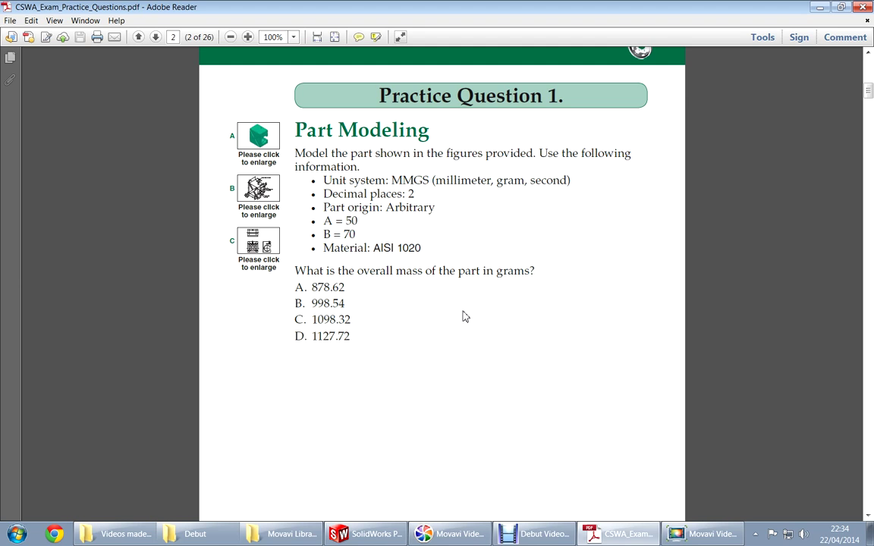
mouse_move(457, 204)
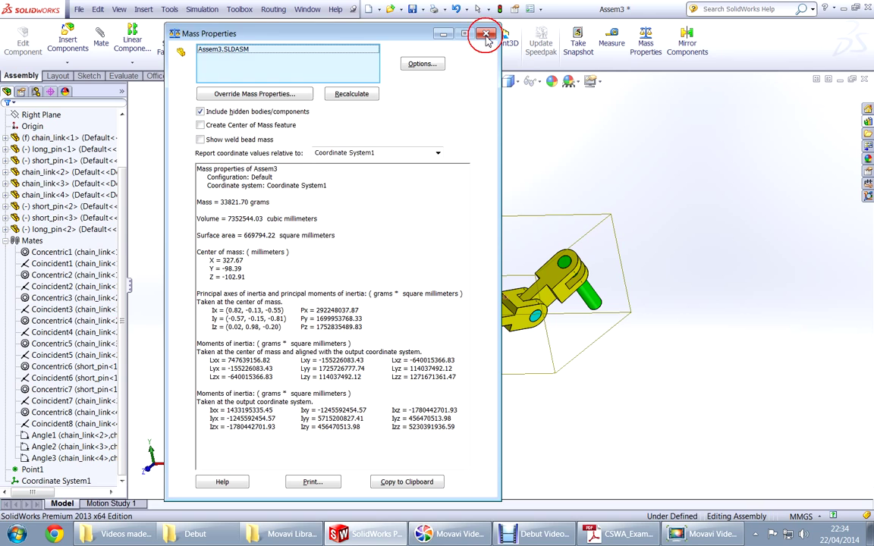
Close the assembly with Don't Save, create a new Part_MMGS document, and return to the PDF
left_click(486, 33)
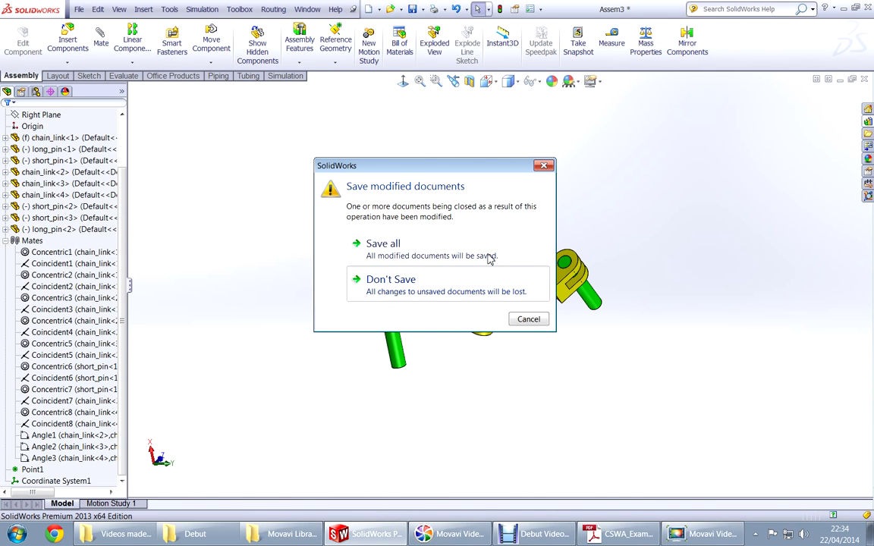
left_click(391, 280)
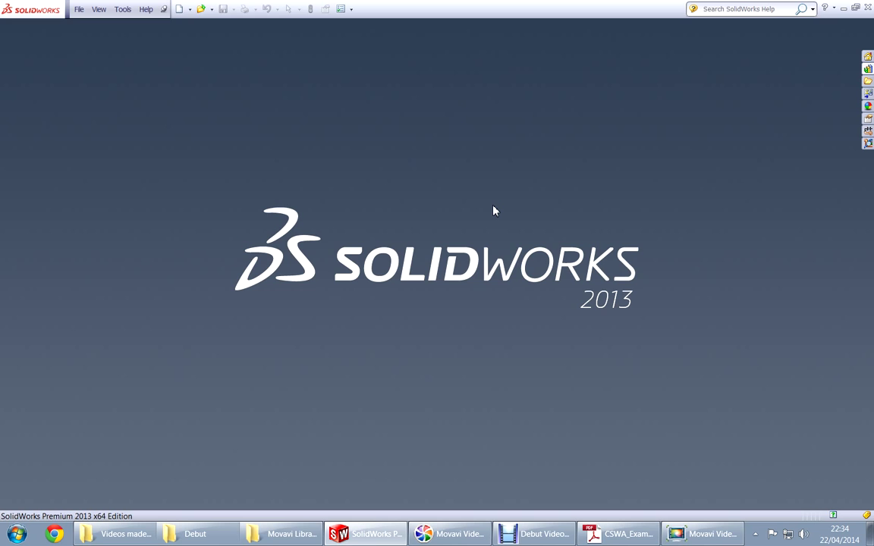
left_click(178, 8)
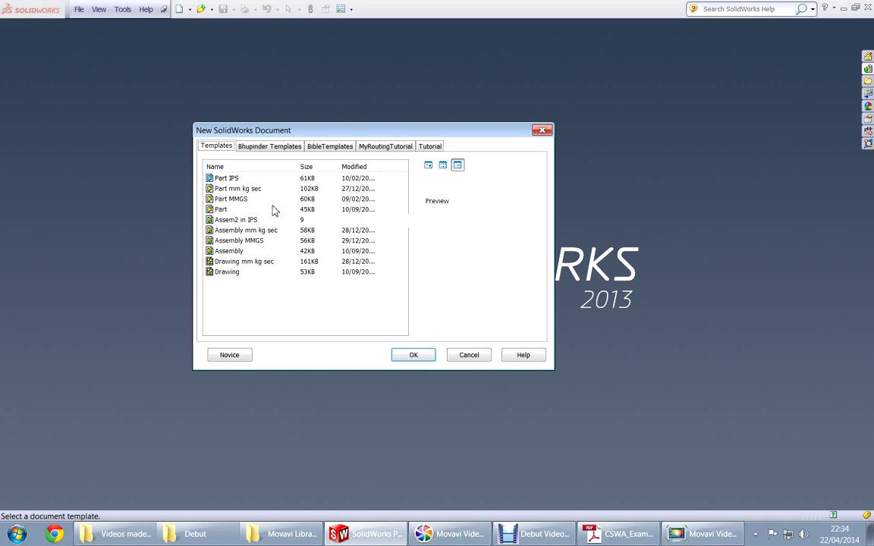
left_click(231, 199)
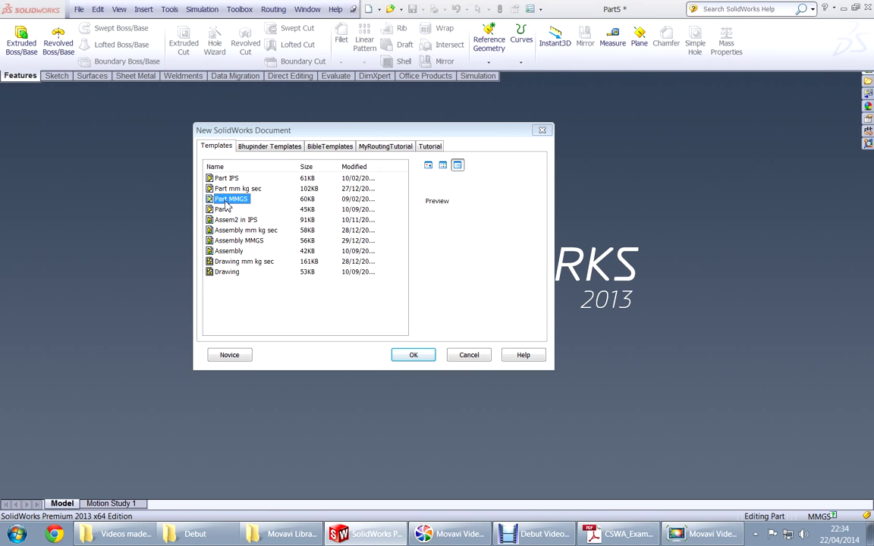
left_click(413, 355)
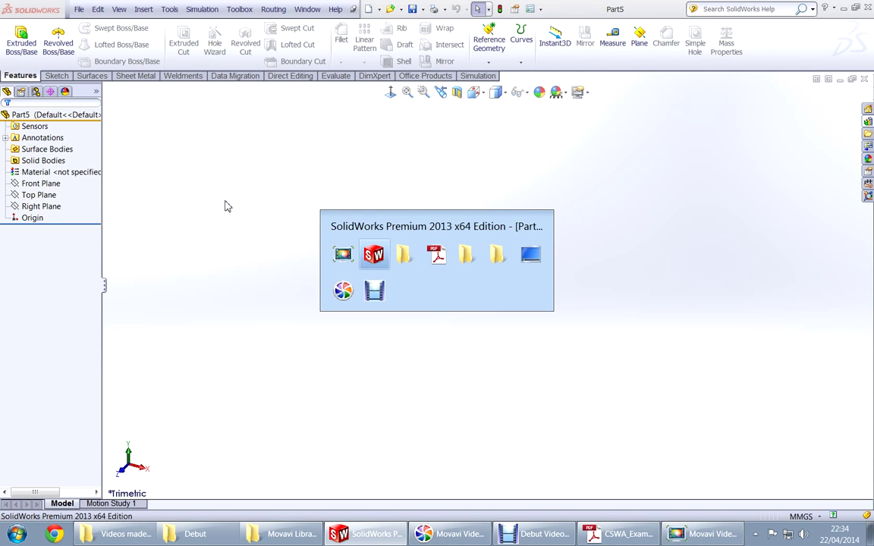
left_click(617, 533)
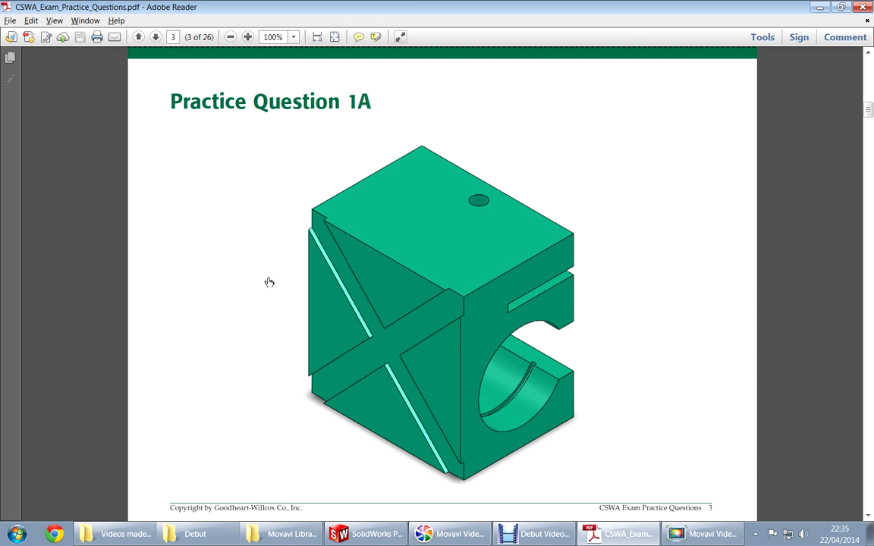
Scroll the PDF to the dimensioned isometric and three orthographic views of the part
scroll("down", 3)
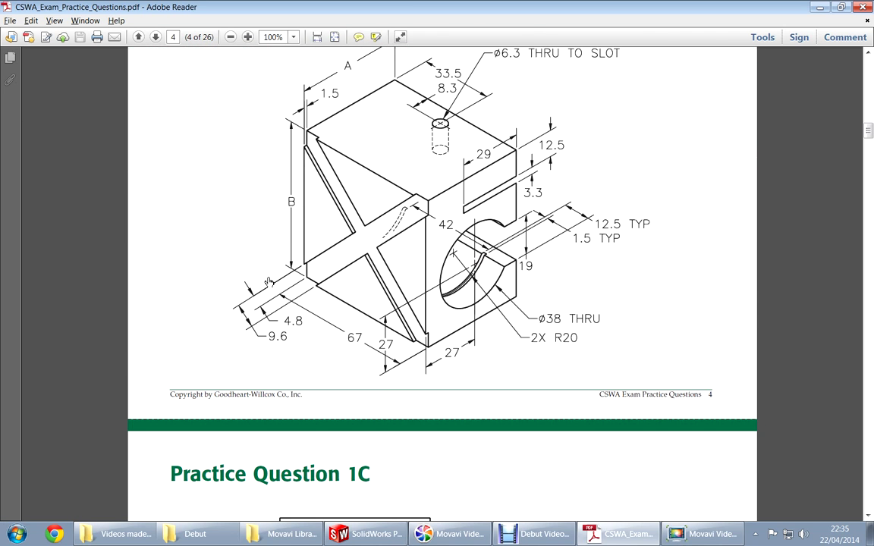
scroll("down", 3)
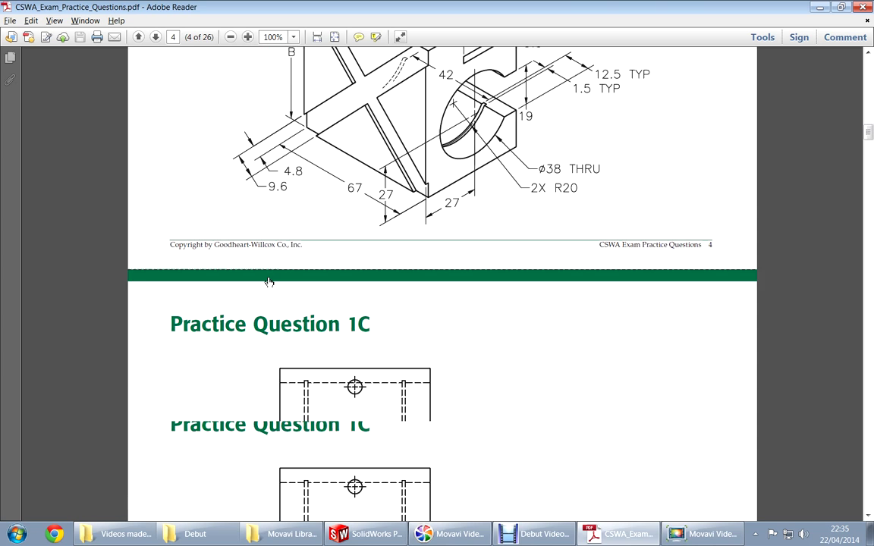
scroll("down", 3)
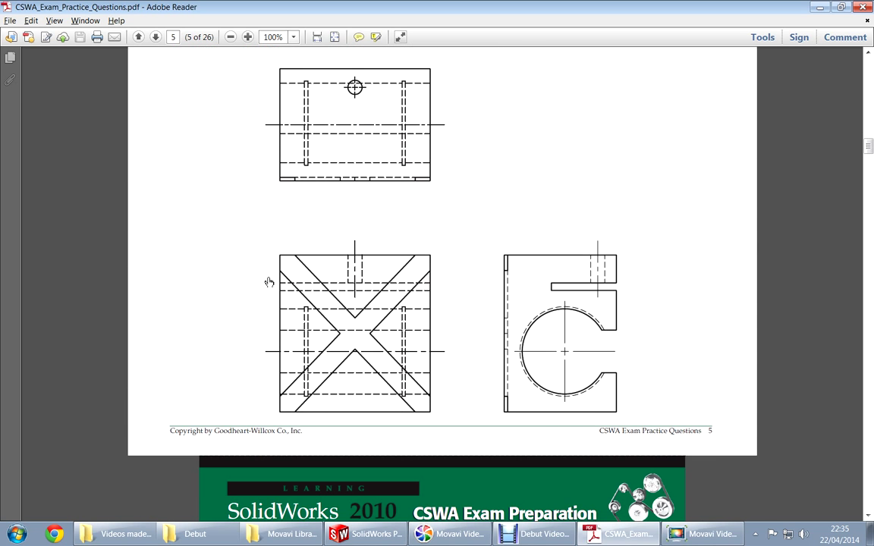
scroll("up", 3)
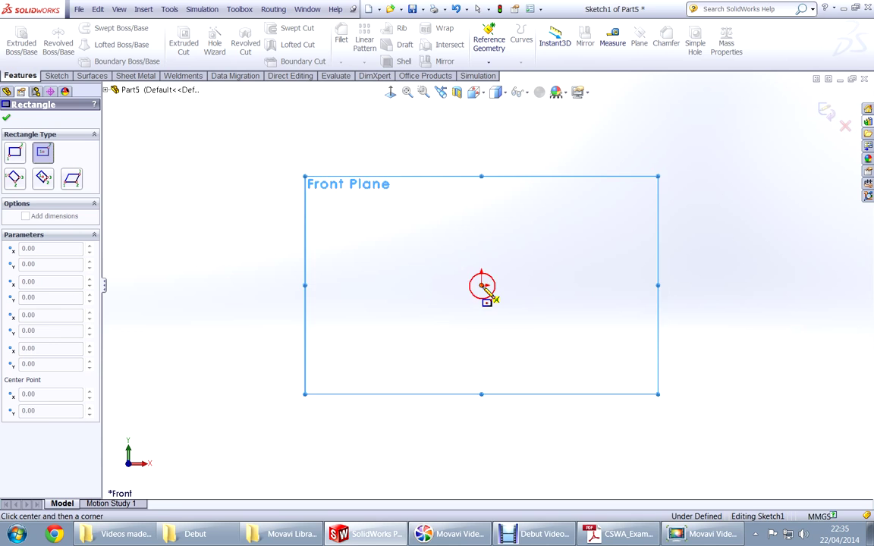
Place the centre rectangle's start point on the origin of the Front Plane sketch
left_click(626, 533)
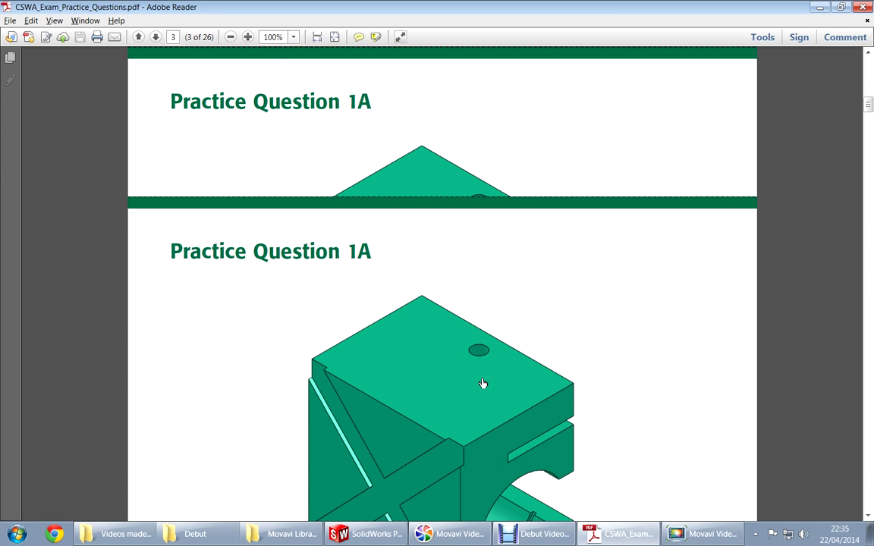
Read A = 50 and B = 70, dimension the rectangle 50 by 70, and move to the Question 1B drawing
left_click(138, 36)
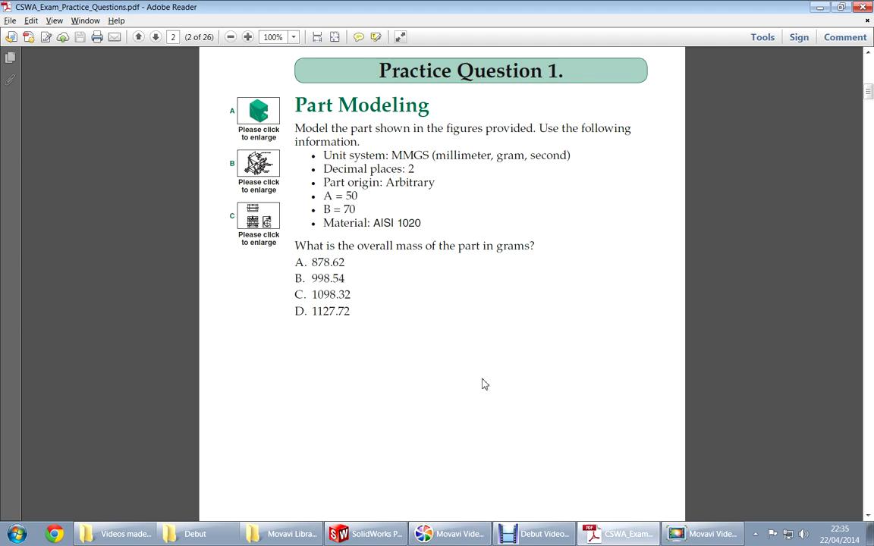
left_click(365, 533)
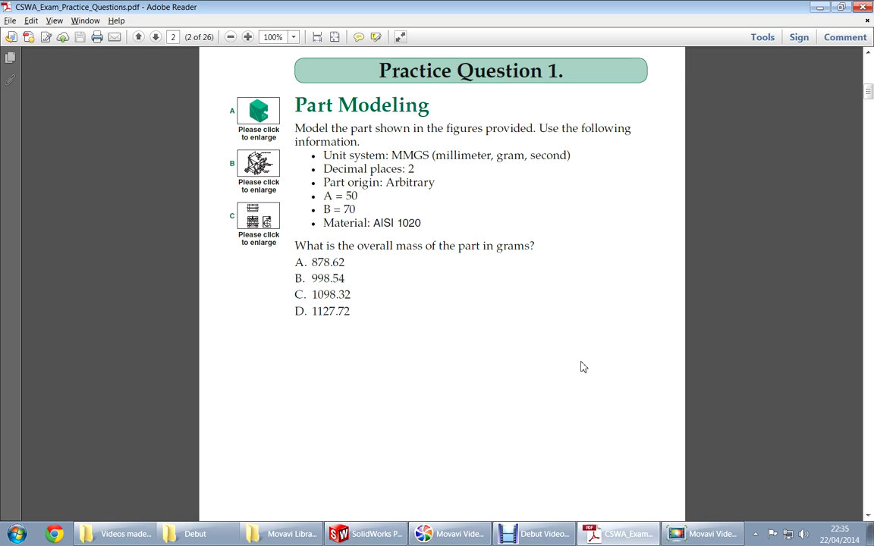
left_click(366, 534)
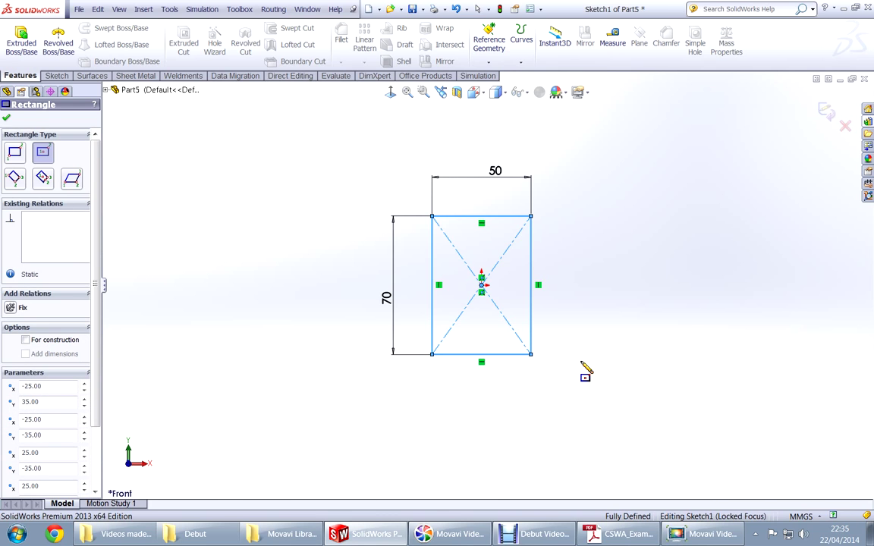
left_click(618, 534)
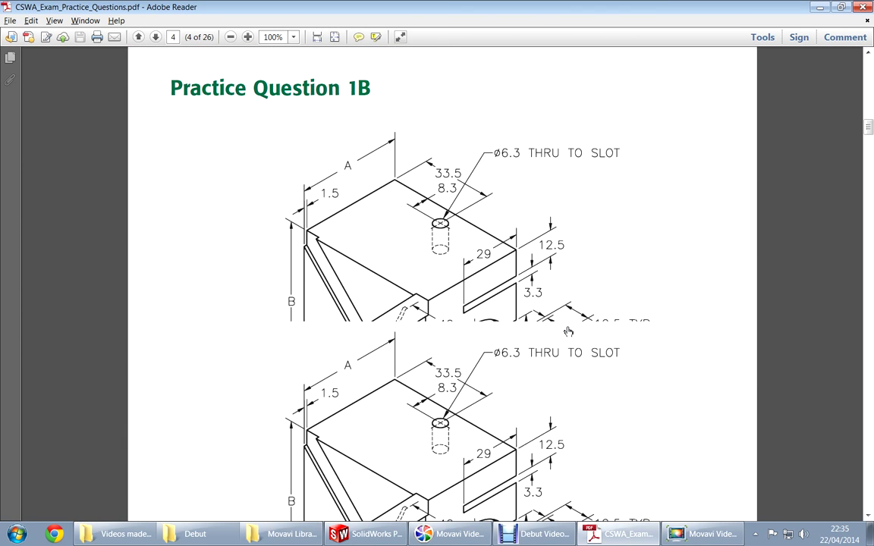
View the full 1B isometric with the 67 depth dimension, then return to the part sketch
scroll("down", 3)
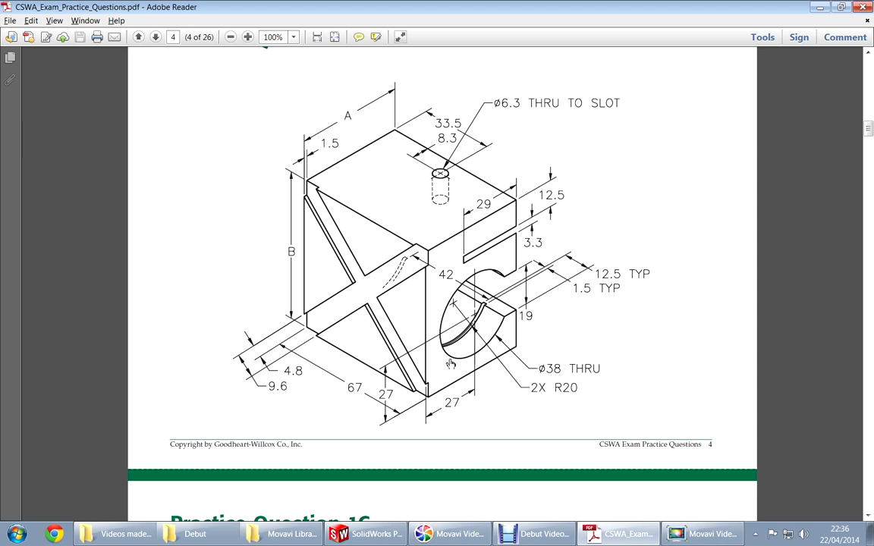
mouse_move(357, 258)
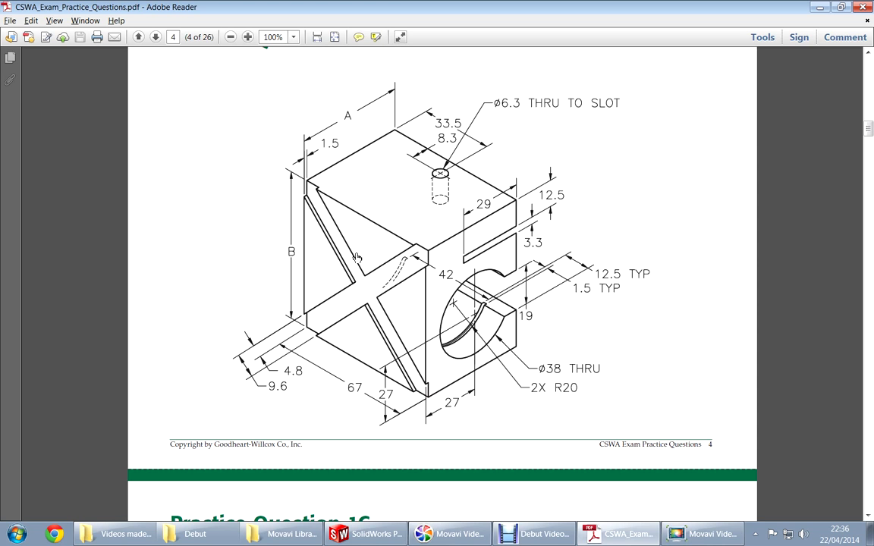
mouse_move(357, 391)
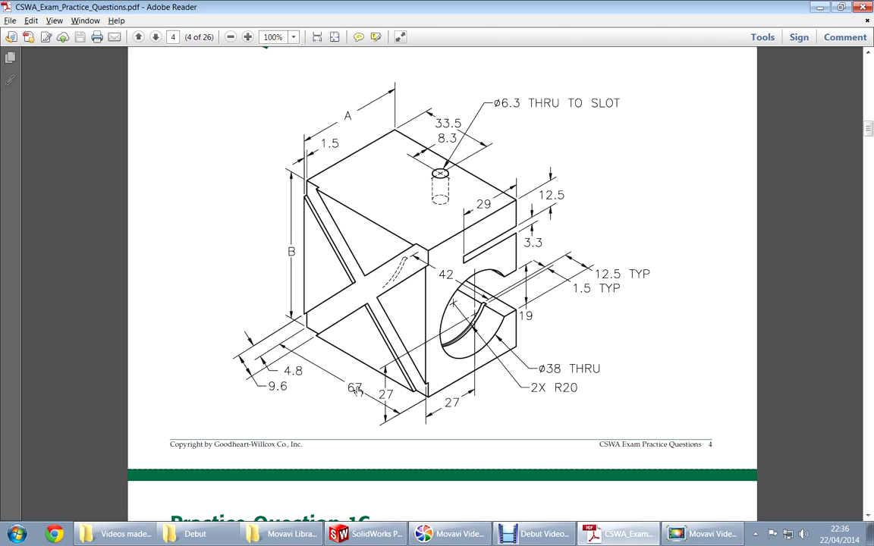
left_click(365, 533)
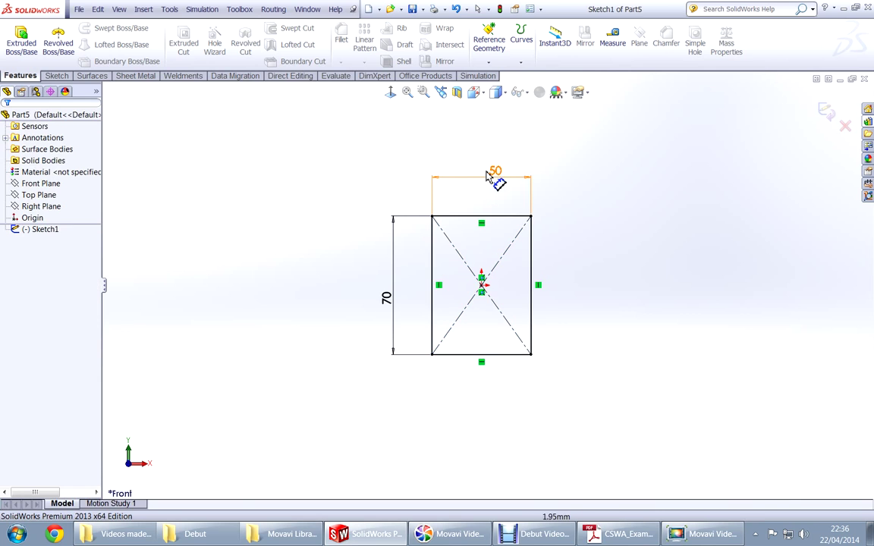
Change the rectangle's 50 width dimension to 67, giving a 67 by 70 rectangle
left_click(495, 170)
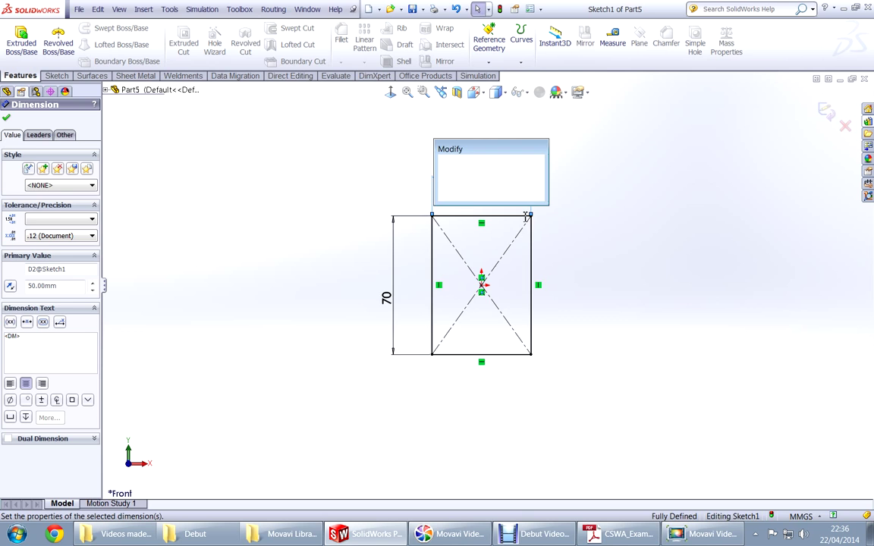
left_click(616, 534)
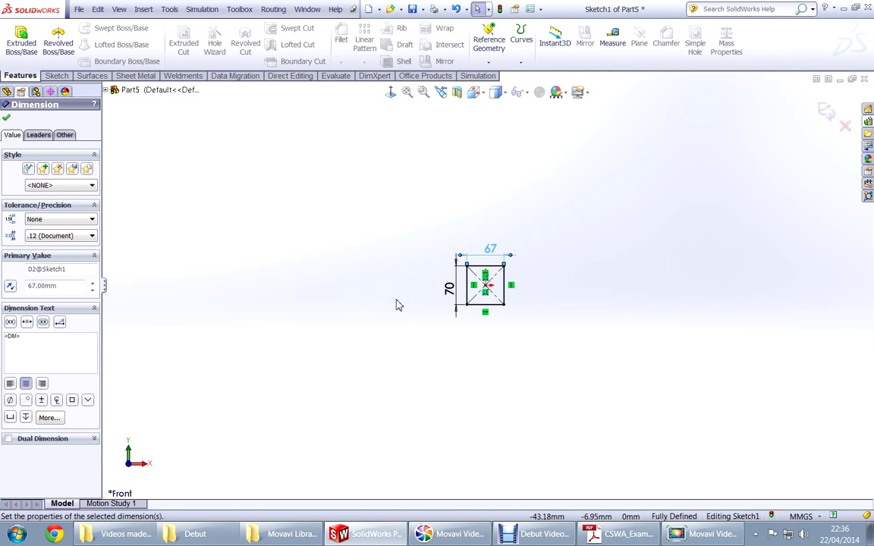
left_click(615, 534)
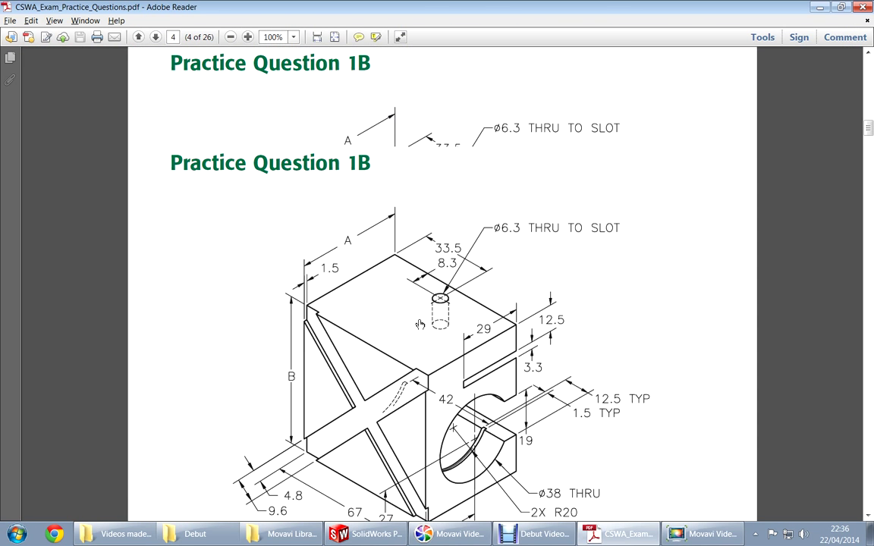
left_click(138, 37)
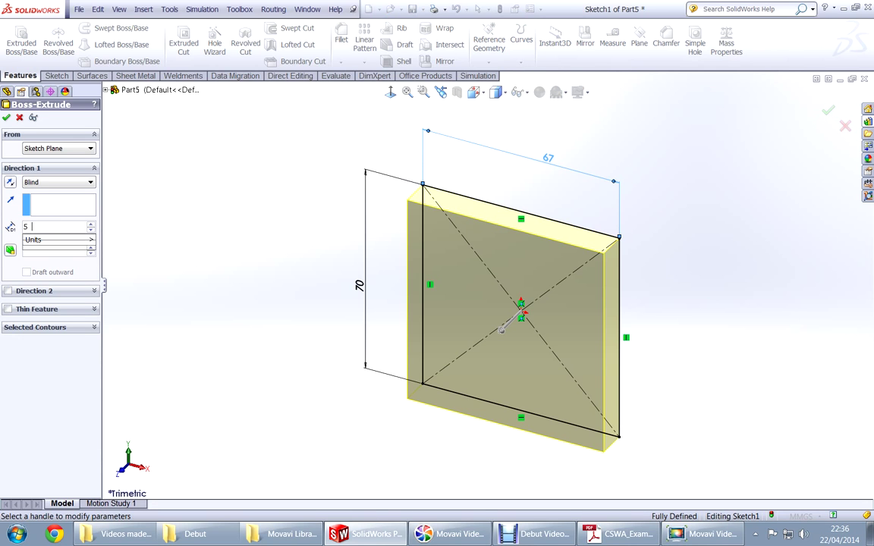
Extrude the 67 by 70 rectangle 50 mm as Boss-Extrude1 and start a sketch on its front face
type("50")
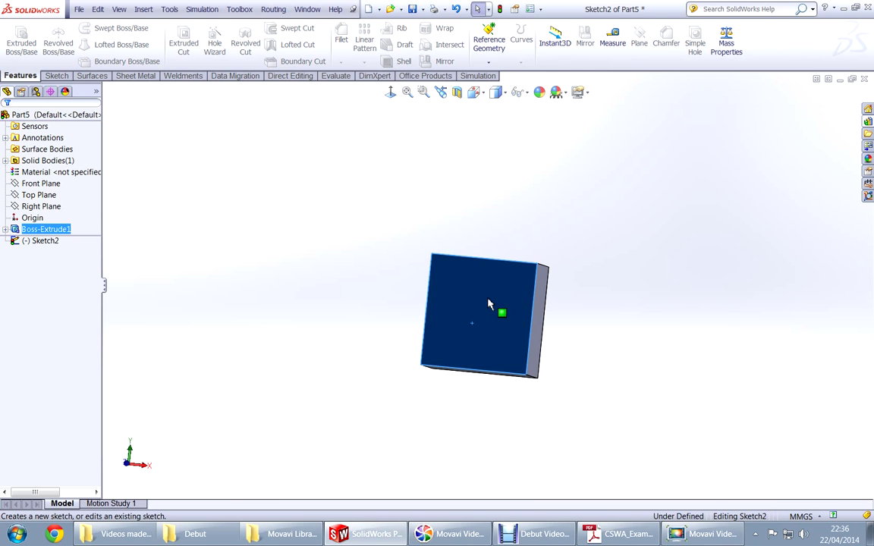
left_click(617, 534)
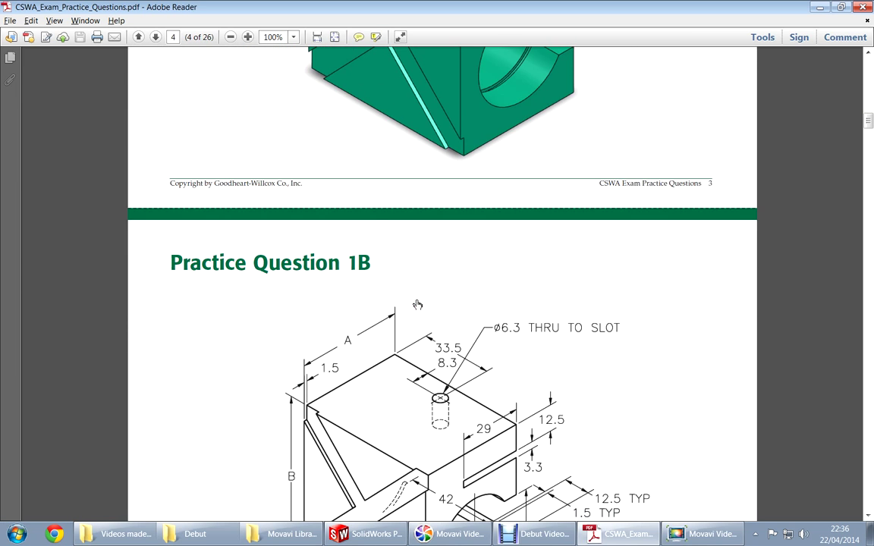
scroll("up", 3)
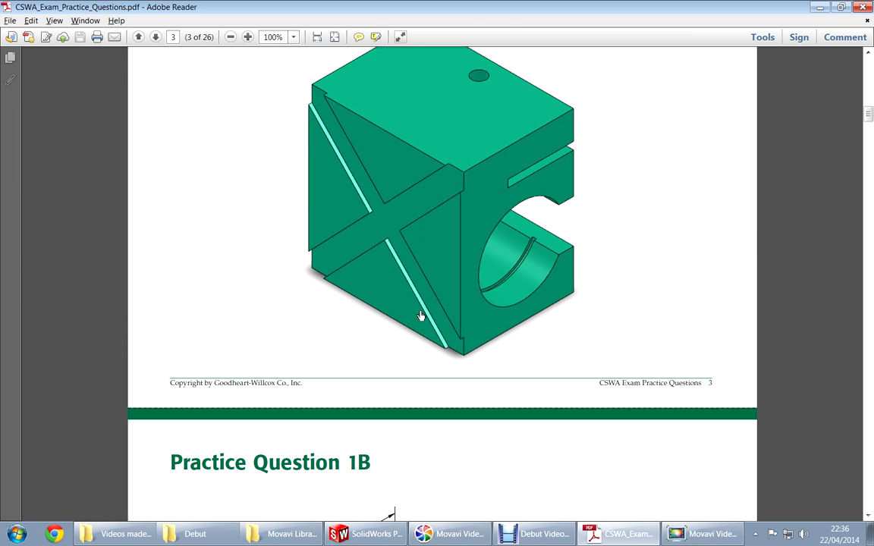
scroll("down", 3)
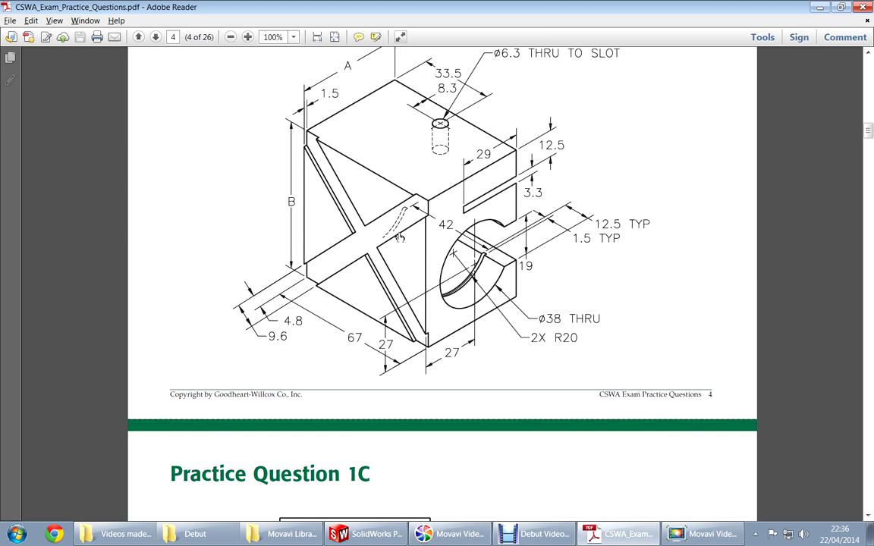
mouse_move(352, 313)
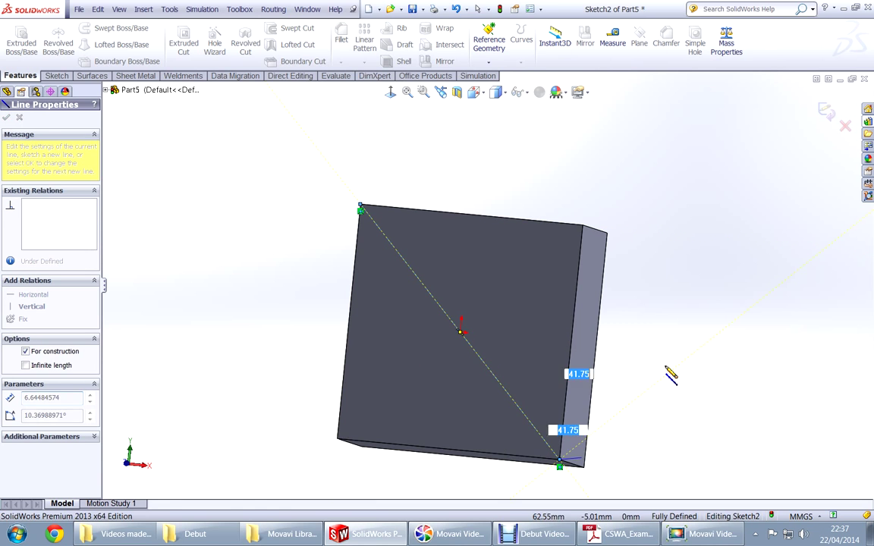
Draw two corner-to-corner construction diagonals across the block face
left_click(582, 229)
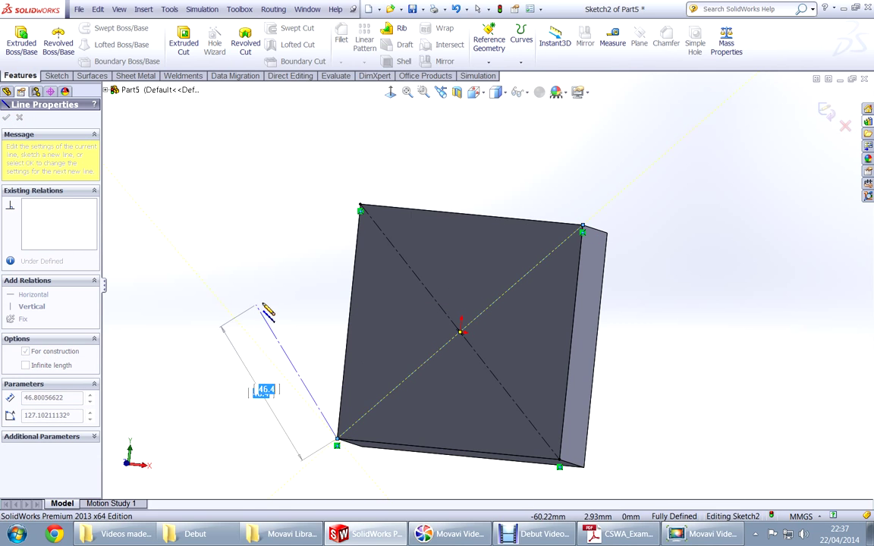
left_click_drag(269, 309, 292, 287)
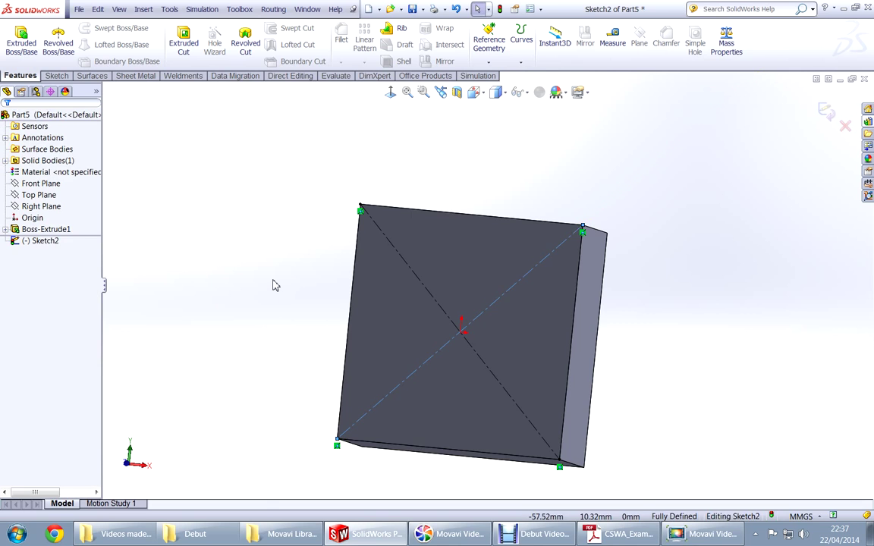
right_click(276, 286)
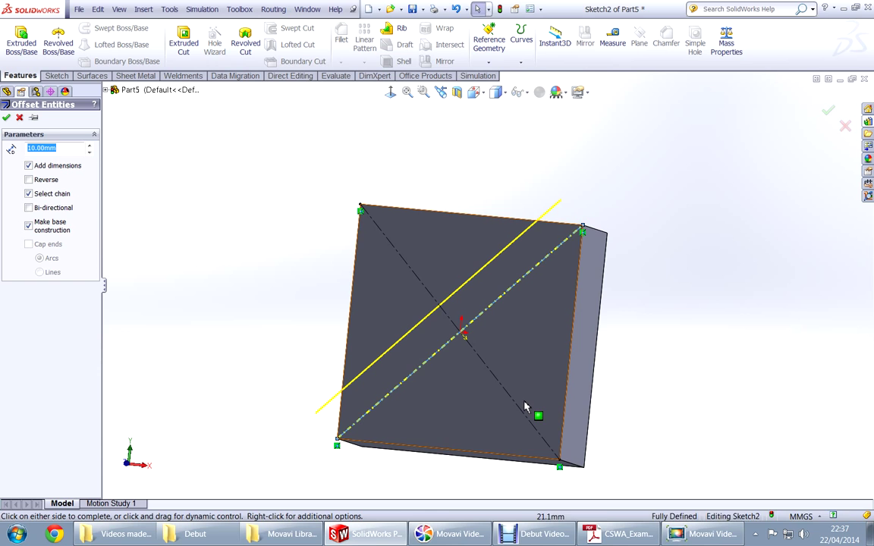
Start a bi-directional Offset Entities on both diagonals and select the distance field to replace it
left_click_drag(527, 406, 367, 406)
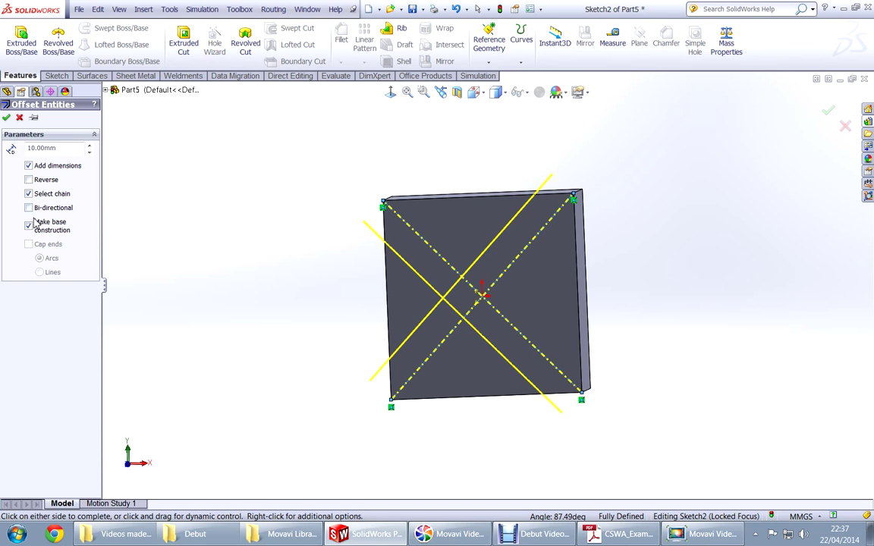
left_click(29, 207)
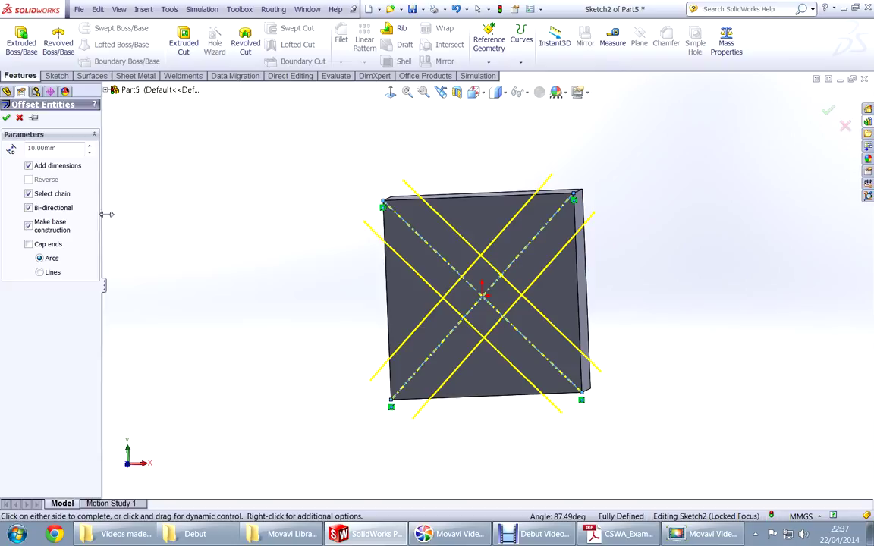
mouse_move(66, 269)
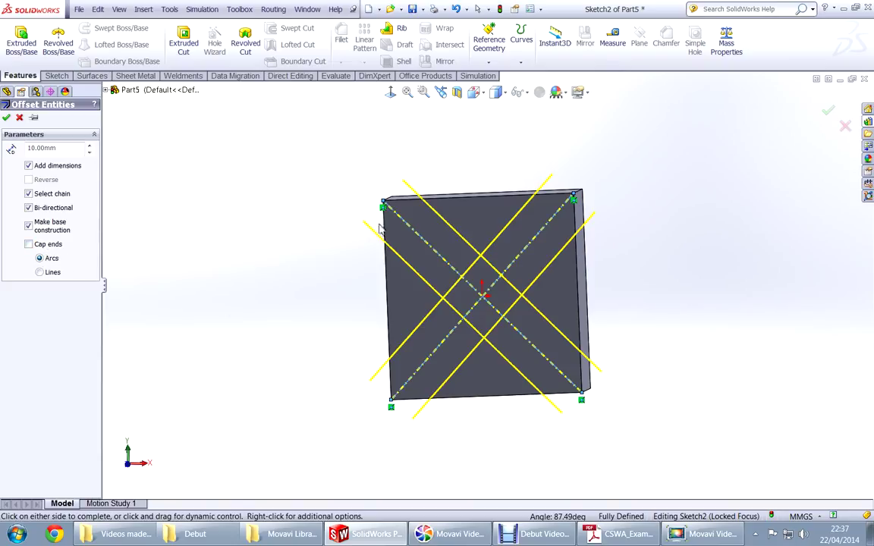
mouse_move(82, 207)
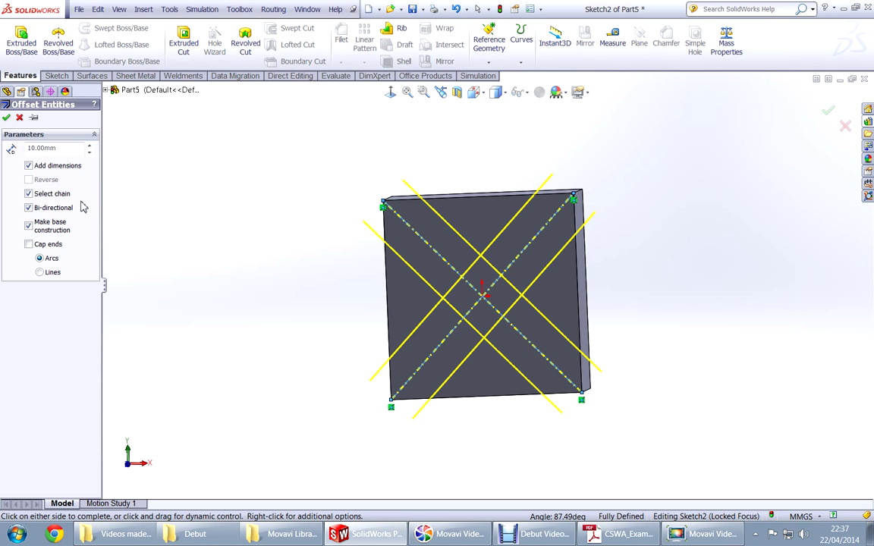
triple_click(42, 148)
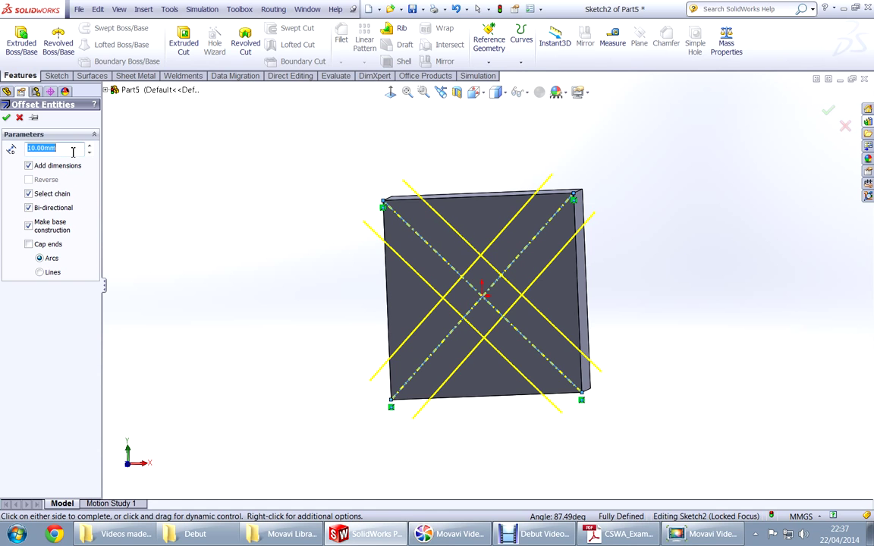
left_click(622, 534)
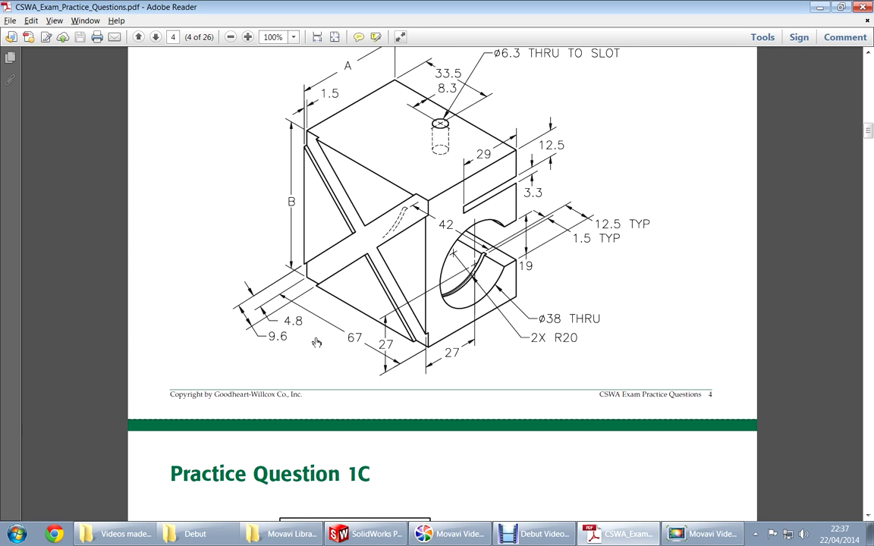
Apply the 4.80 mm offsets and close the X slot ends with short lines along the block's edges
left_click(365, 533)
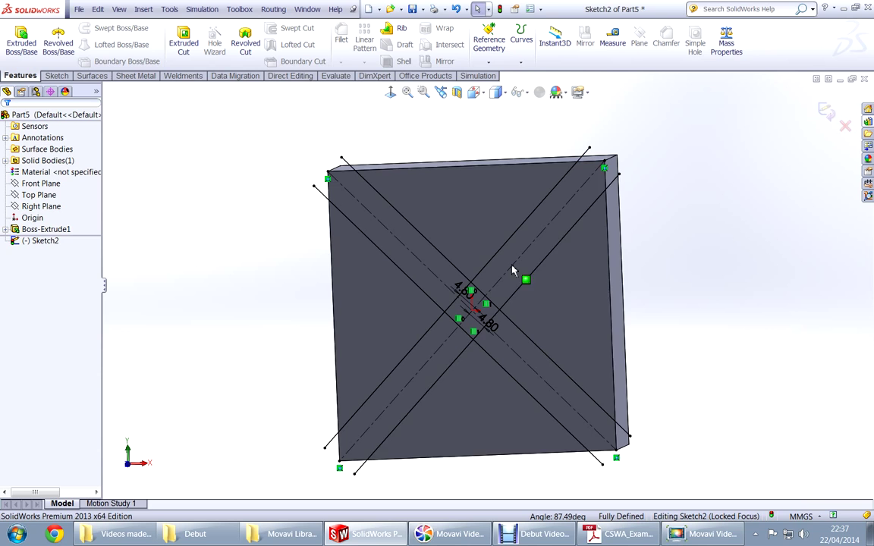
mouse_move(658, 261)
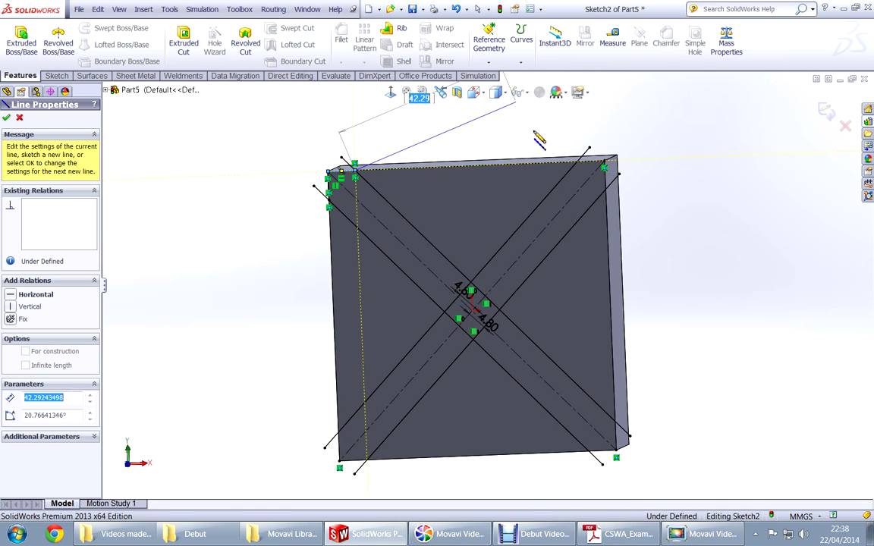
left_click(7, 118)
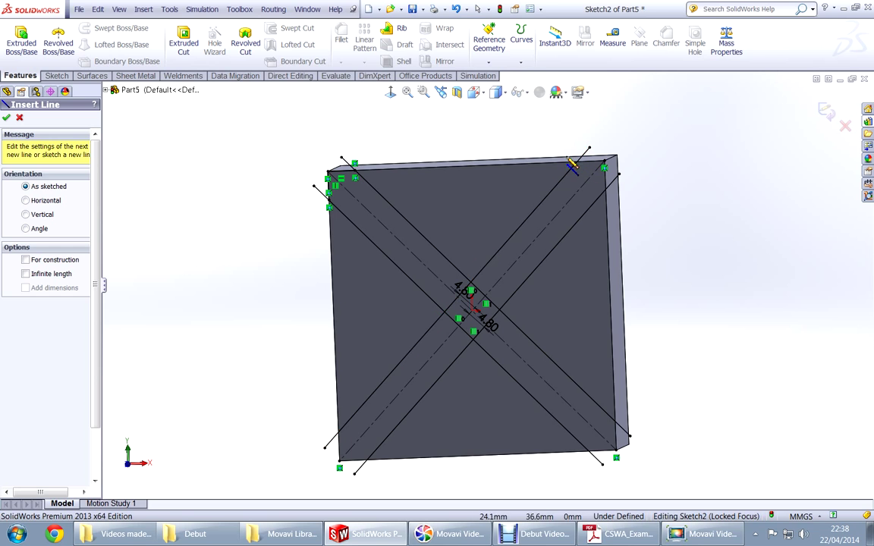
left_click(603, 160)
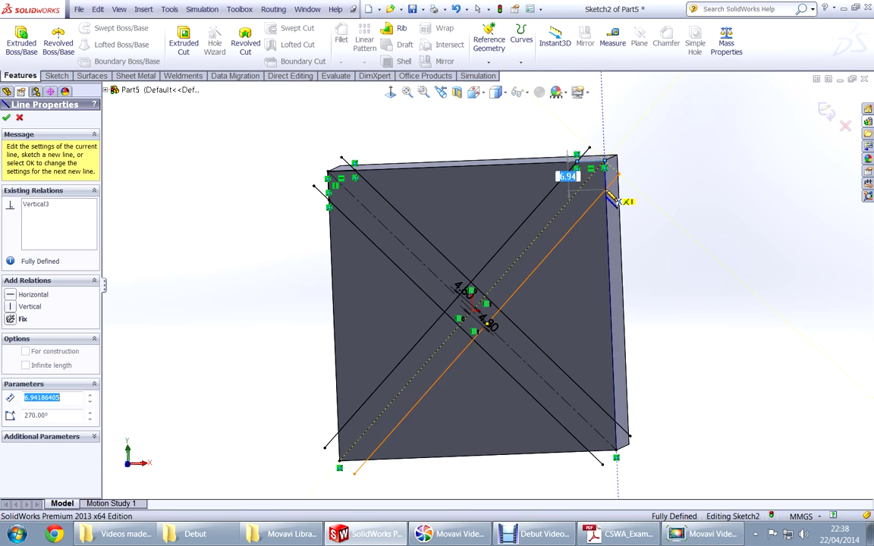
left_click(7, 118)
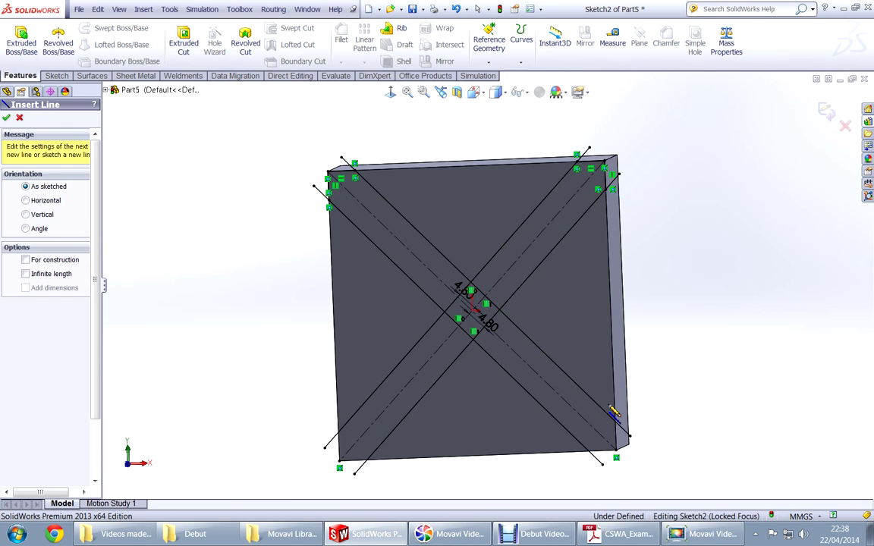
scroll("up", 3)
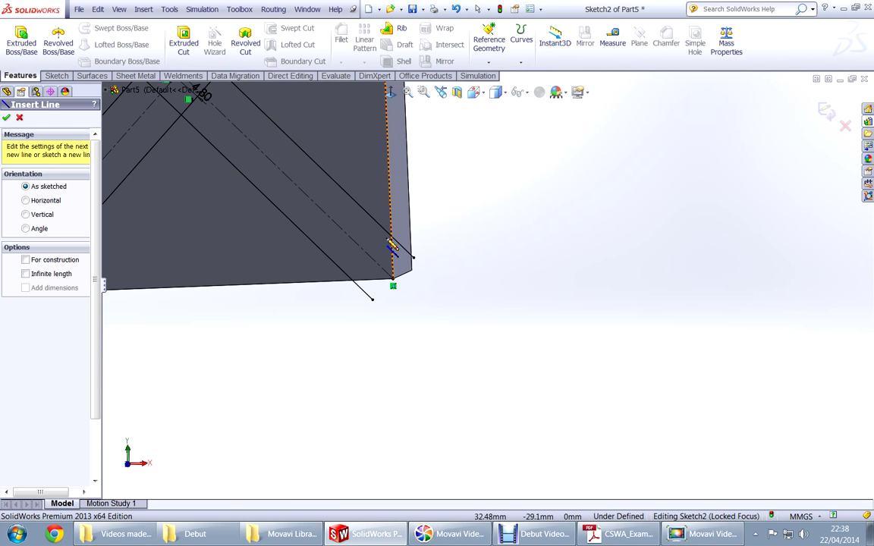
left_click(393, 286)
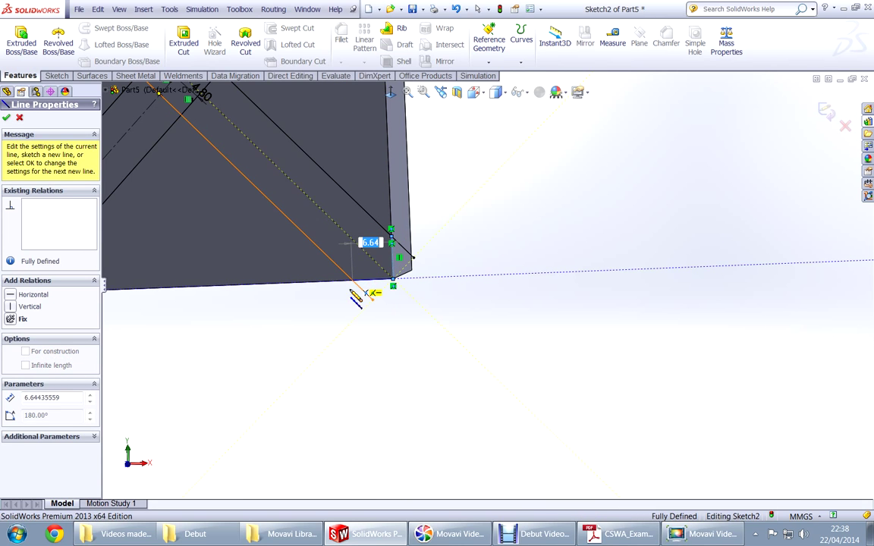
left_click(7, 118)
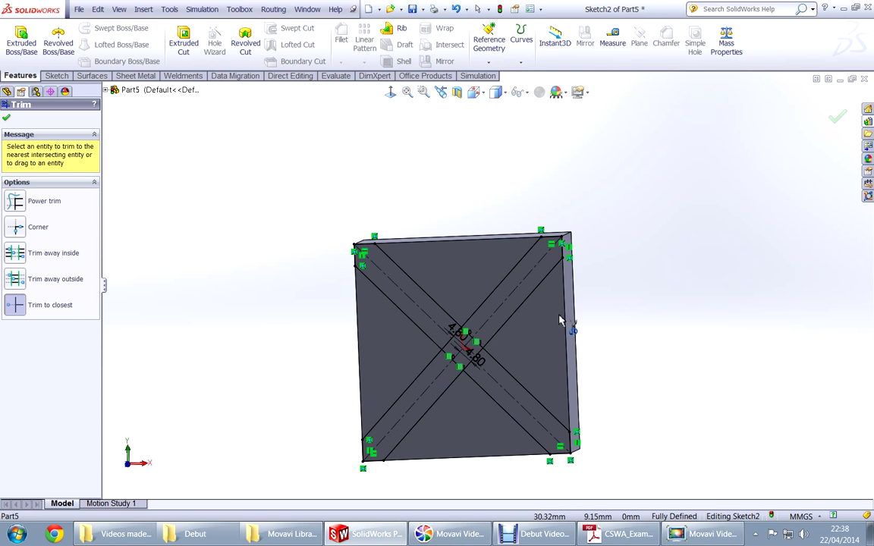
Extrude-cut the four X slot regions Blind to 1.50 mm, creating Cut-Extrude1
left_click(615, 534)
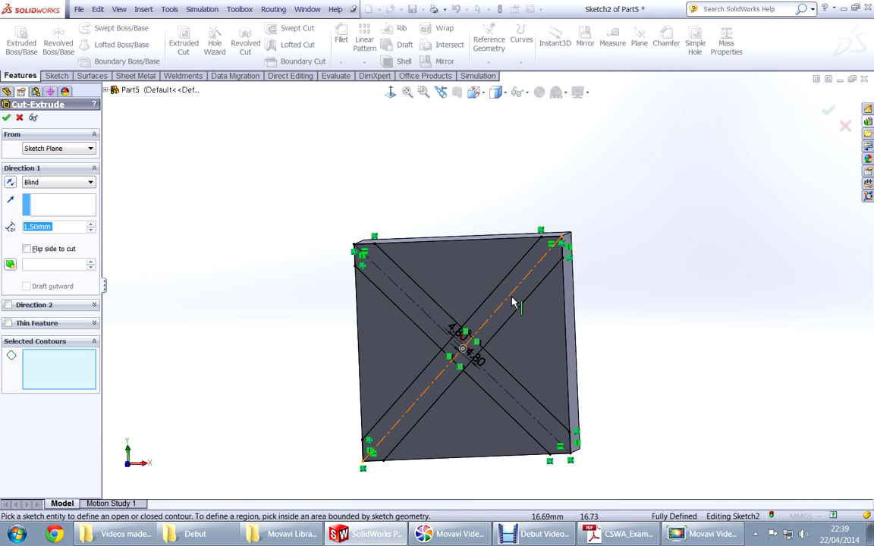
left_click(512, 292)
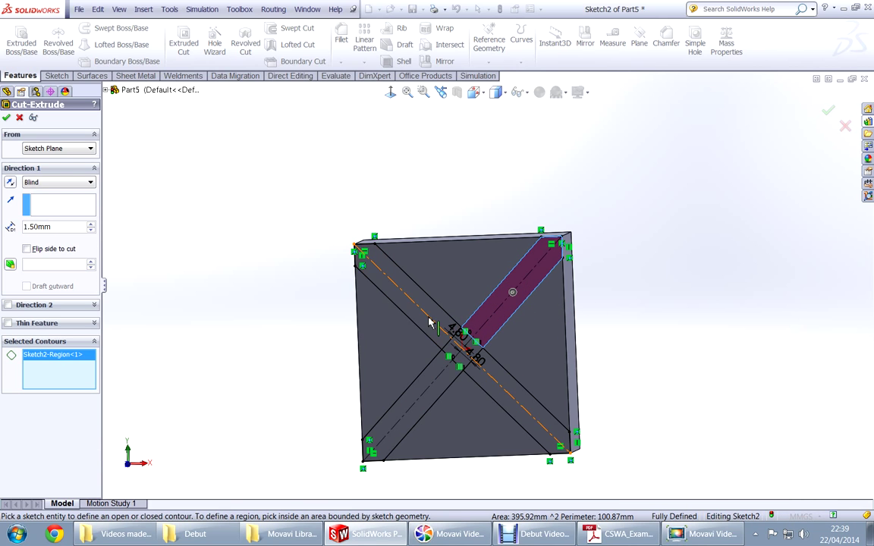
left_click(486, 372)
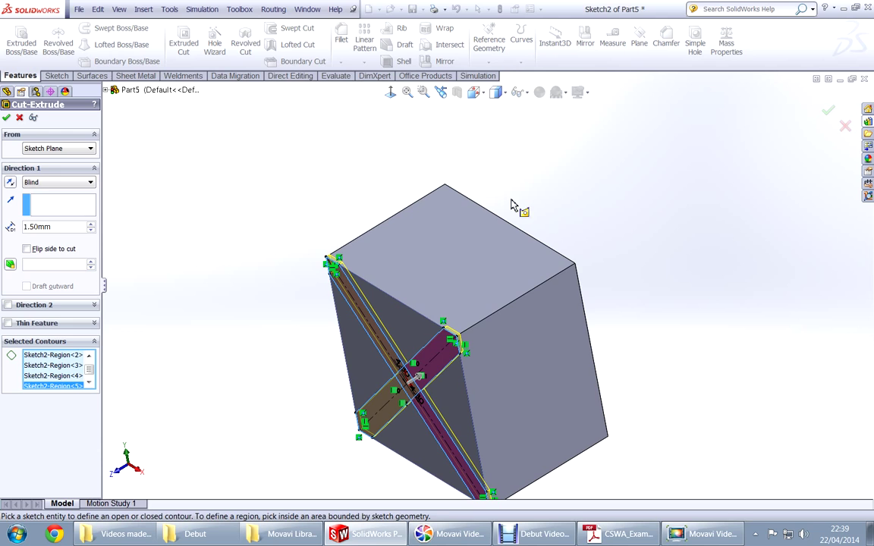
right_click(512, 205)
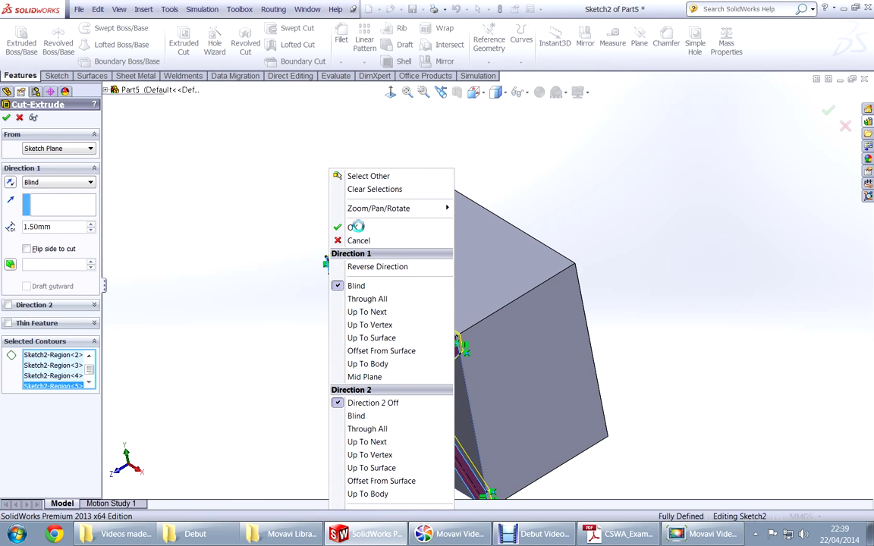
left_click(353, 227)
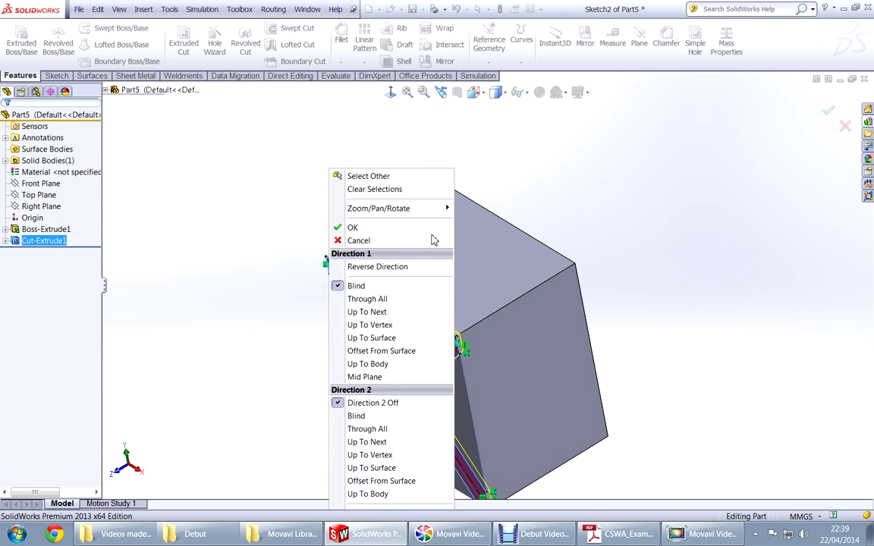
left_click(352, 227)
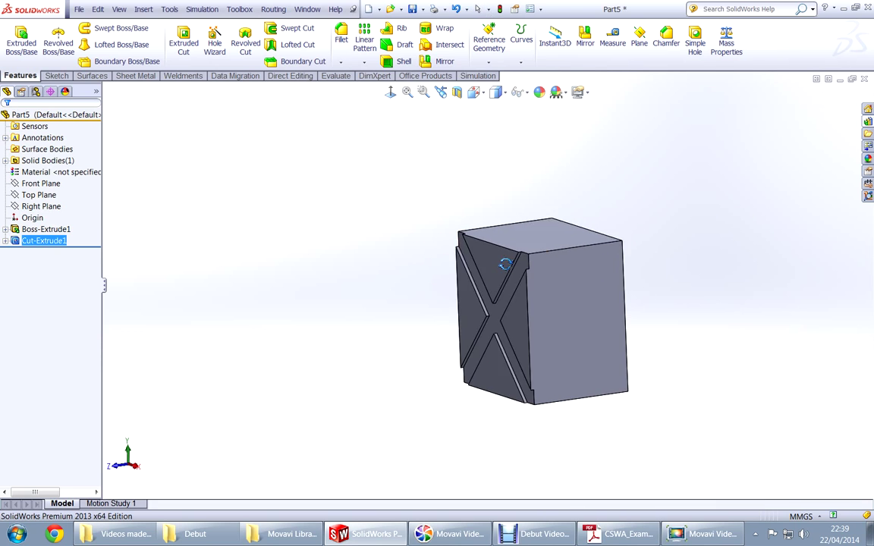
Check the reference drawing for the Ø38 hole size before sketching
left_click(615, 534)
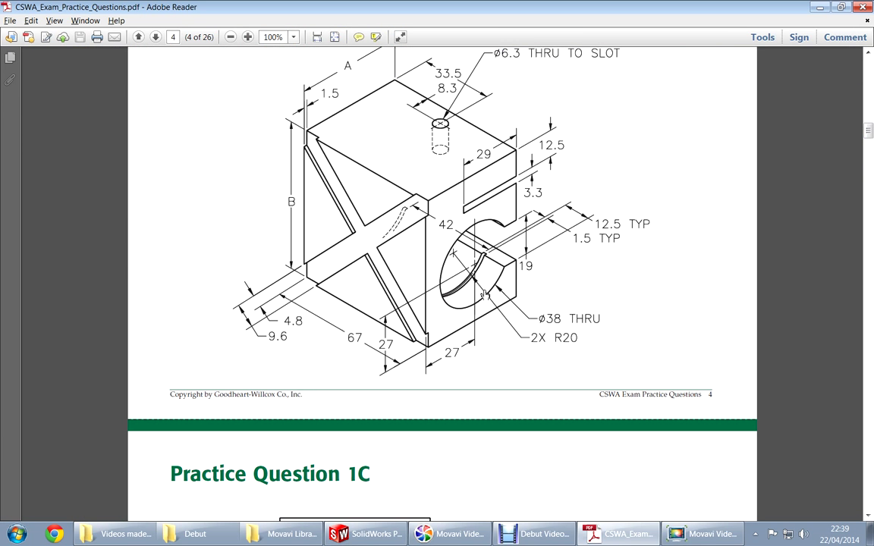
mouse_move(545, 249)
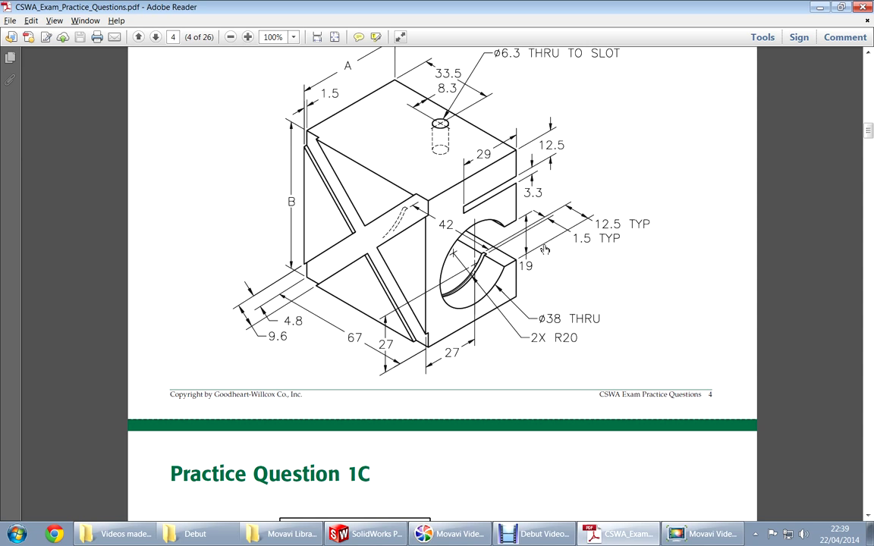
left_click(365, 533)
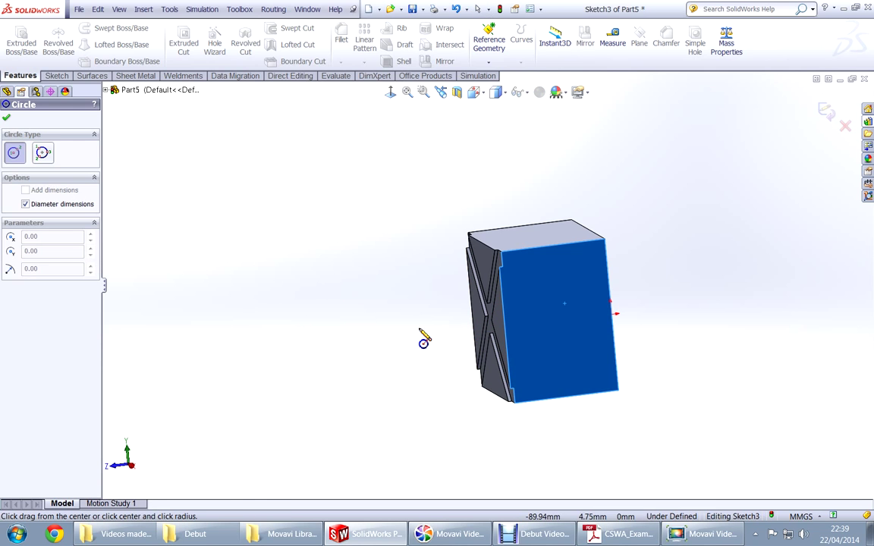
left_click(613, 533)
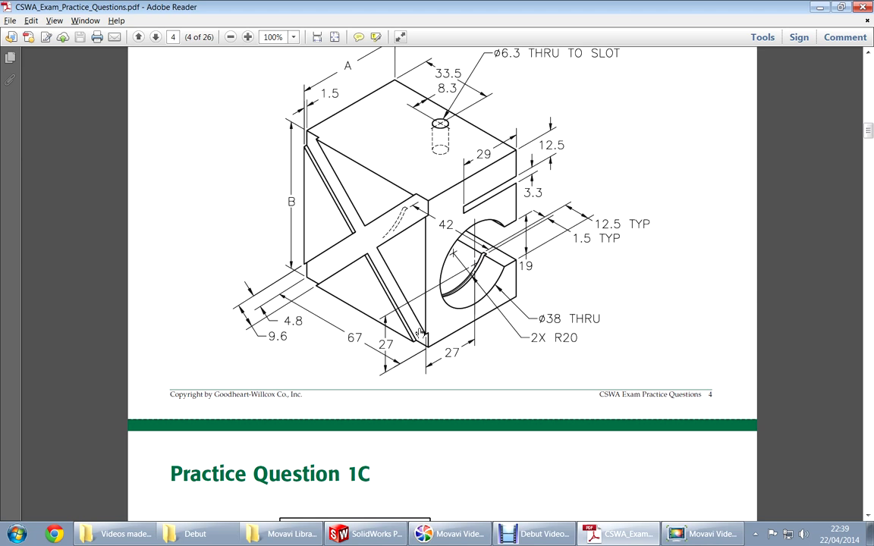
left_click(364, 534)
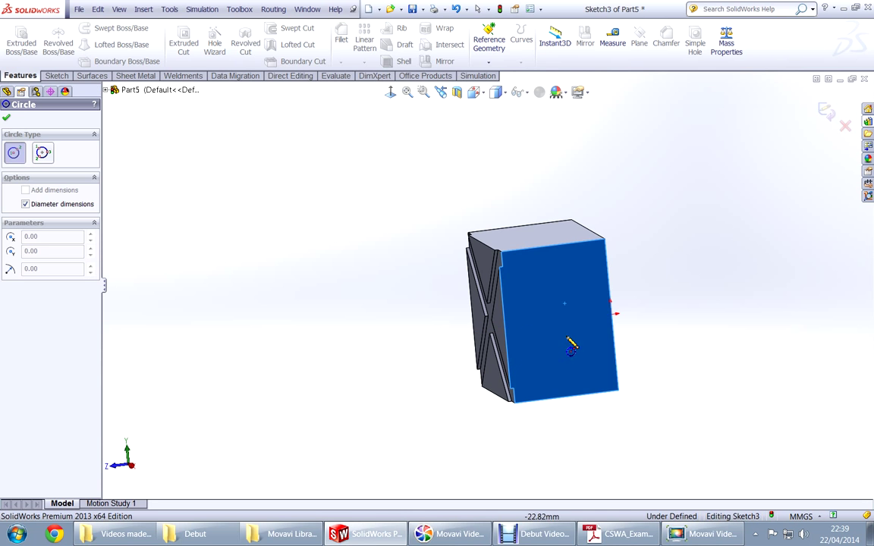
Sketch a Ø38 circle centred on the block's end face in Sketch3
left_click(573, 324)
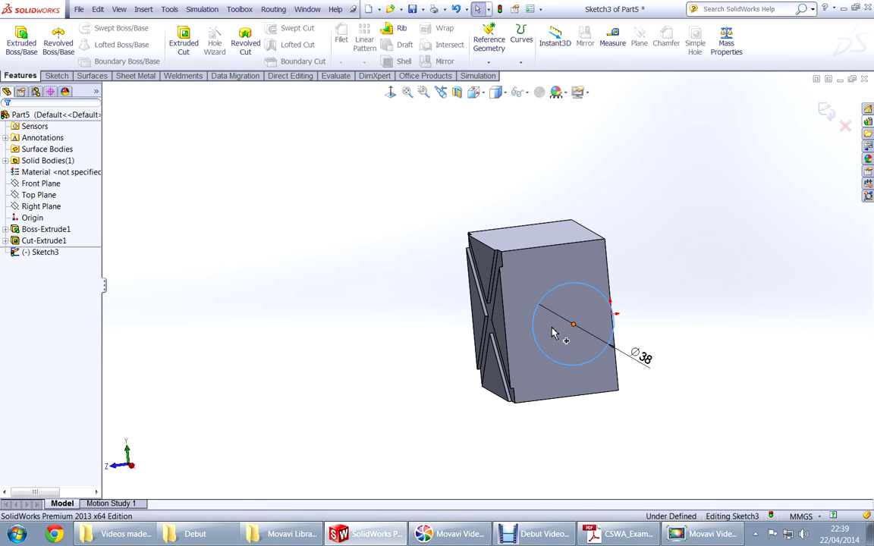
left_click(573, 325)
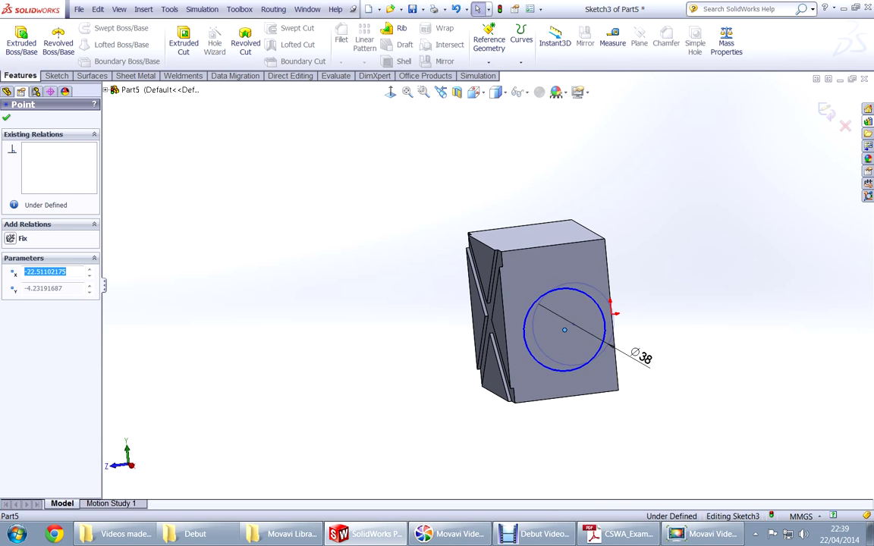
left_click(617, 534)
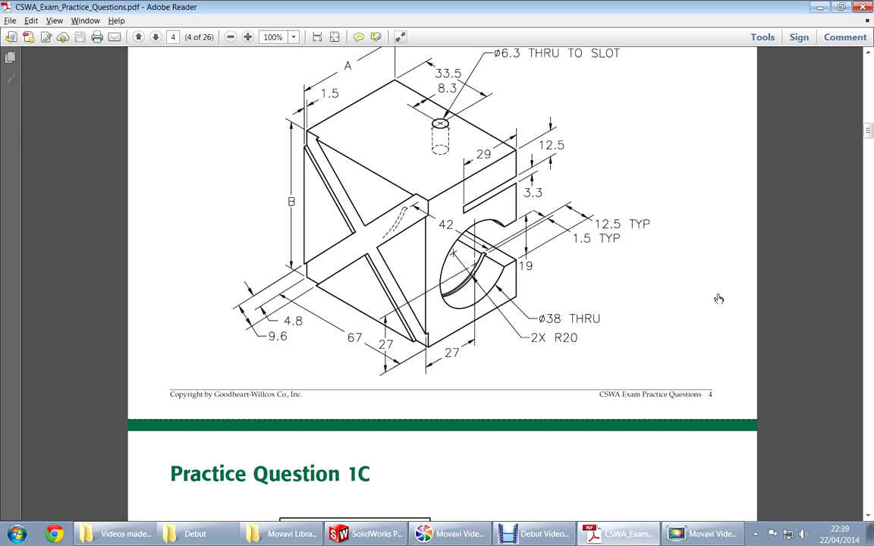
left_click(365, 534)
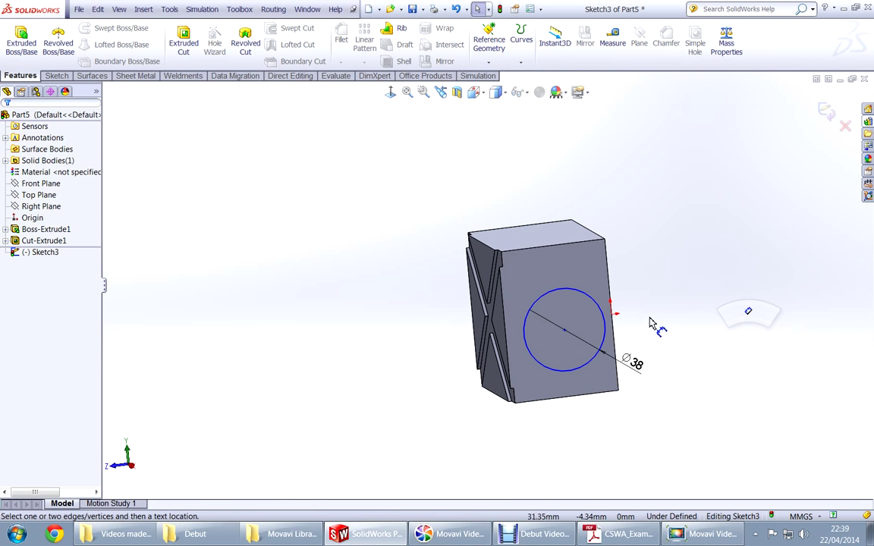
Dimension the circle centre 27 mm from the bottom edge and 27 mm from the side edge
left_click(565, 398)
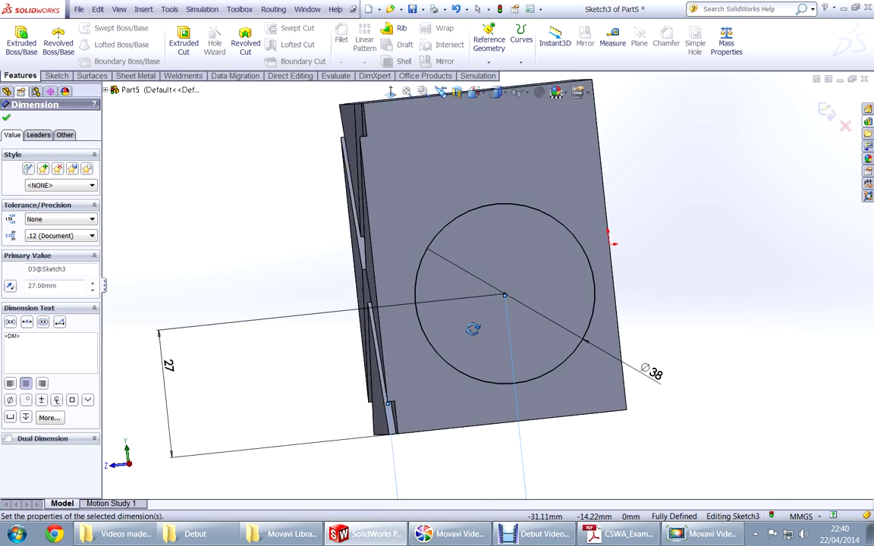
left_click(617, 533)
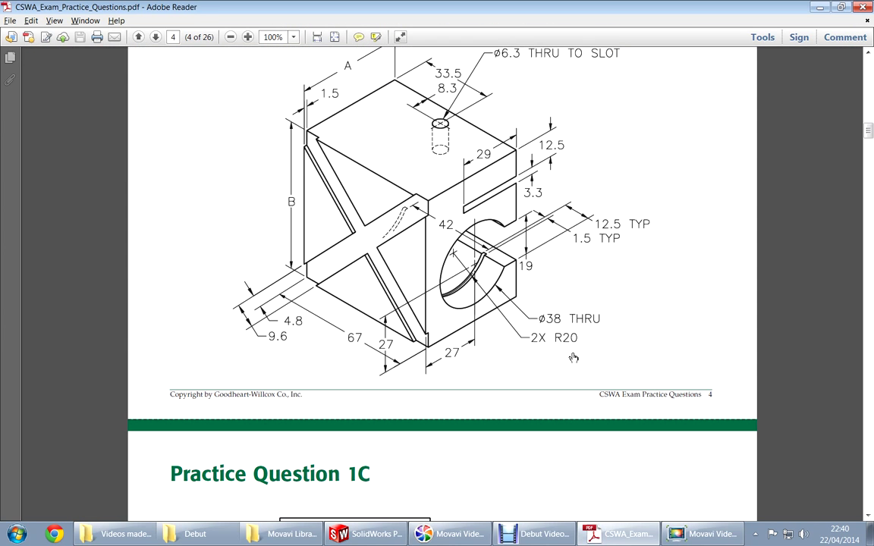
left_click(365, 534)
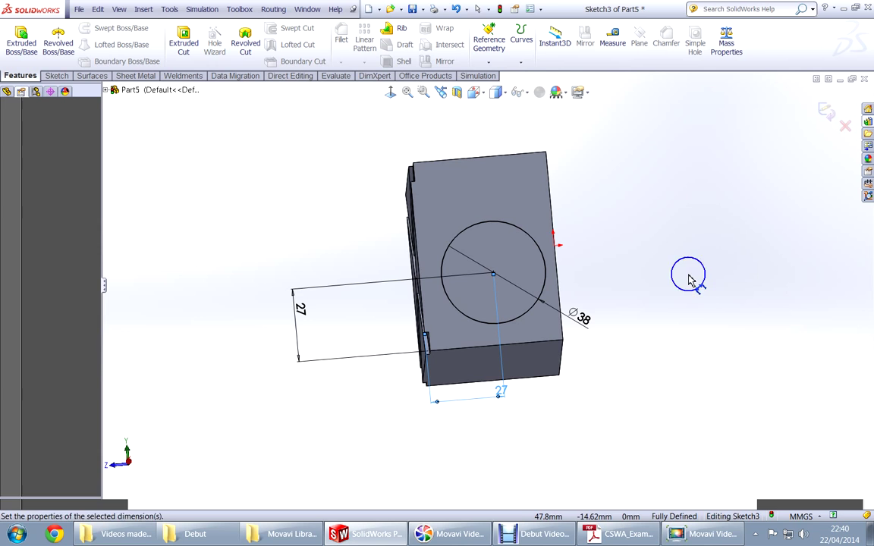
left_click(501, 390)
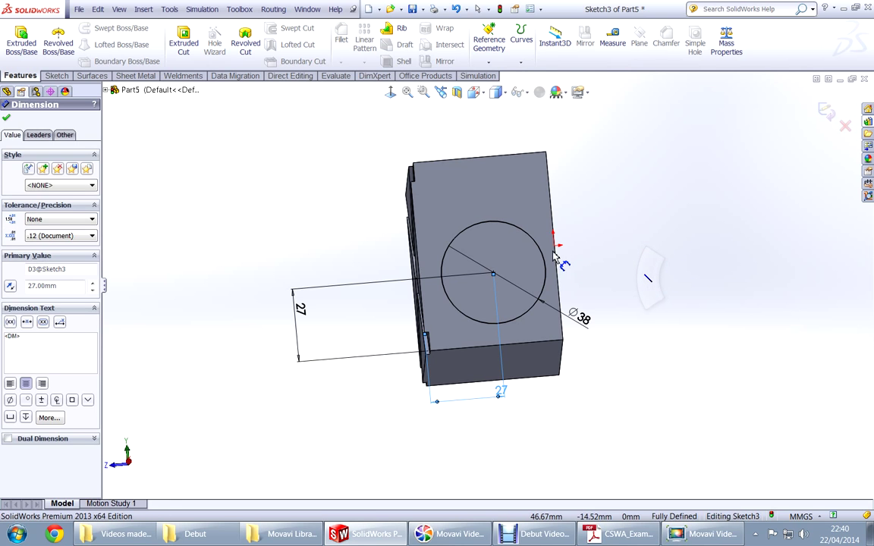
left_click(617, 533)
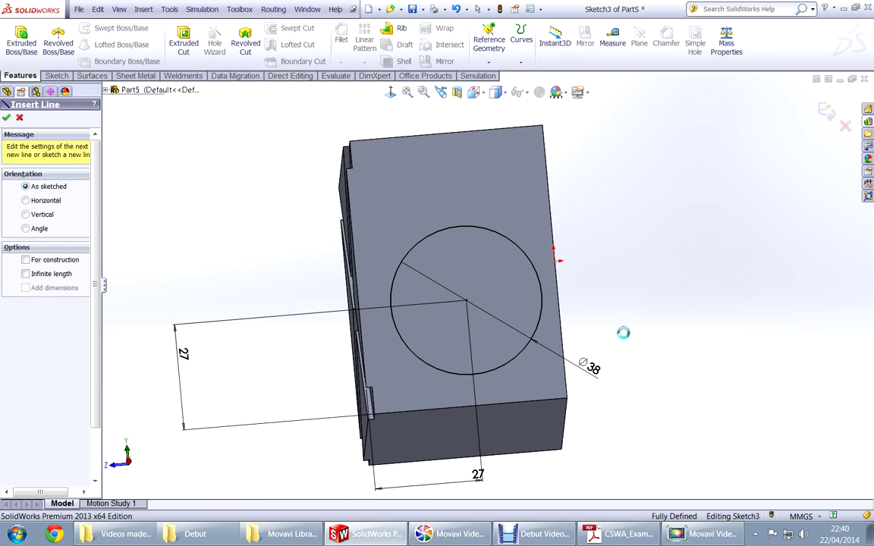
Draw two short horizontal lines from the circle to the face's right edge
left_click(7, 117)
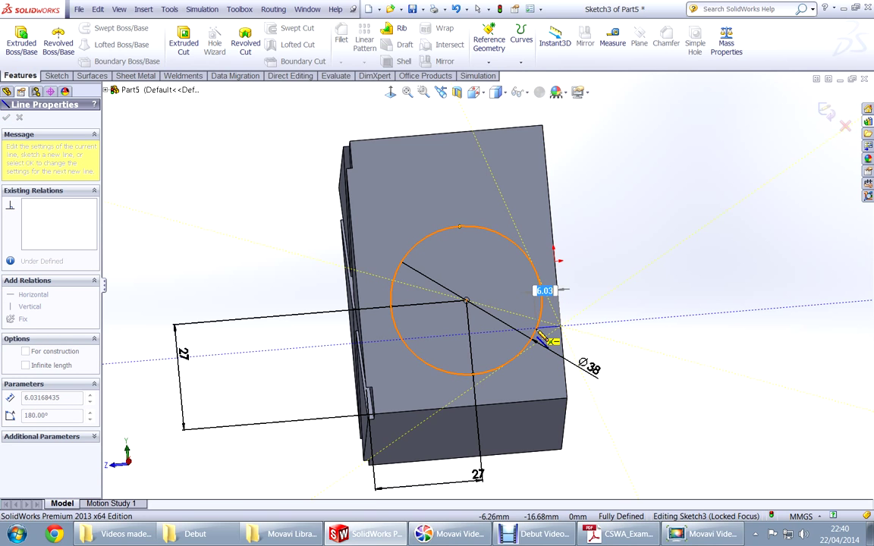
left_click_drag(546, 337, 613, 288)
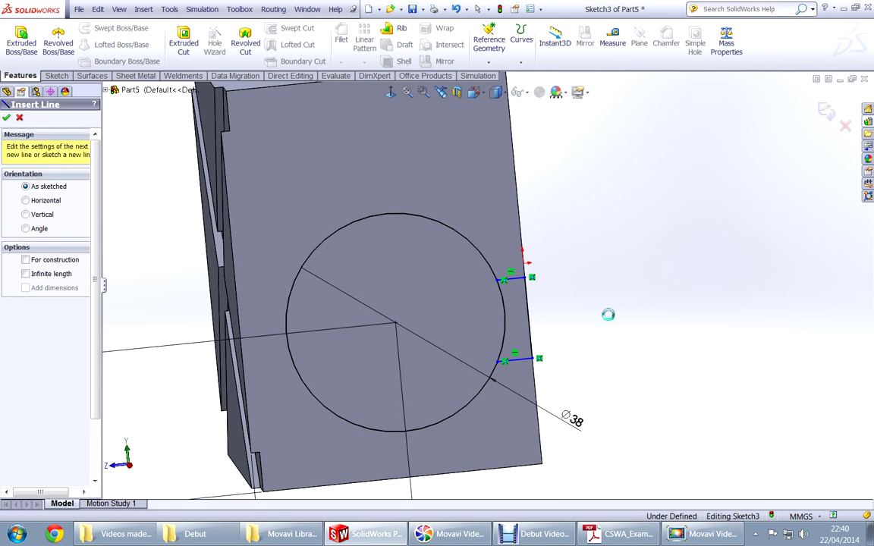
left_click(618, 533)
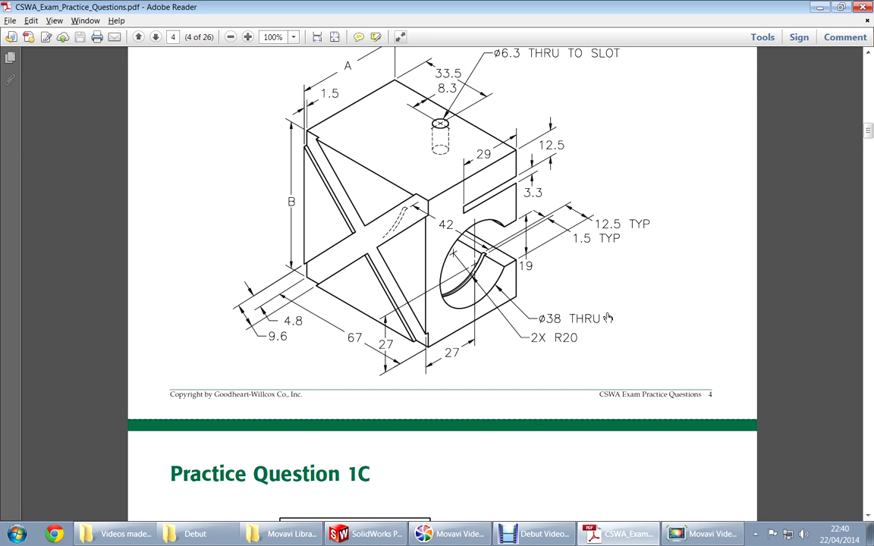
left_click(365, 534)
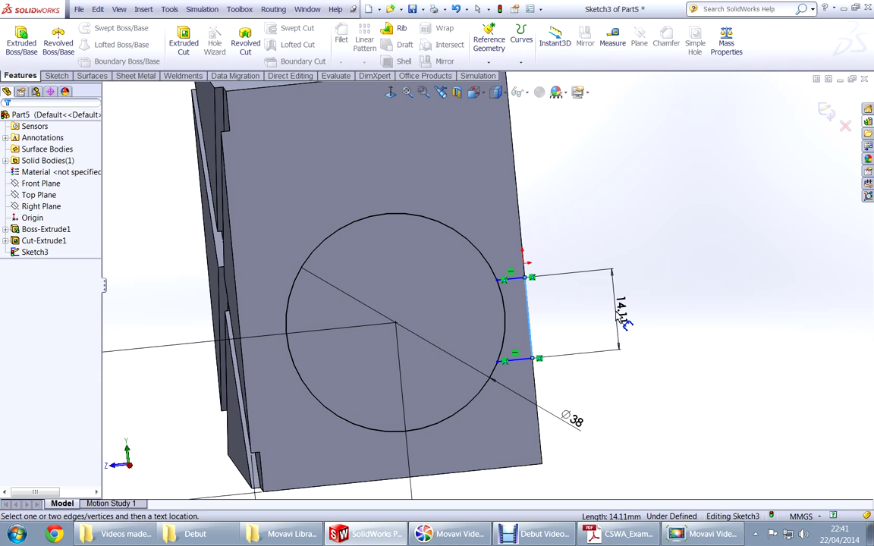
Dimension the gap between the two opening lines to 19 mm
left_click(621, 315)
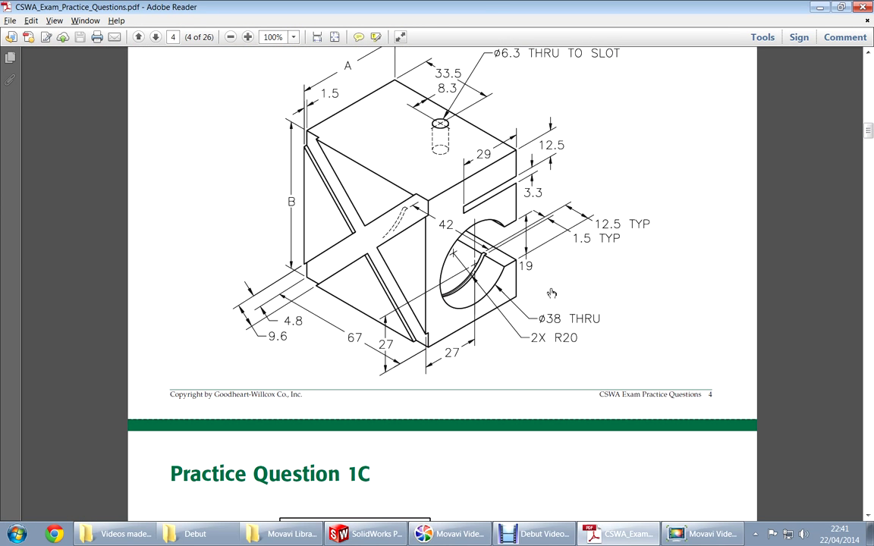
left_click(365, 533)
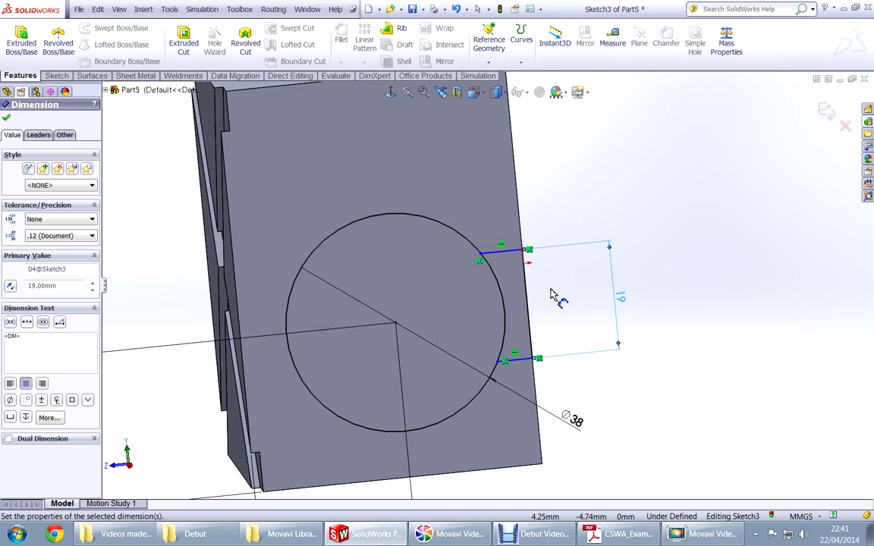
left_click(614, 534)
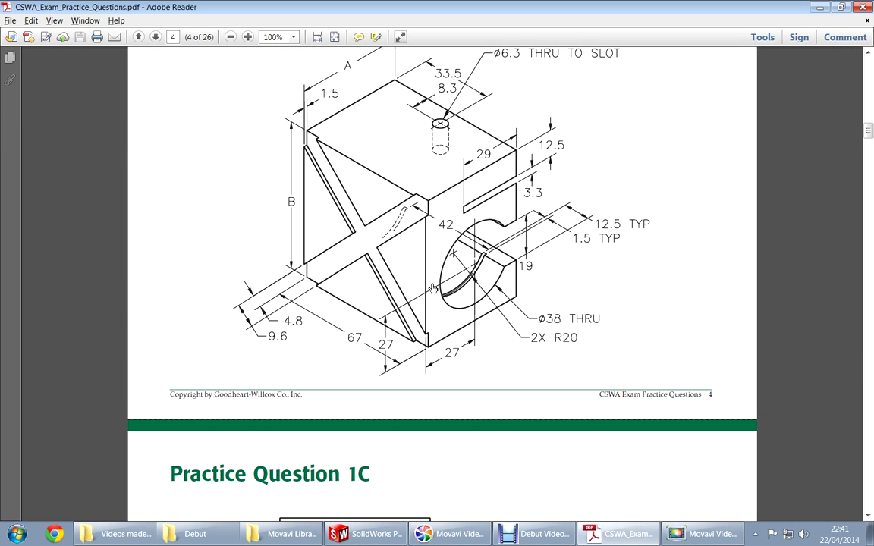
mouse_move(552, 240)
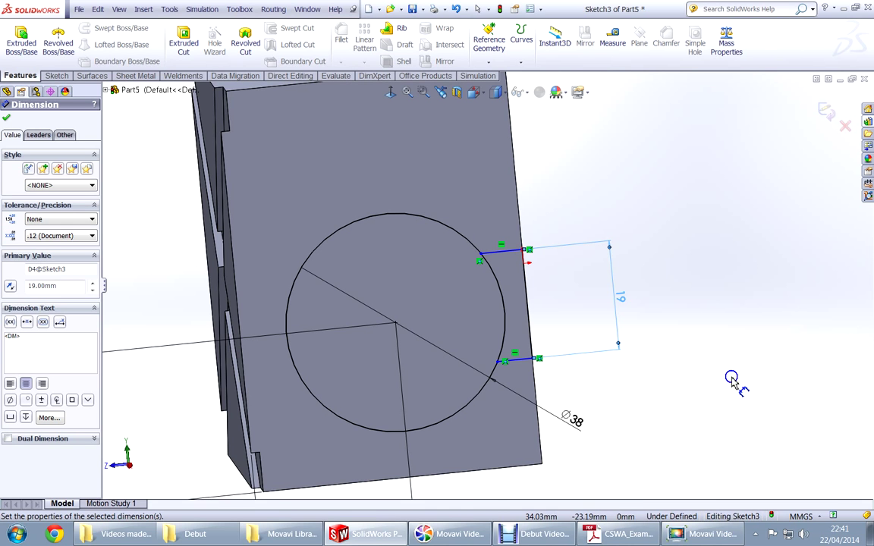
Draw a horizontal centreline from the circle's centre
right_click(730, 378)
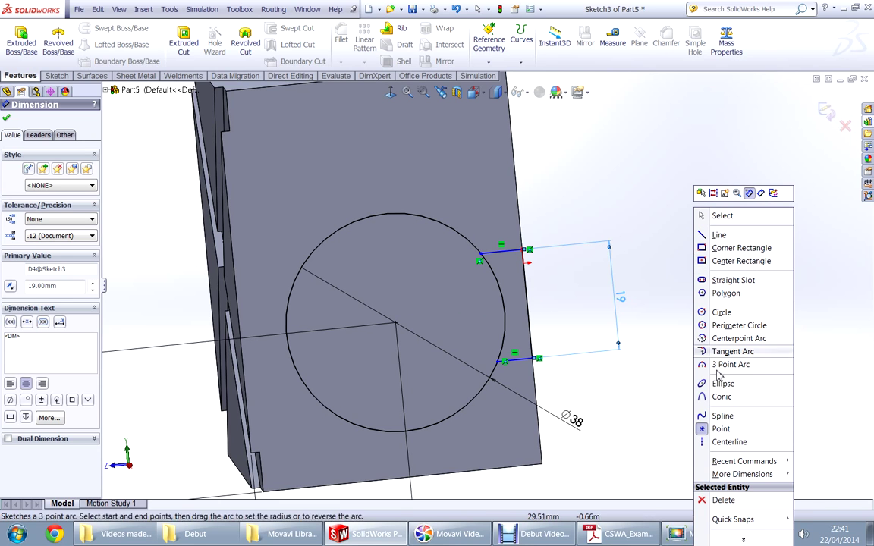
left_click(718, 234)
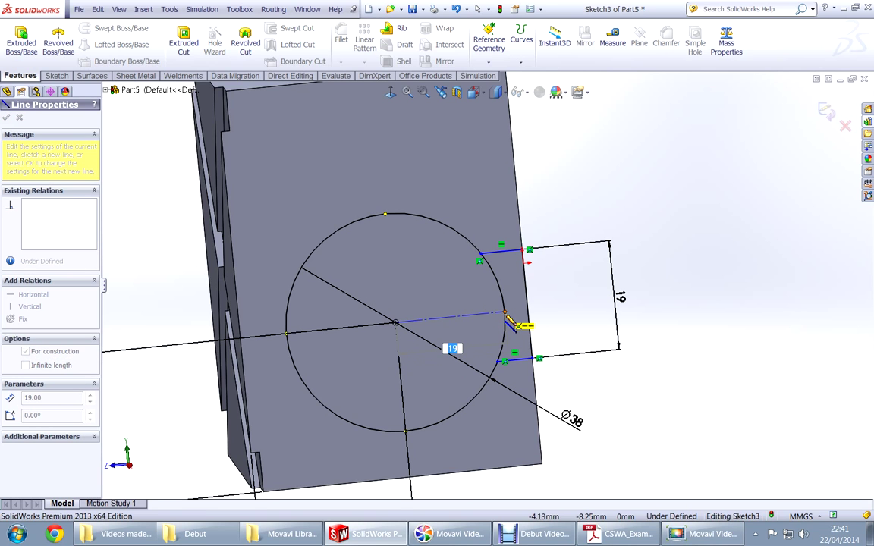
left_click_drag(516, 326, 575, 319)
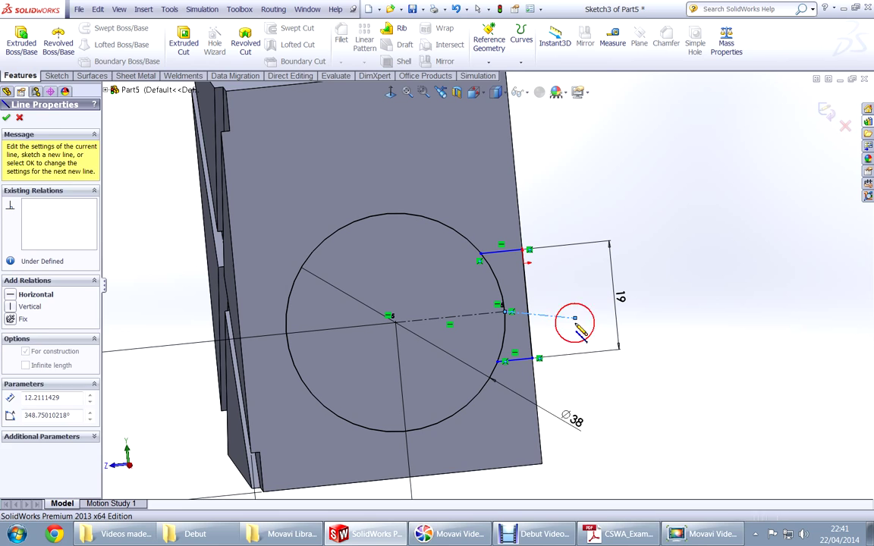
left_click(7, 117)
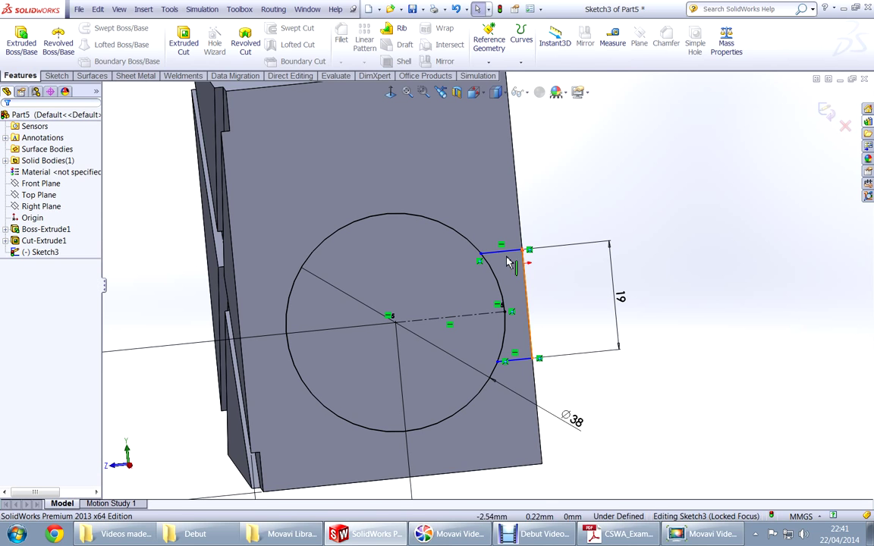
Make the two opening lines symmetric about the centreline, fully defining Sketch3
left_click(519, 359)
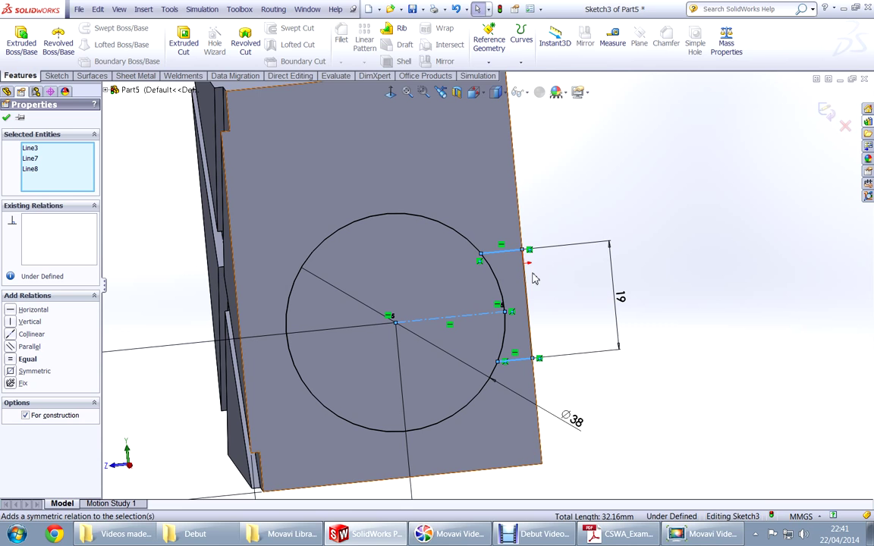
left_click(34, 371)
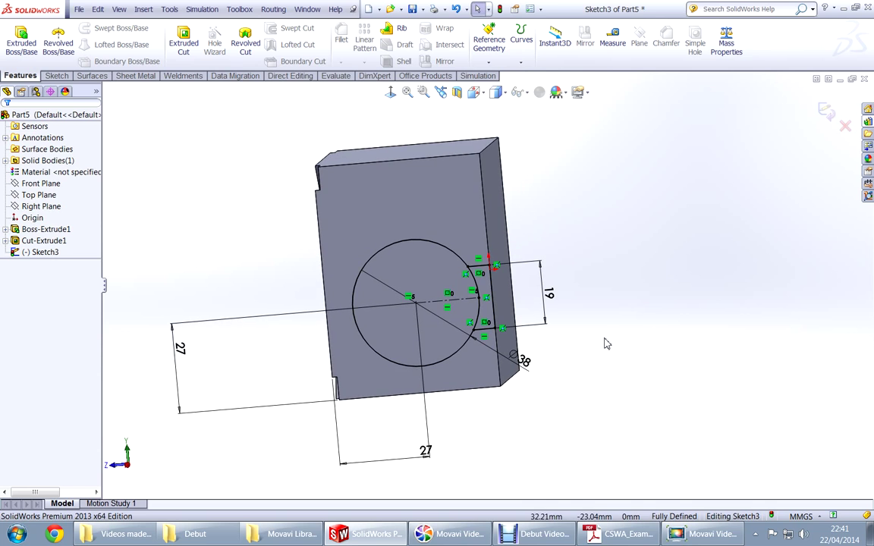
mouse_move(645, 367)
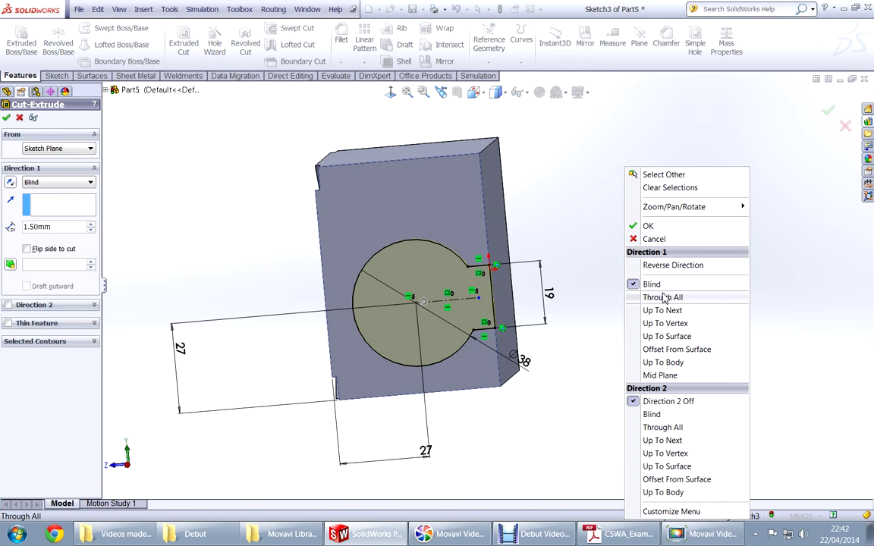
Extrude-cut the circle-and-slot sketch Through All to form Cut-Extrude2
left_click(663, 297)
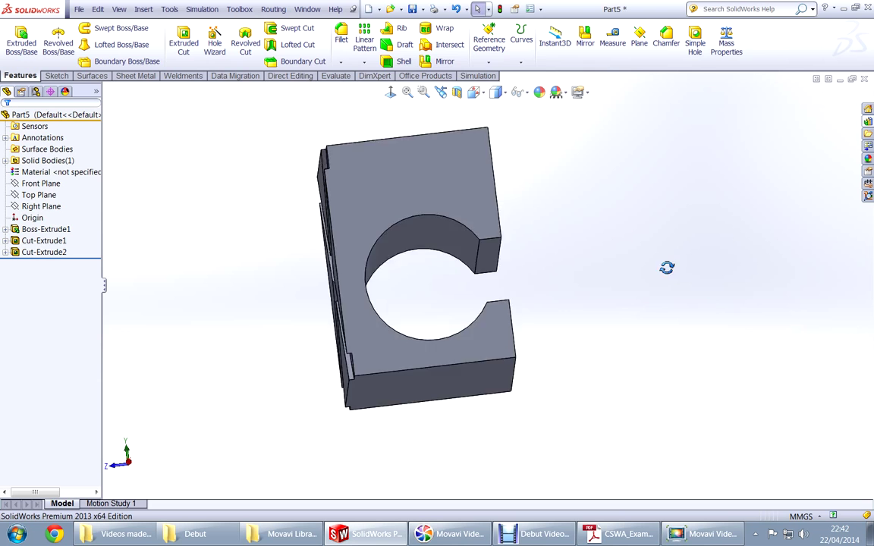
left_click(616, 534)
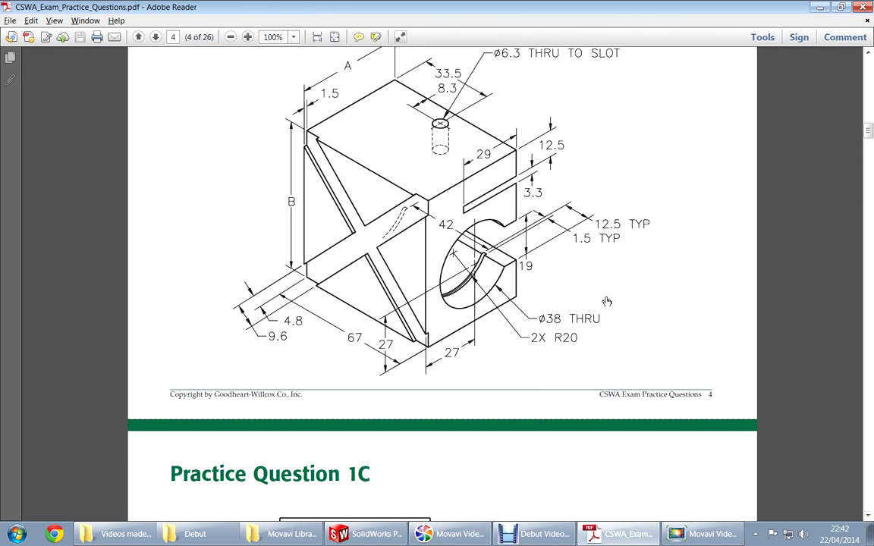
mouse_move(527, 223)
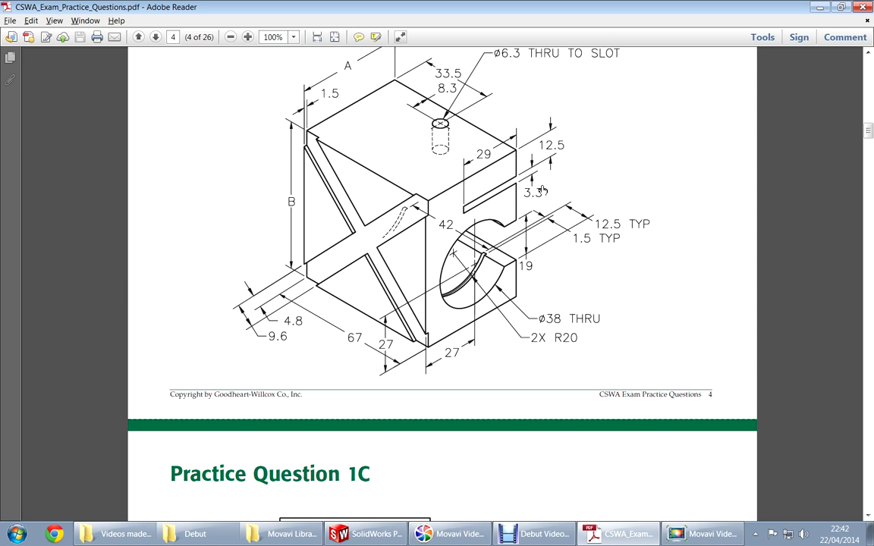
Dimension the slot rectangle 29 × 3.3 mm, 12.5 mm below the top, in Sketch4
left_click(365, 534)
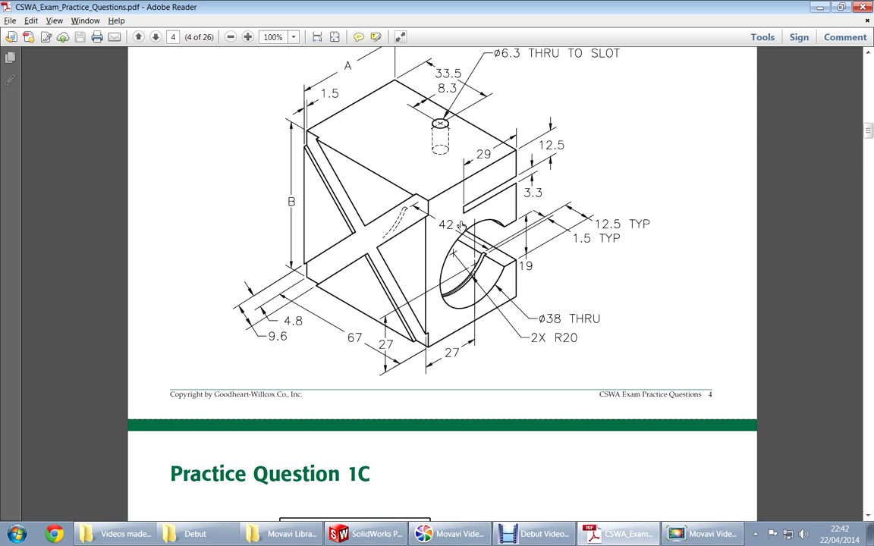
left_click(365, 533)
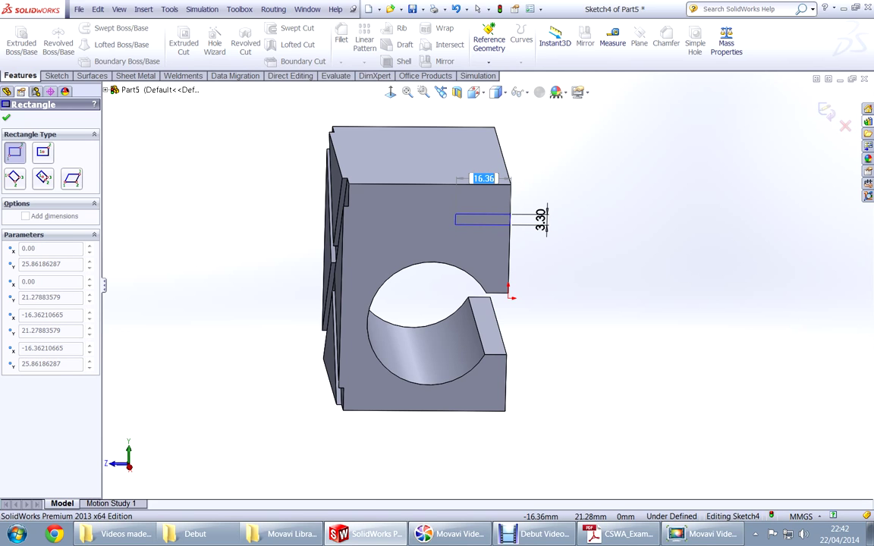
left_click(613, 534)
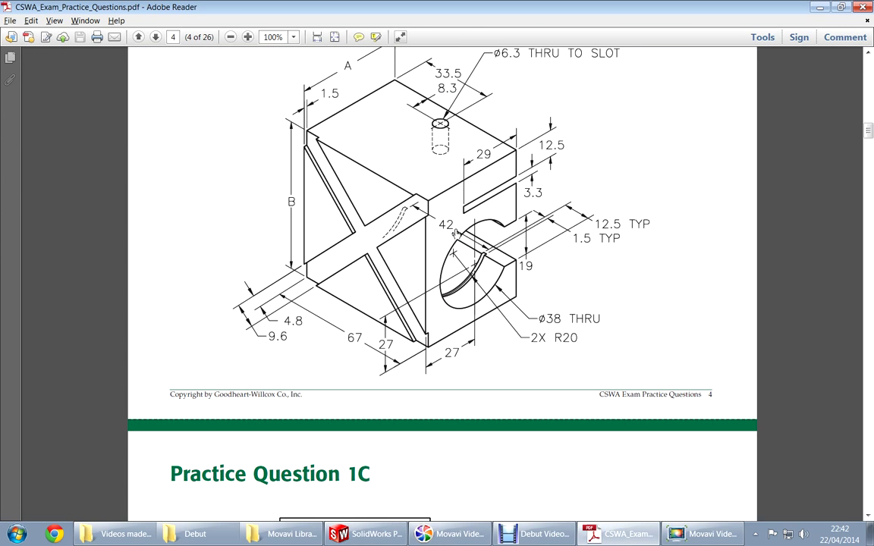
left_click(365, 533)
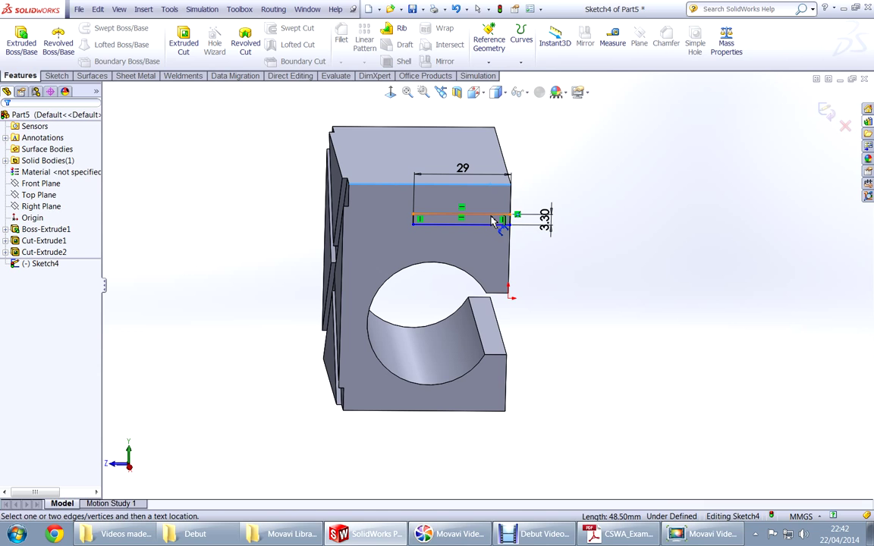
left_click(461, 219)
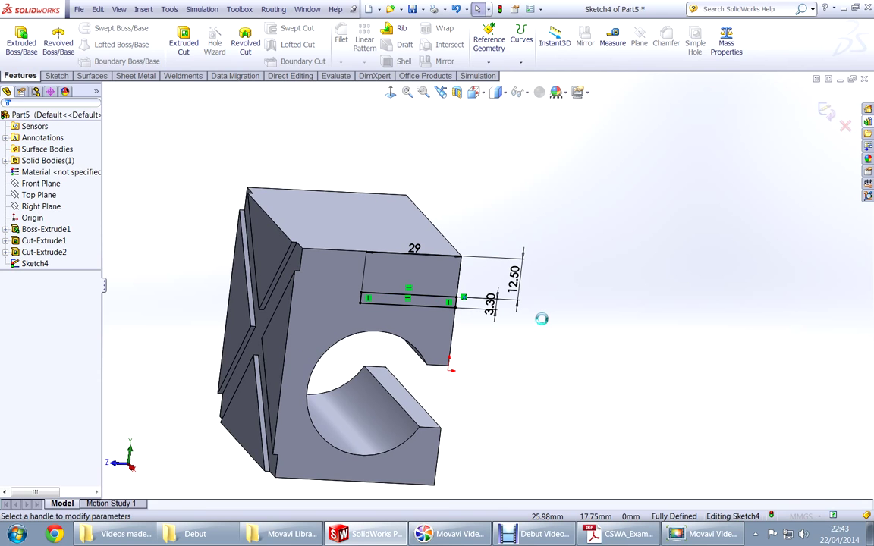
Extrude-cut the slot rectangle Through All
left_click(183, 38)
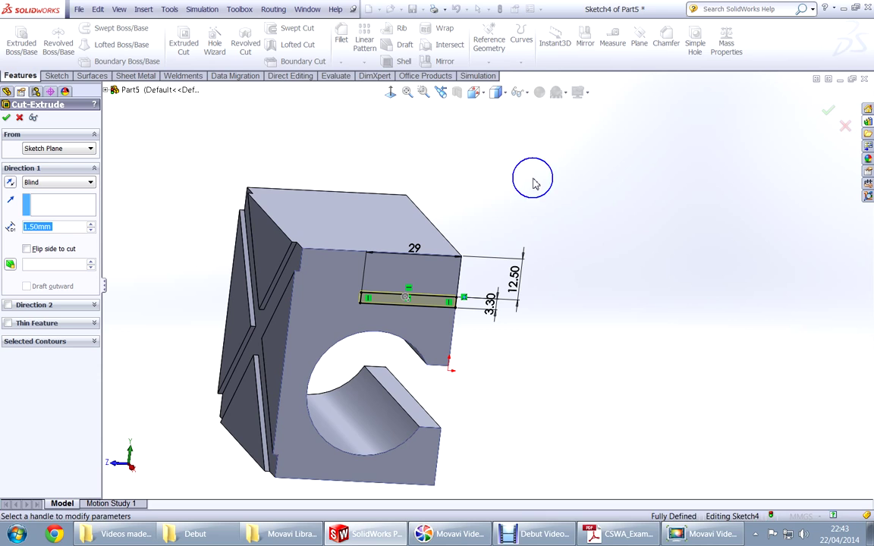
left_click(54, 182)
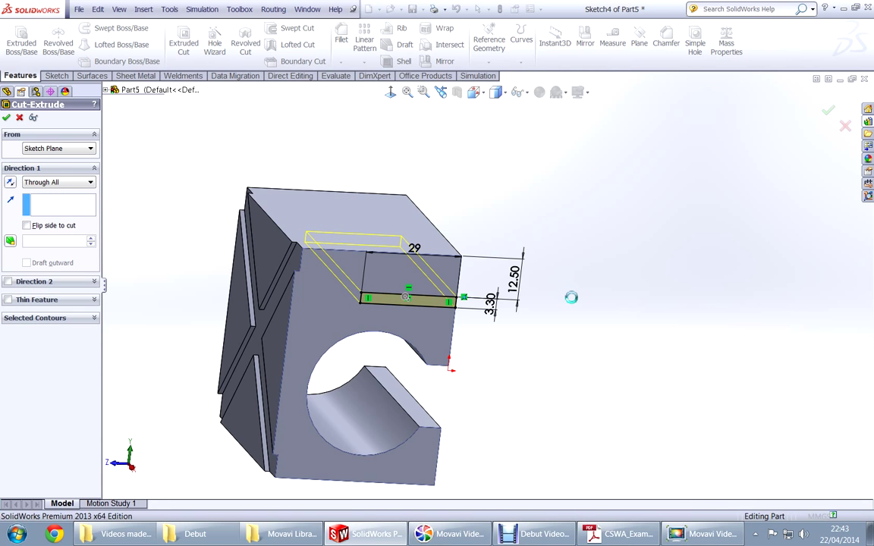
mouse_move(406, 201)
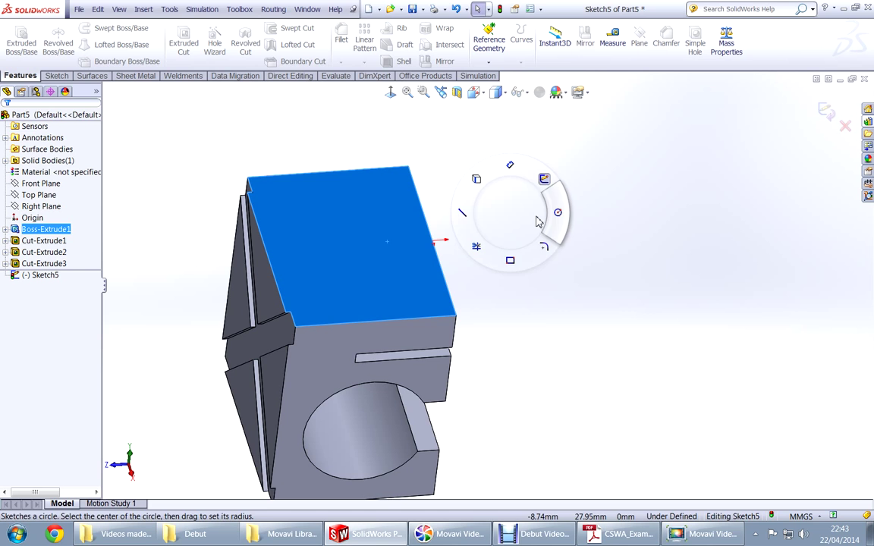
Sketch the hole circle on the top face after checking its position in the drawing
left_click(616, 533)
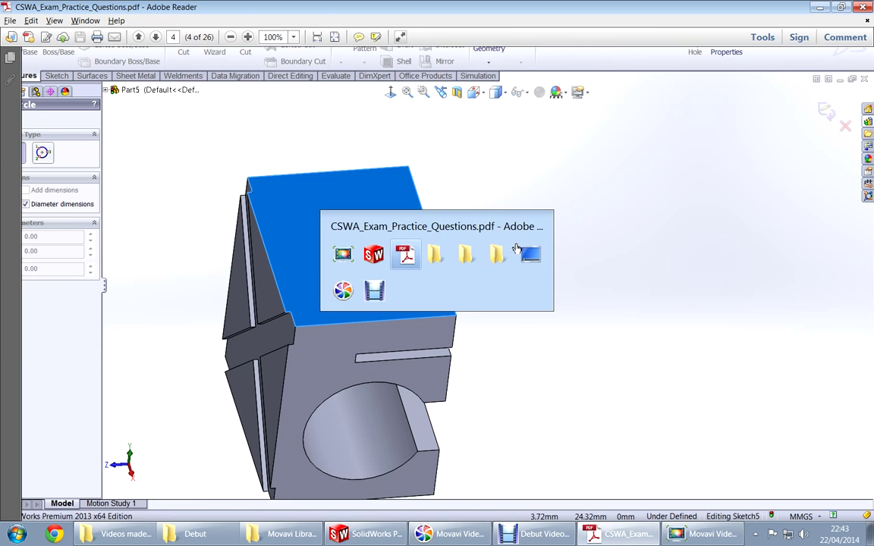
left_click(406, 254)
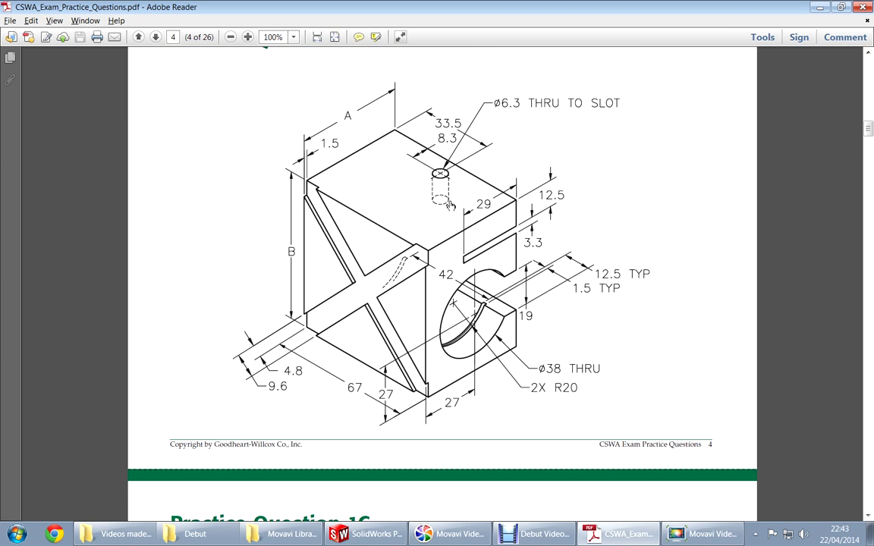
left_click(365, 533)
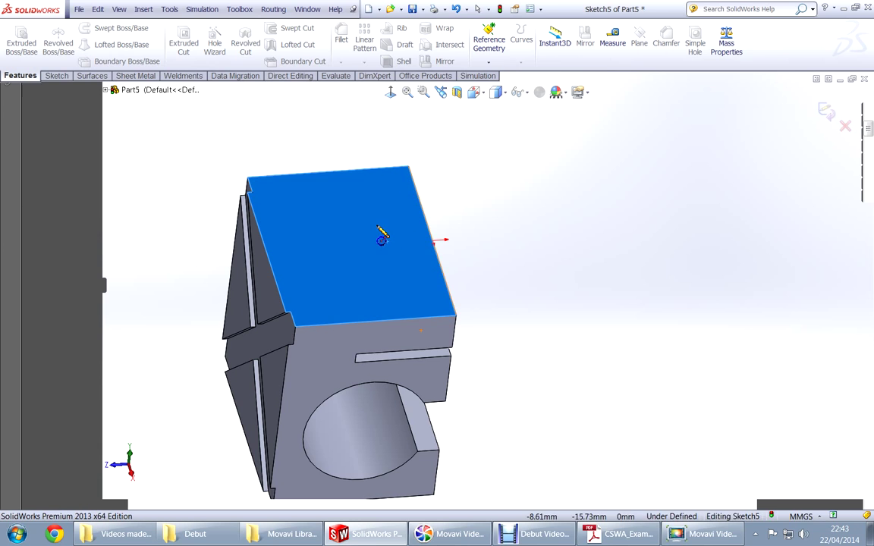
left_click_drag(377, 224, 398, 224)
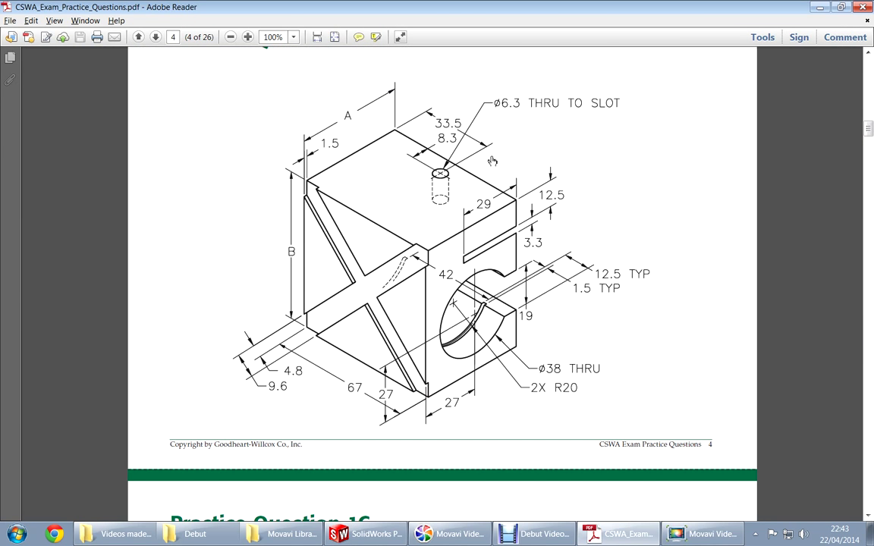
left_click(364, 534)
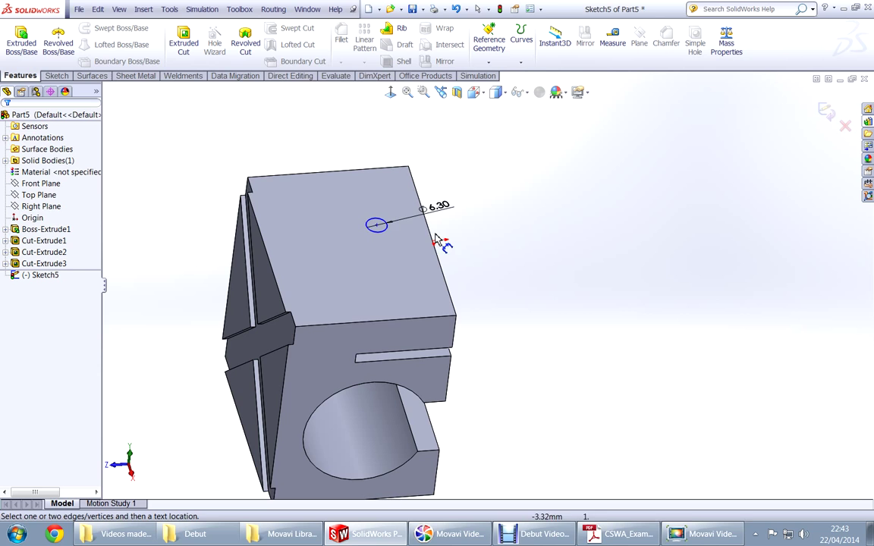
Dimension the hole Ø6.3 at 8.3 and 33.5 mm from the edges and extrude-cut it as Cut-Extrude4
left_click(437, 243)
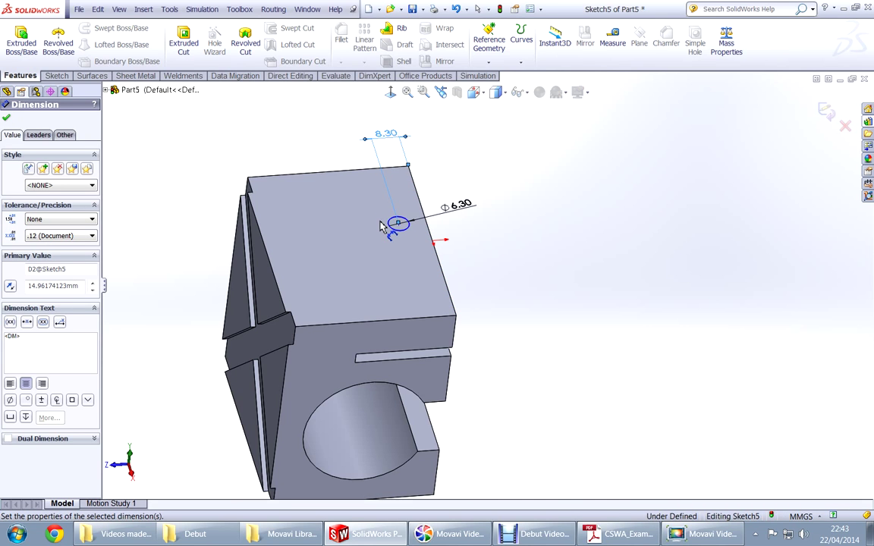
left_click(398, 224)
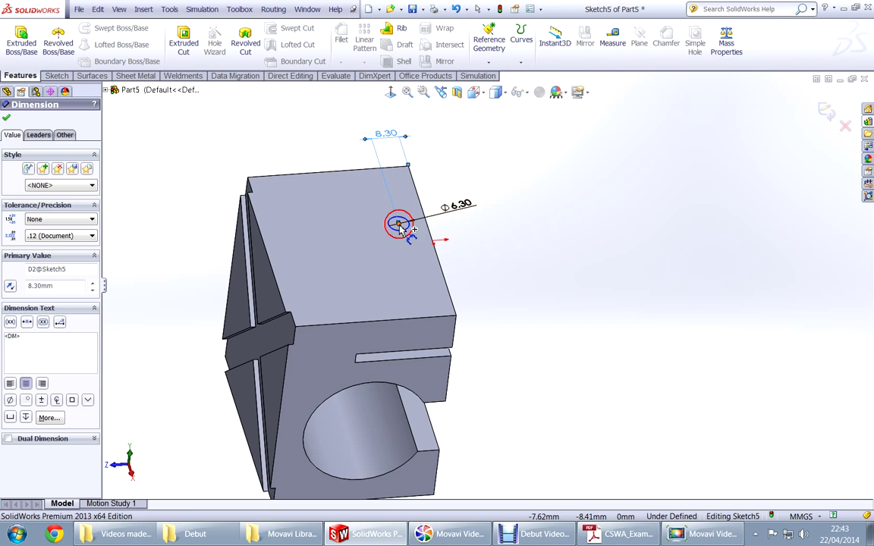
left_click(398, 223)
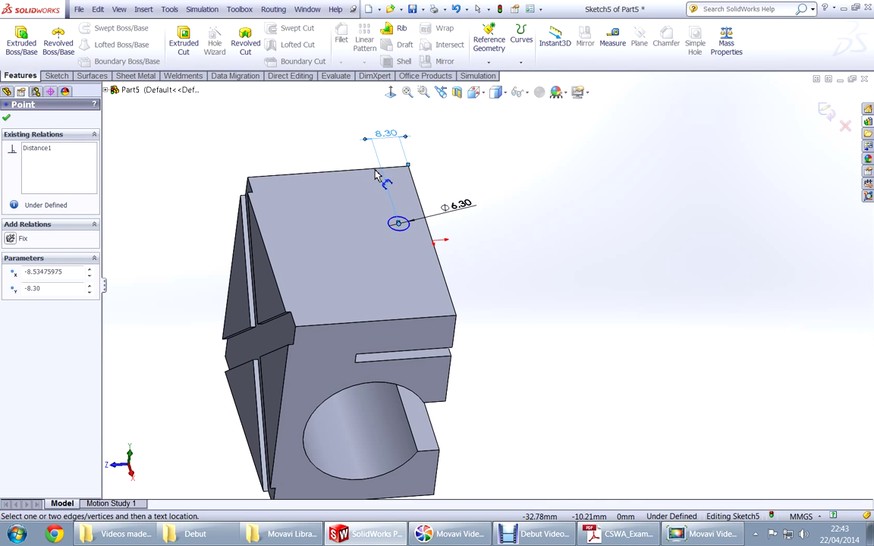
left_click(618, 533)
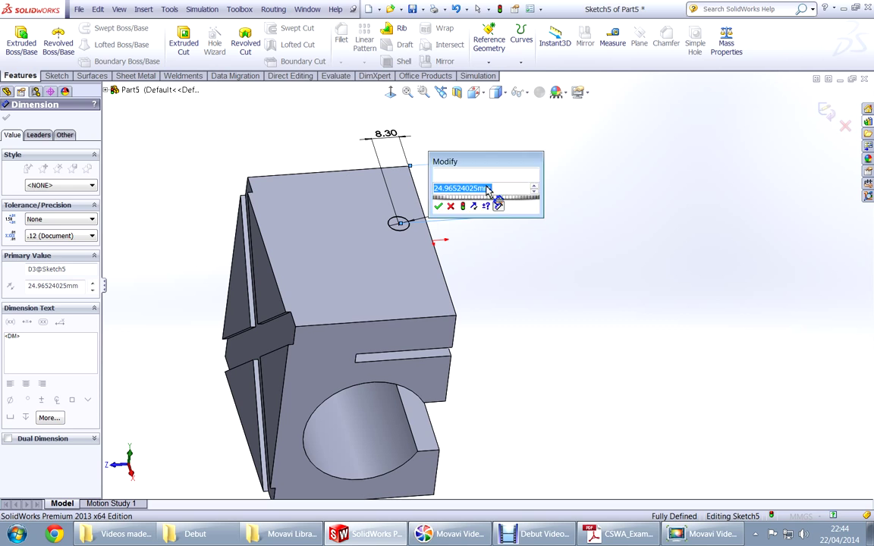
type("33.50mm")
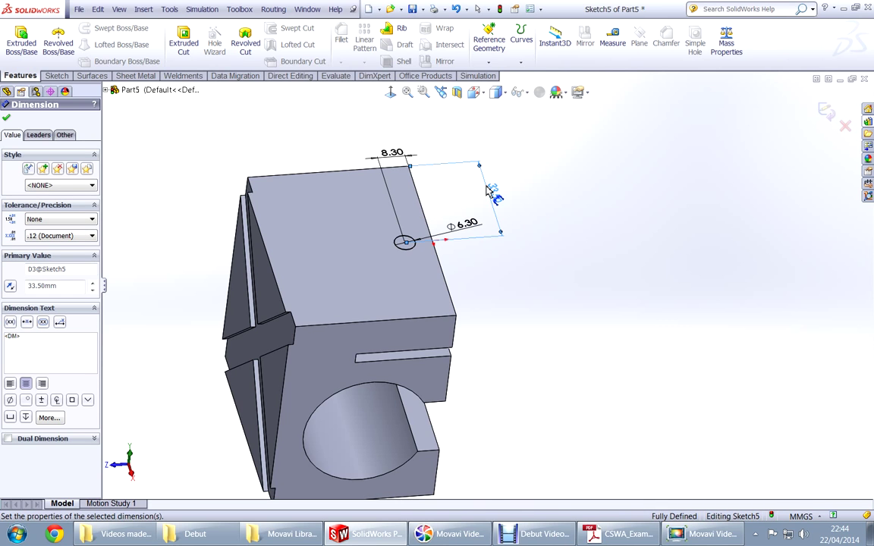
left_click(7, 116)
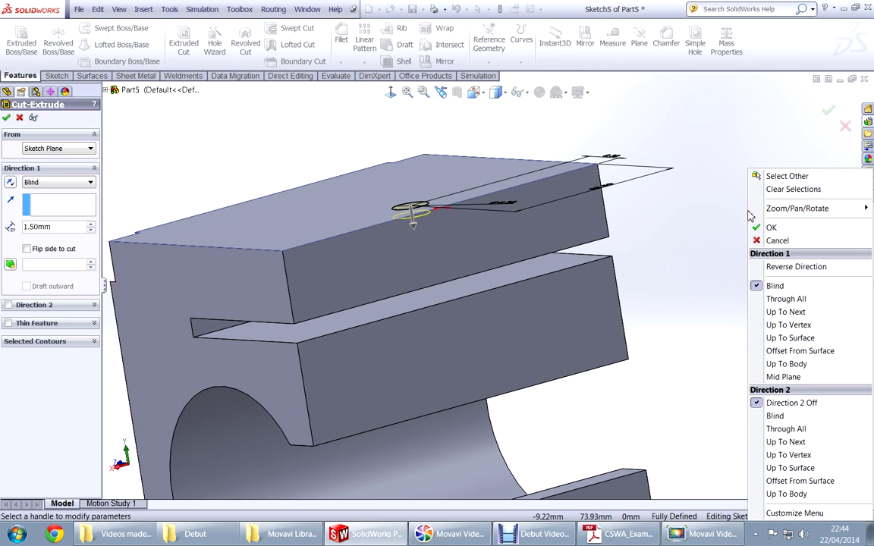
left_click(787, 312)
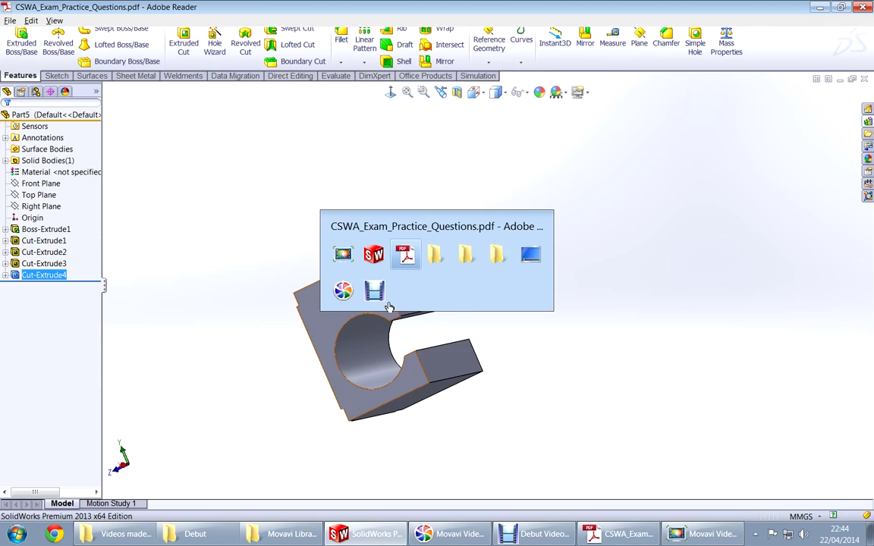
Study the page-4 isometric view with 2X R20 and 42, then start Sketch6 on the C-opening face
left_click(405, 254)
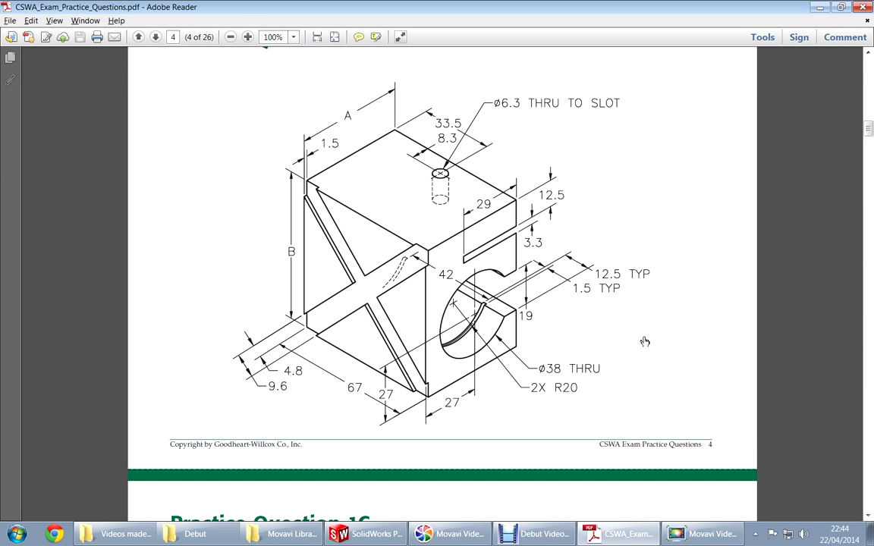
mouse_move(442, 338)
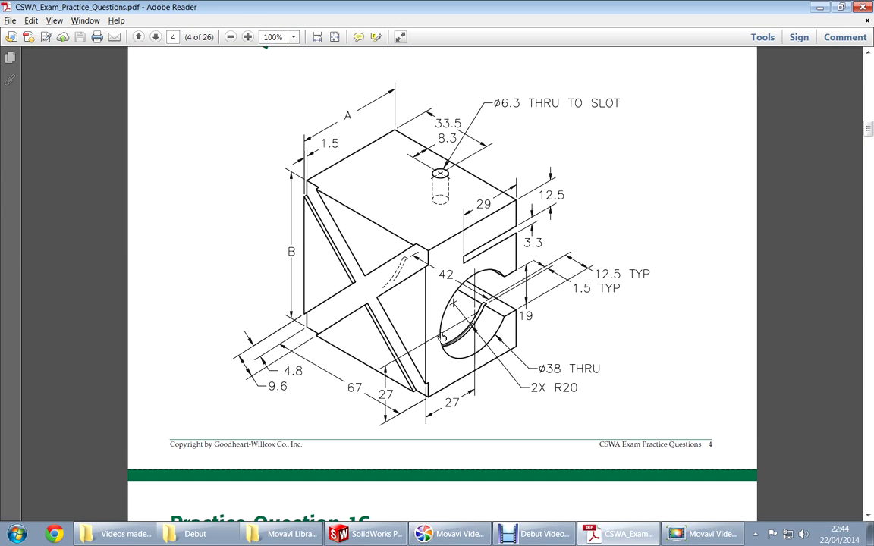
mouse_move(486, 333)
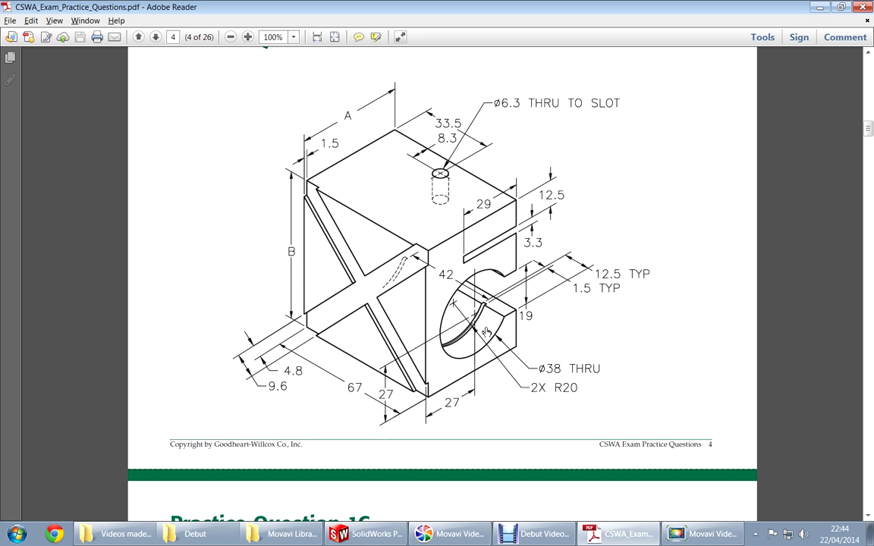
mouse_move(530, 329)
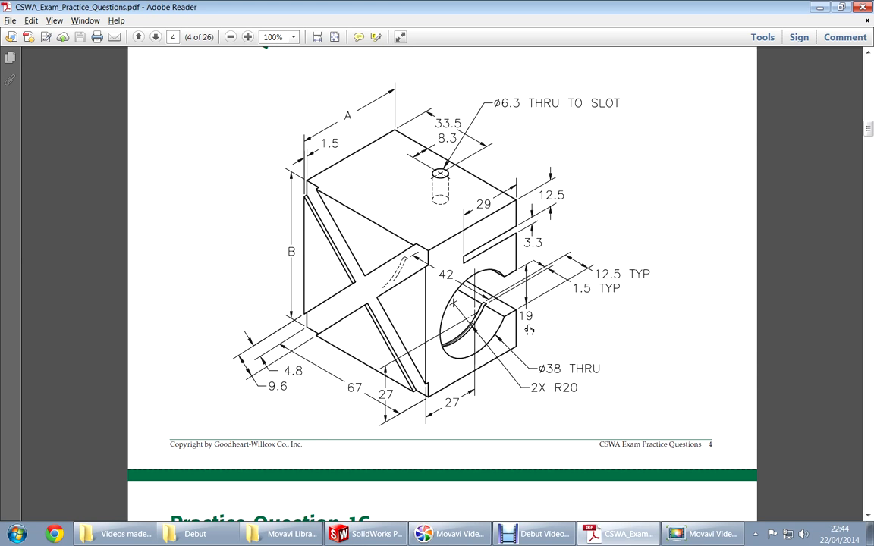
scroll("down", 3)
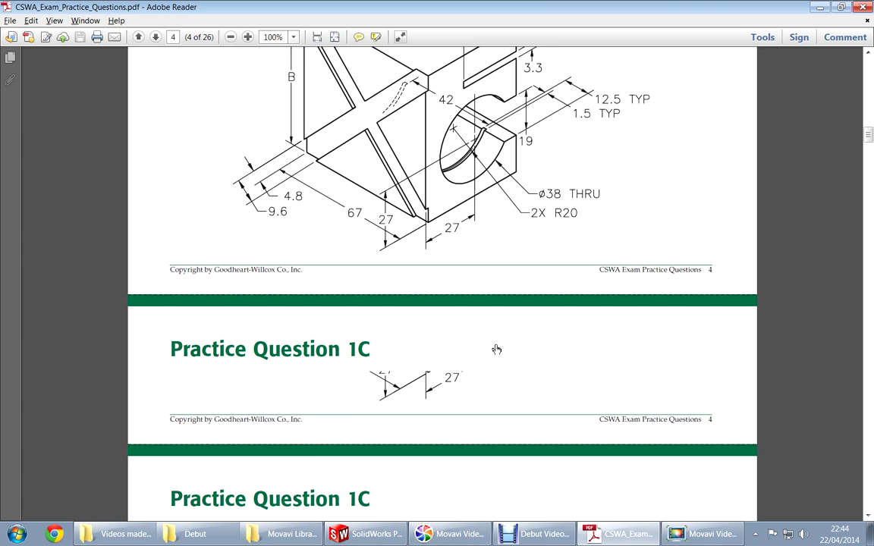
scroll("down", 3)
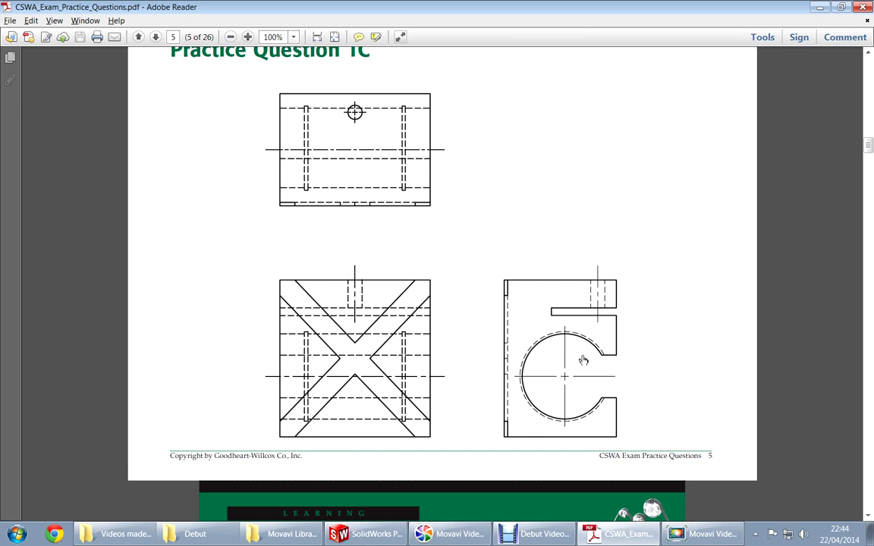
mouse_move(450, 289)
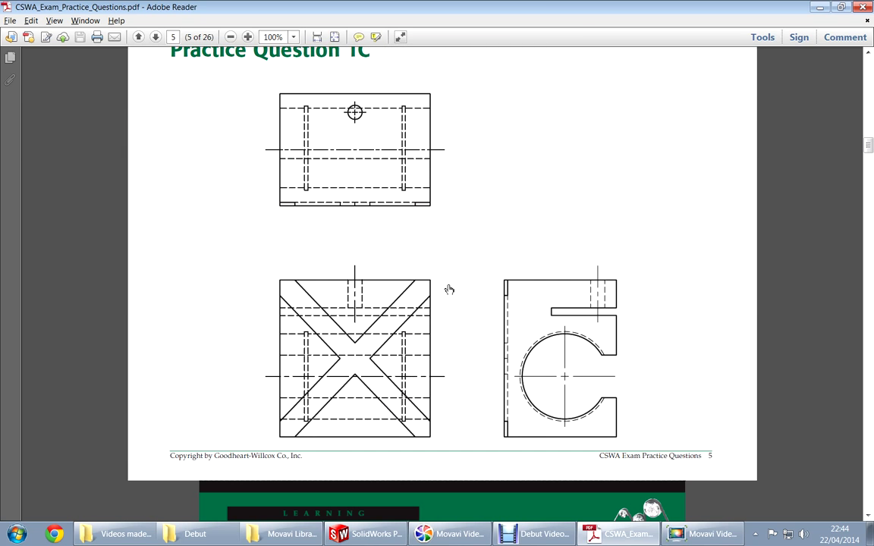
mouse_move(440, 214)
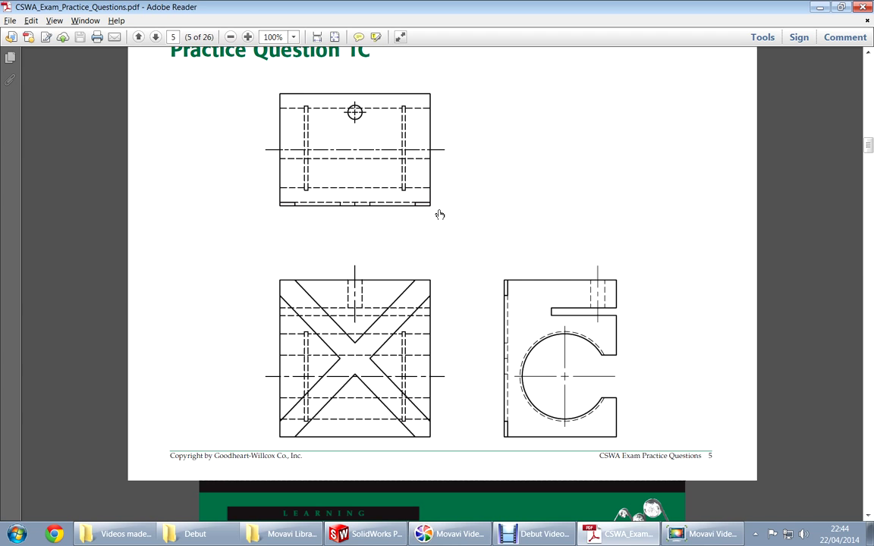
left_click(364, 534)
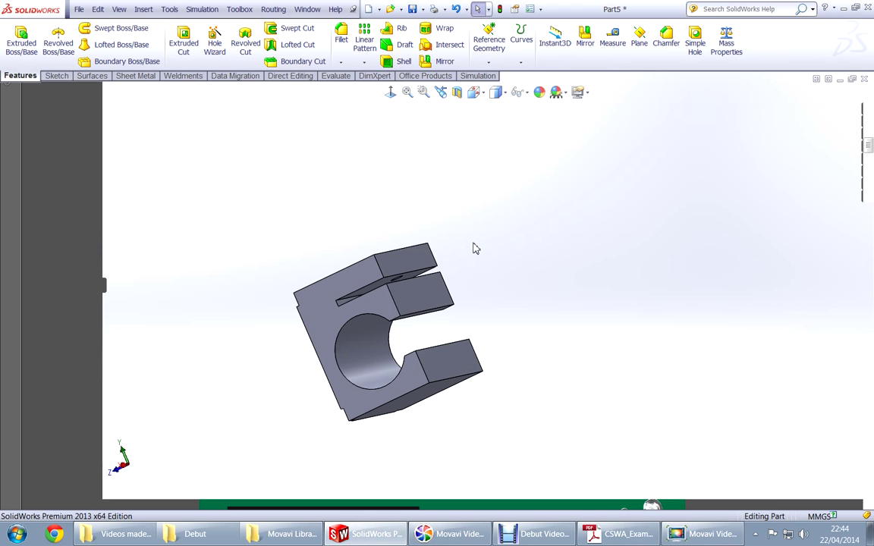
left_click(614, 533)
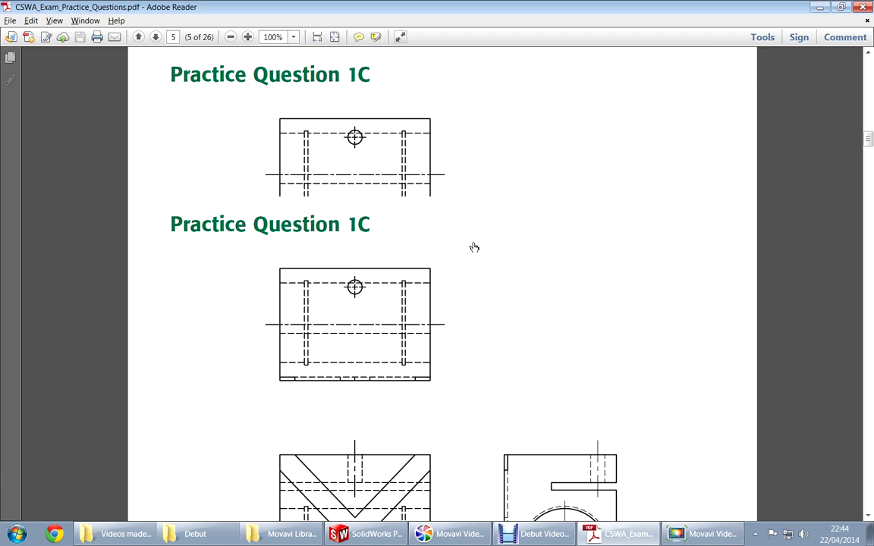
left_click(137, 36)
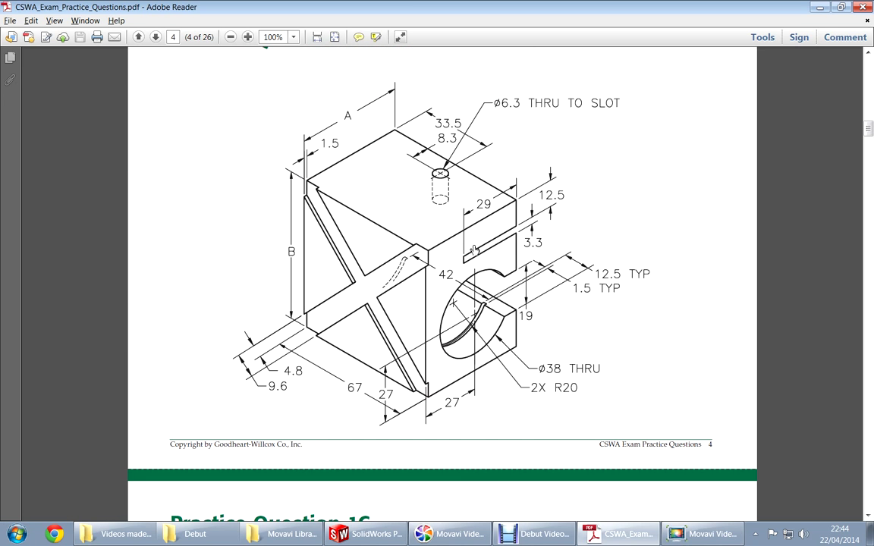
mouse_move(592, 402)
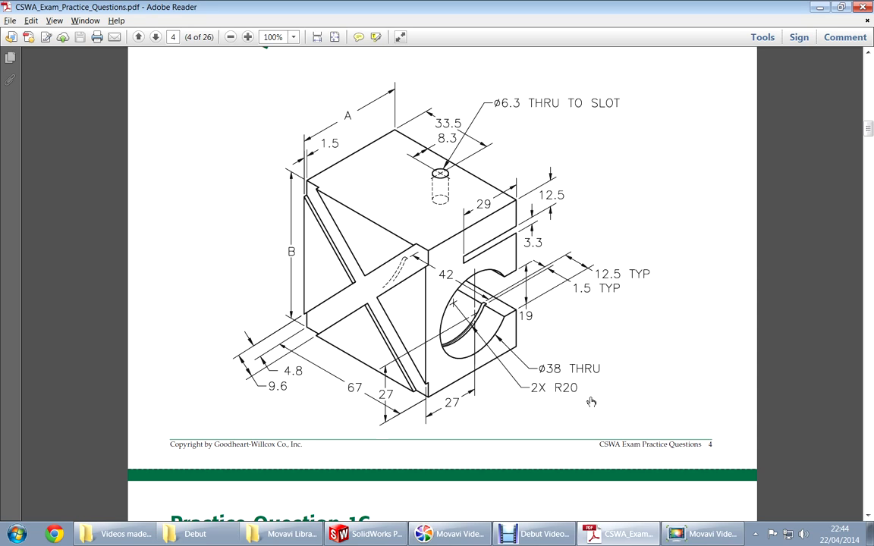
mouse_move(556, 406)
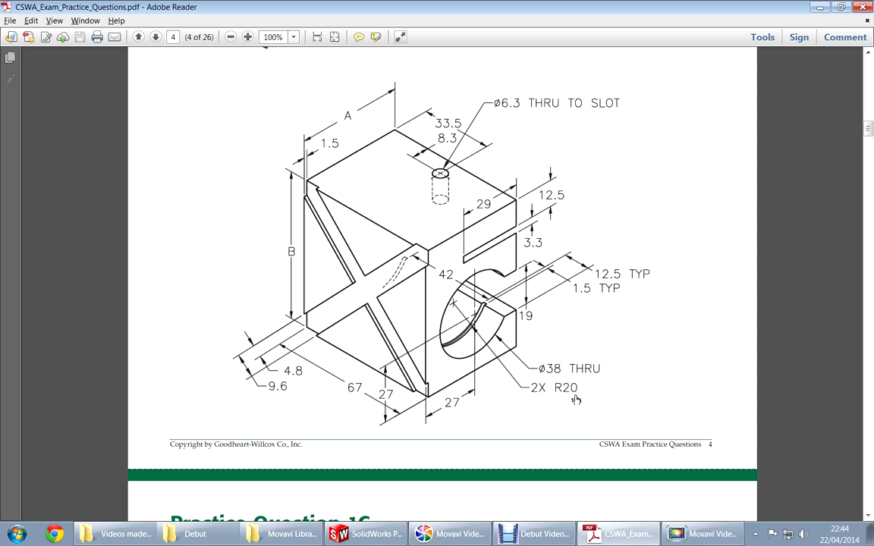
left_click(366, 534)
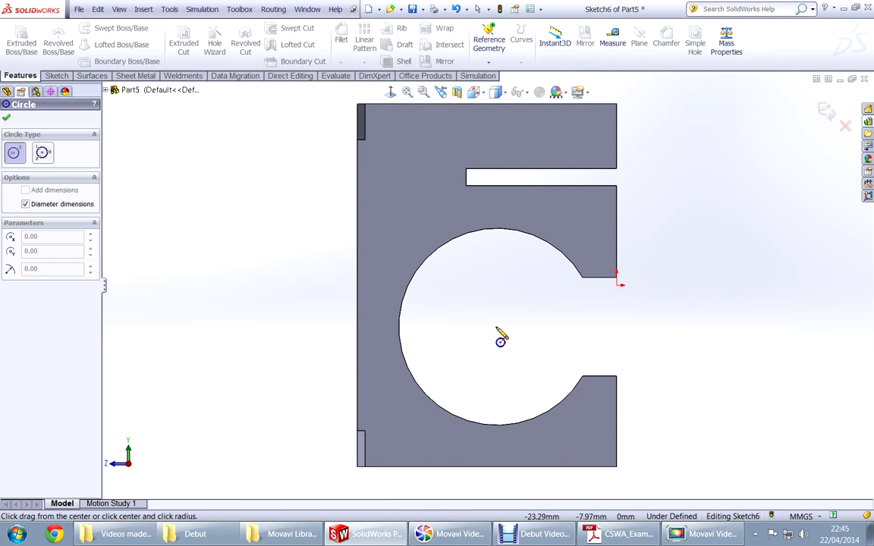
Sketch a fully defined Ø40 (R20) circle centred on the C-opening in Sketch6
left_click(498, 328)
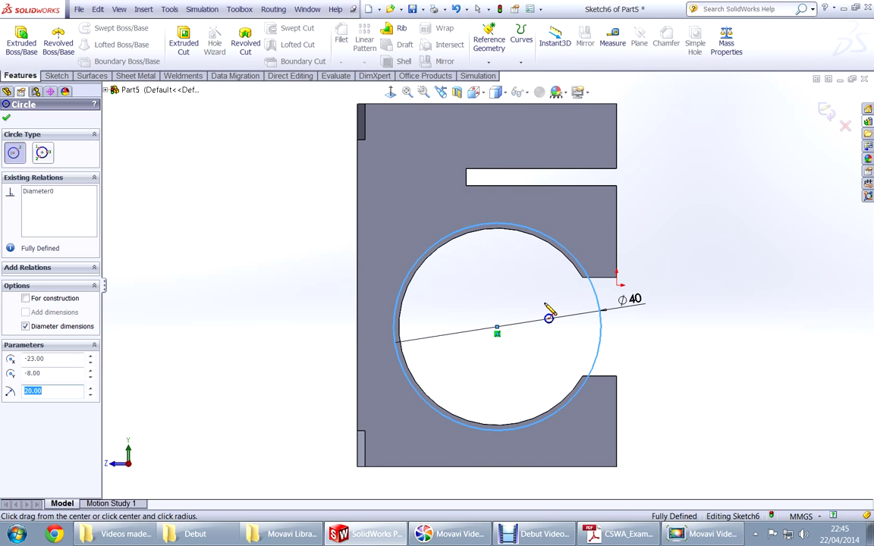
left_click(6, 117)
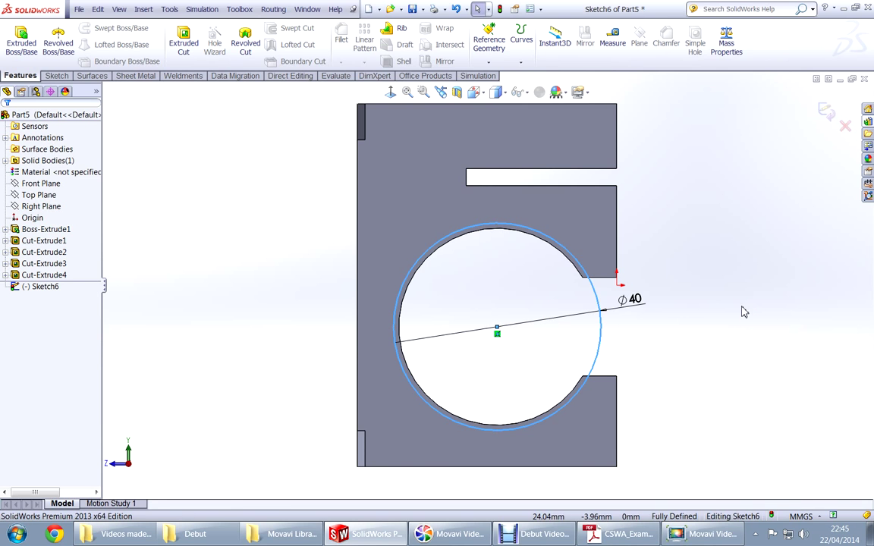
left_click(616, 533)
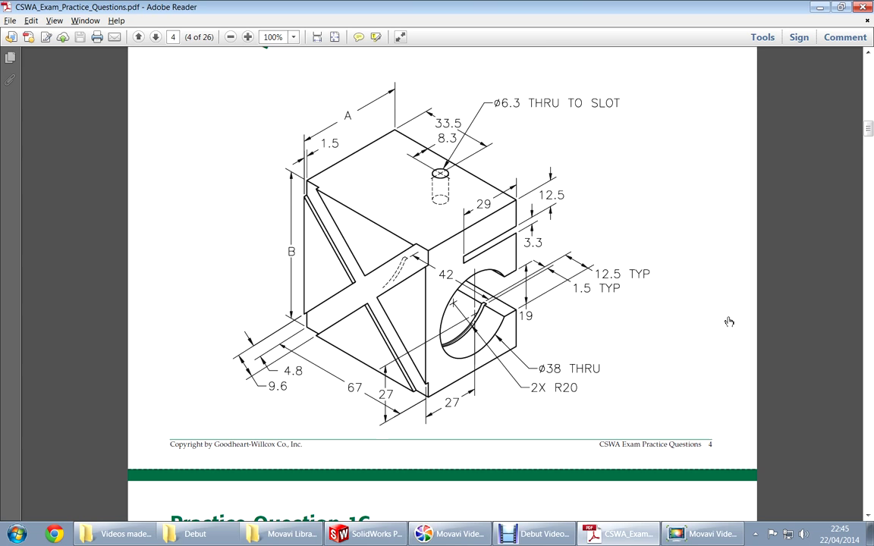
View the page 5 orthographic groove drawings, then go back to page 2's mass answer choices
left_click(155, 37)
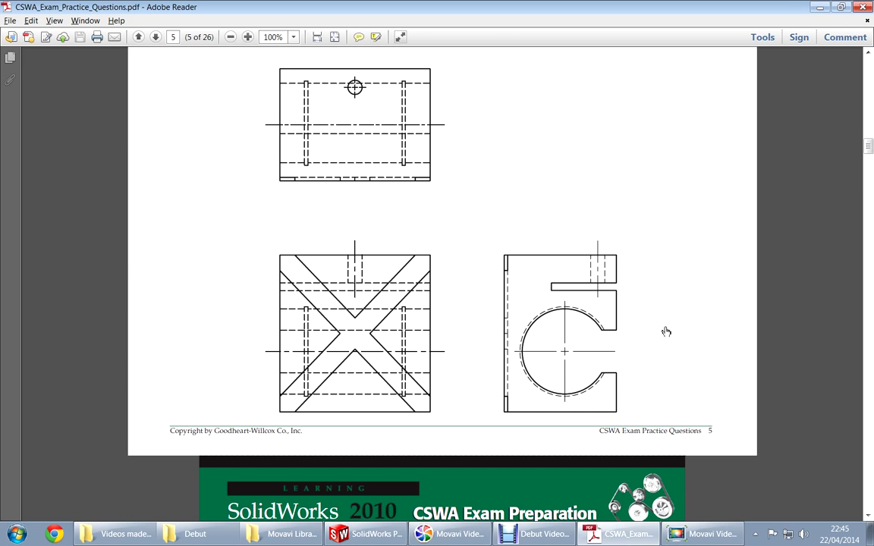
mouse_move(602, 358)
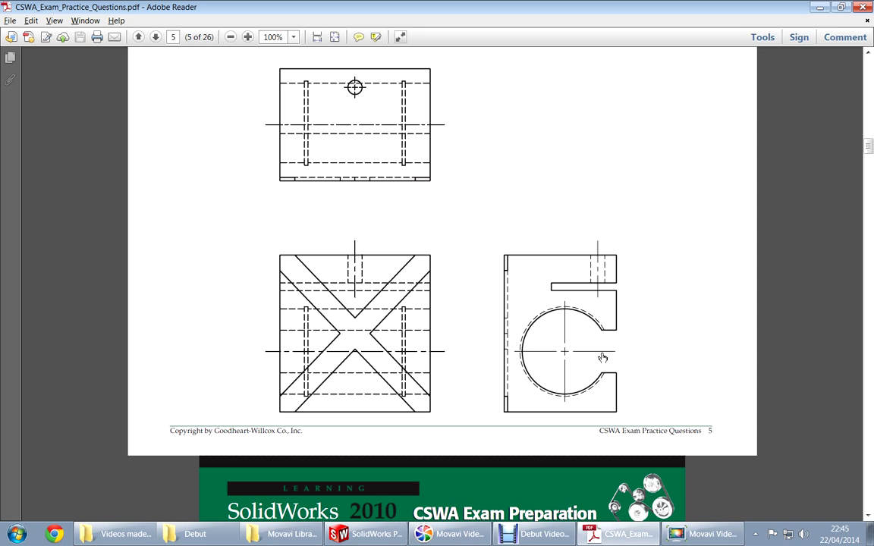
mouse_move(600, 255)
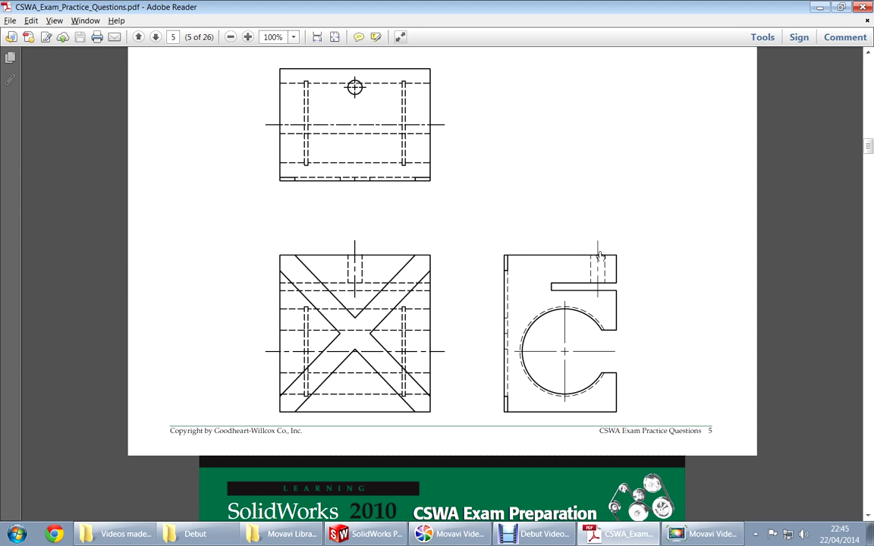
mouse_move(607, 262)
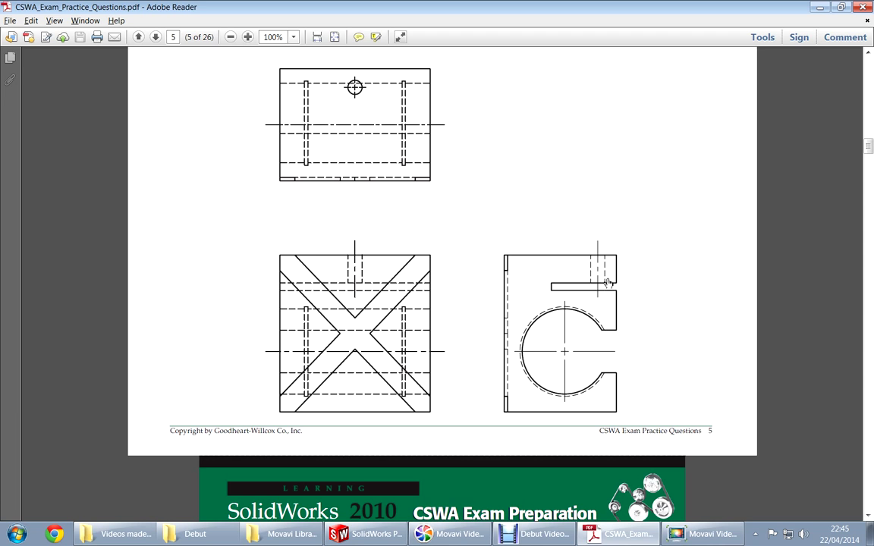
scroll("up", 3)
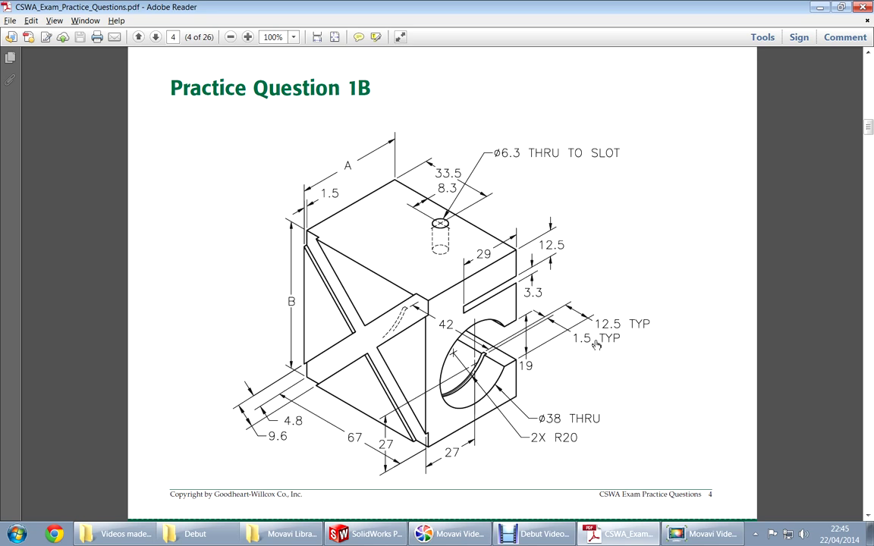
mouse_move(566, 385)
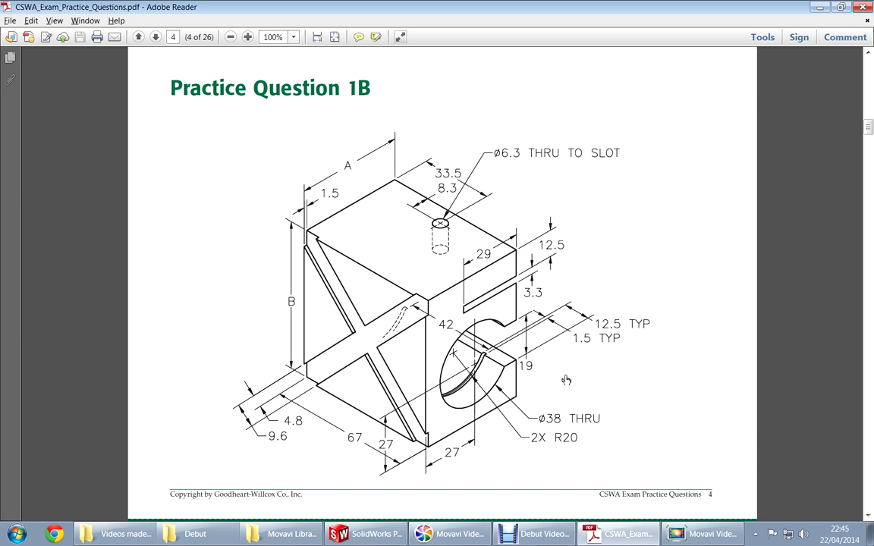
left_click(138, 36)
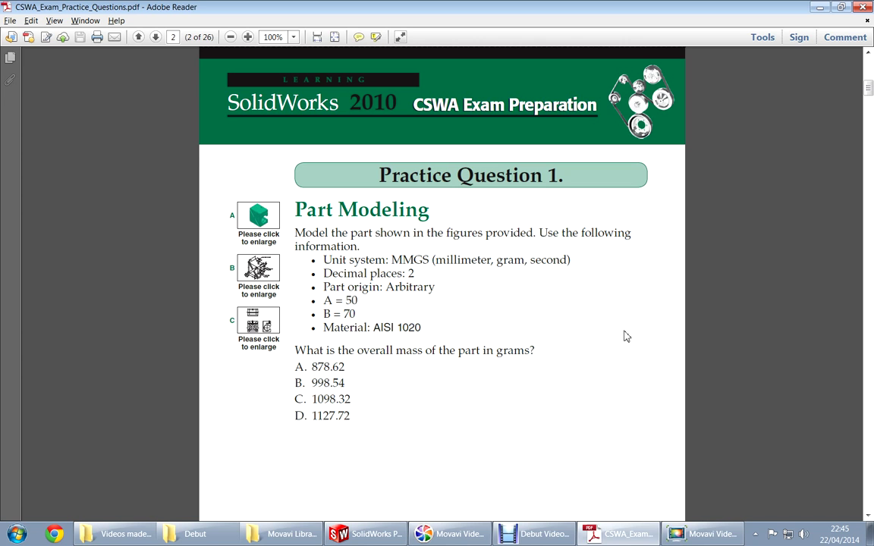
scroll("down", 3)
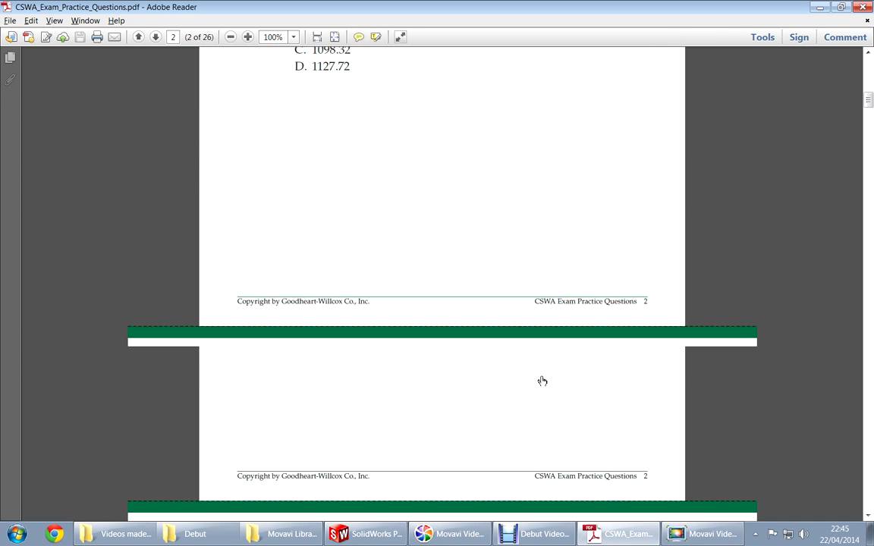
Create Cut-Extrude5: a 1.5 mm blind Ø40 groove offset 12 mm from the sketch plane
scroll("down", 3)
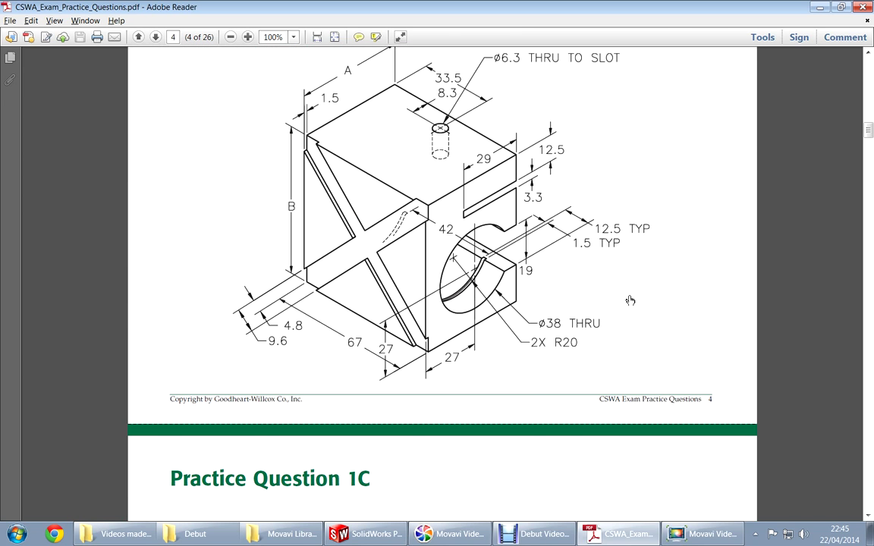
left_click(365, 533)
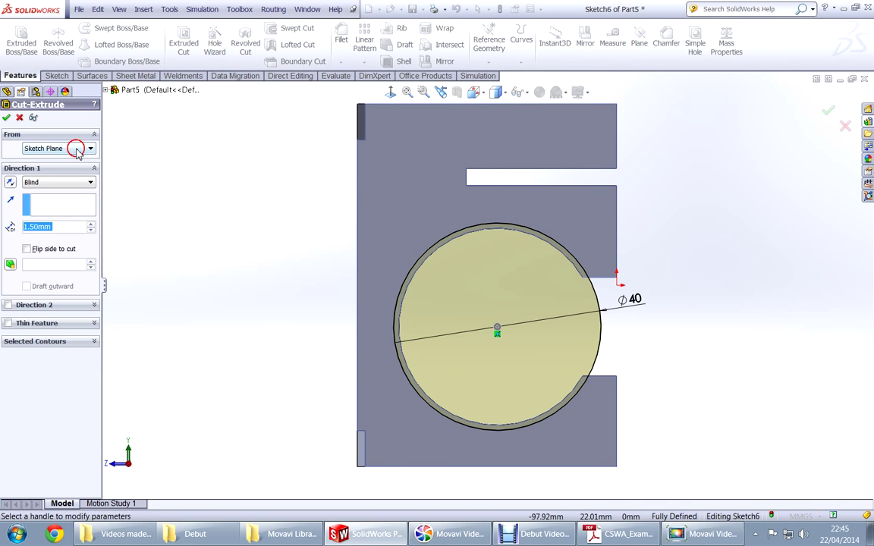
left_click(90, 148)
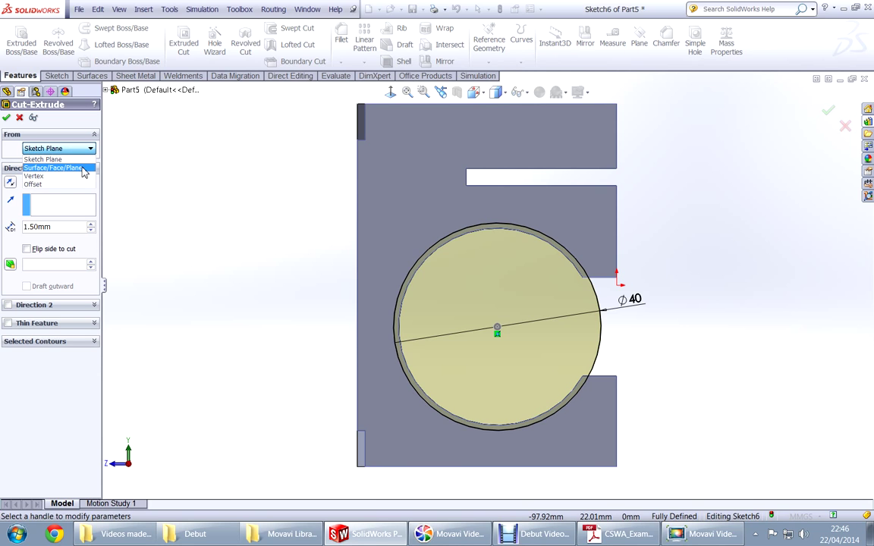
left_click(33, 183)
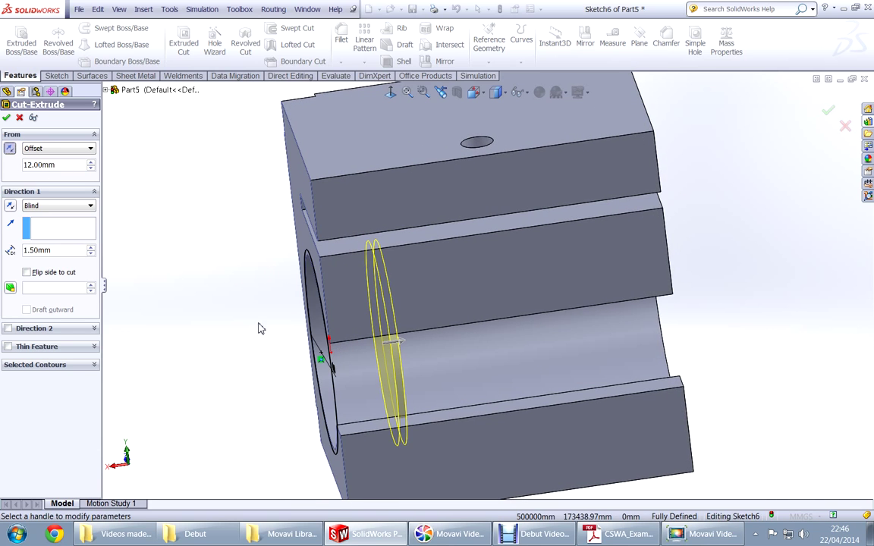
mouse_move(287, 288)
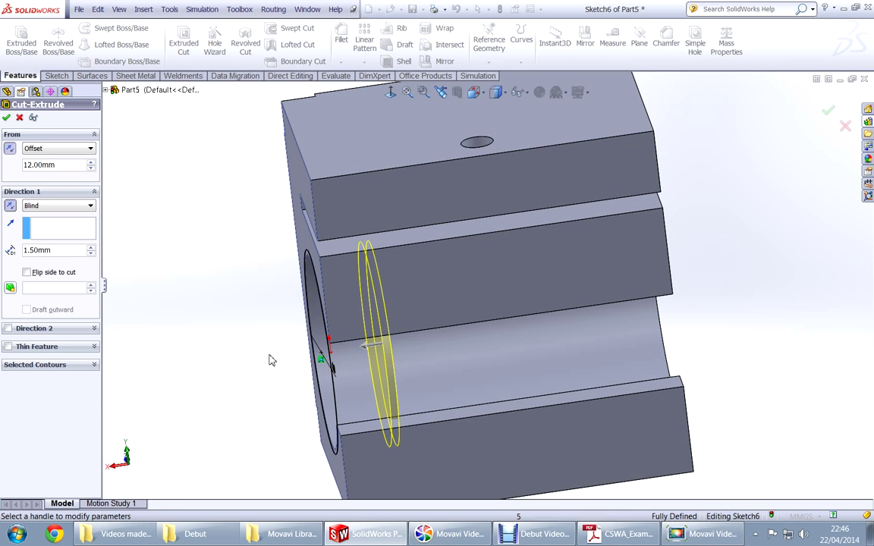
left_click(613, 533)
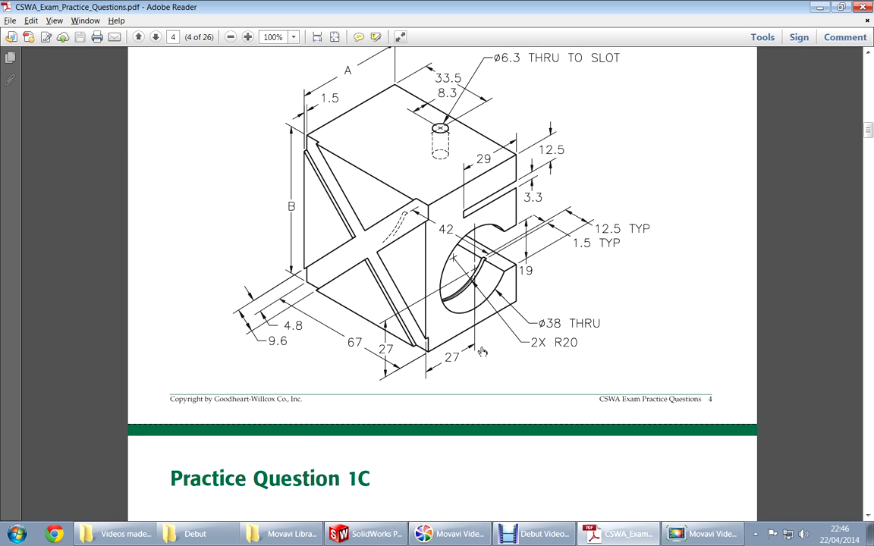
mouse_move(585, 265)
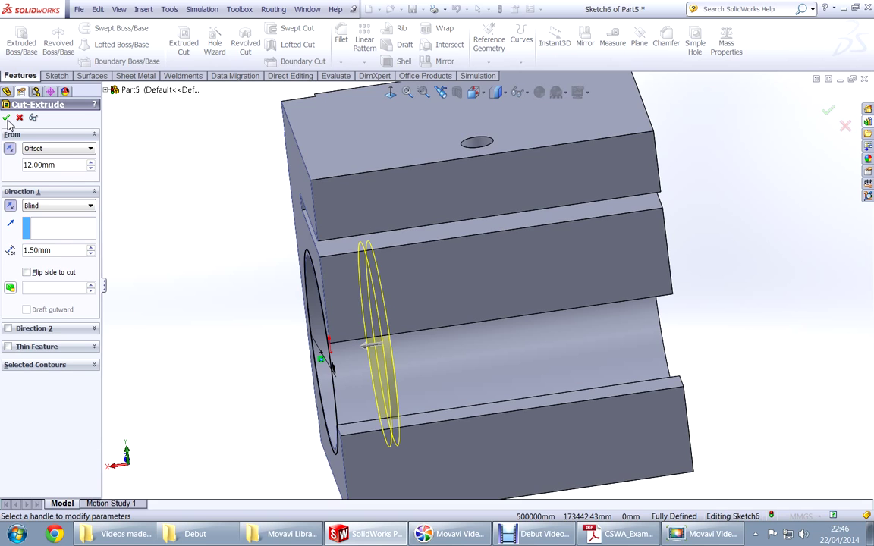
left_click(7, 117)
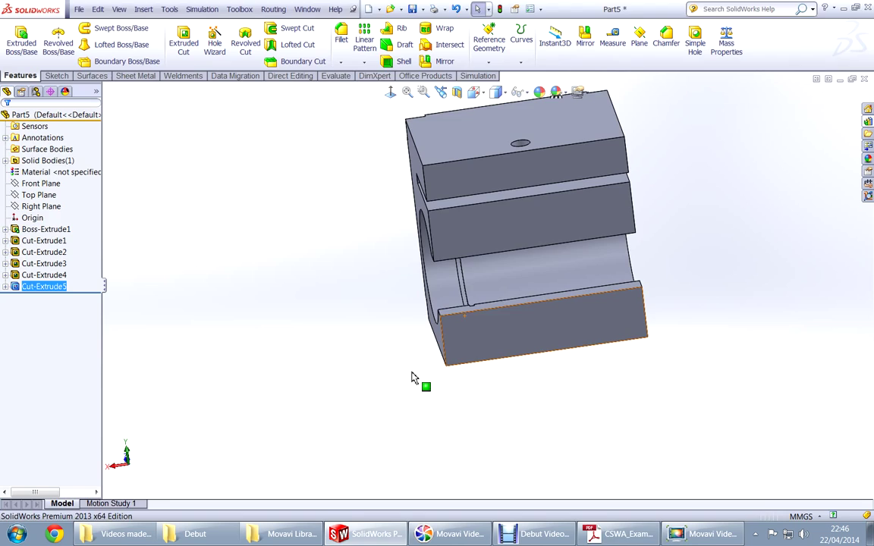
Check the 2X R20 groove callouts on the page 4 isometric view, then return to the part
left_click(614, 534)
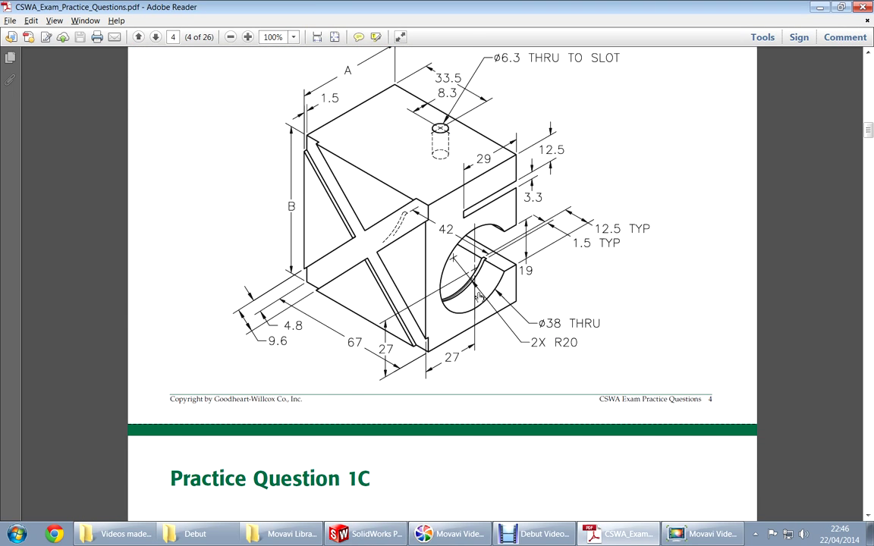
mouse_move(493, 248)
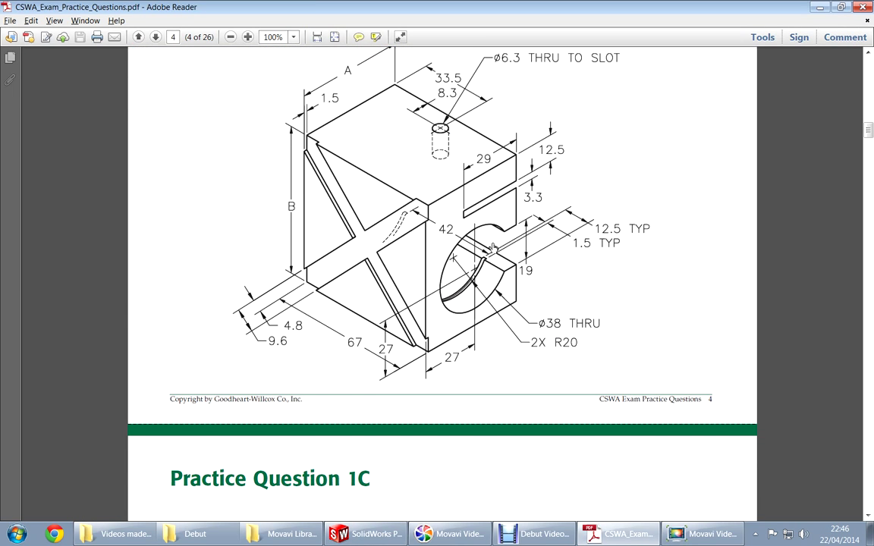
mouse_move(395, 264)
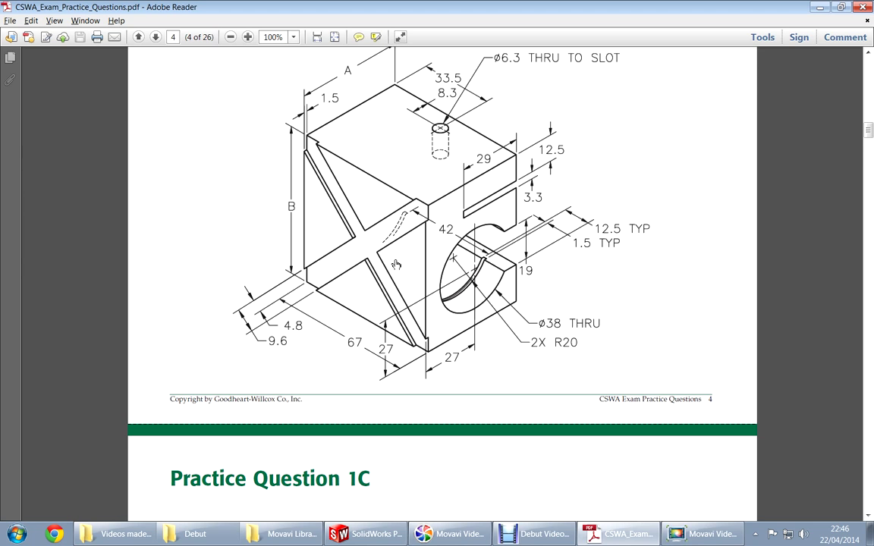
mouse_move(461, 313)
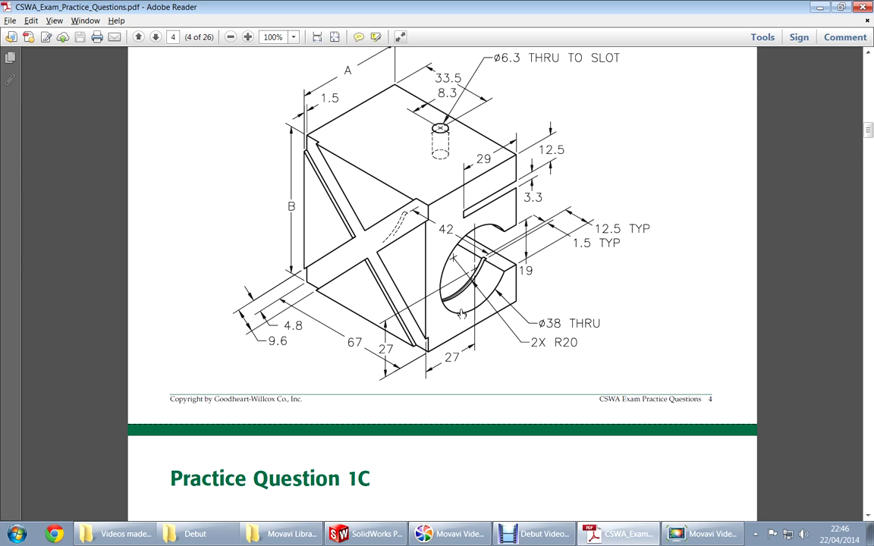
left_click(365, 534)
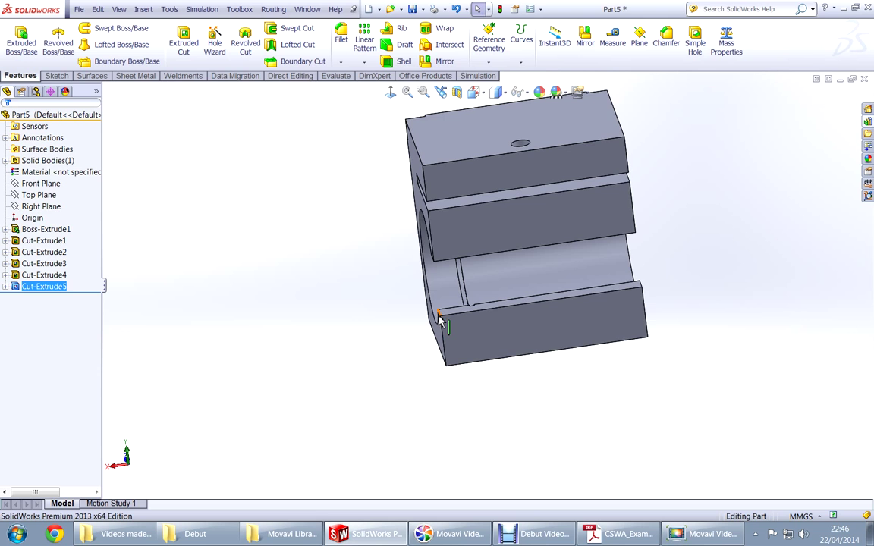
Reuse Sketch6's 40 mm circle for a second Extruded Cut starting at an offset from the sketch plane
left_click_drag(440, 314, 397, 232)
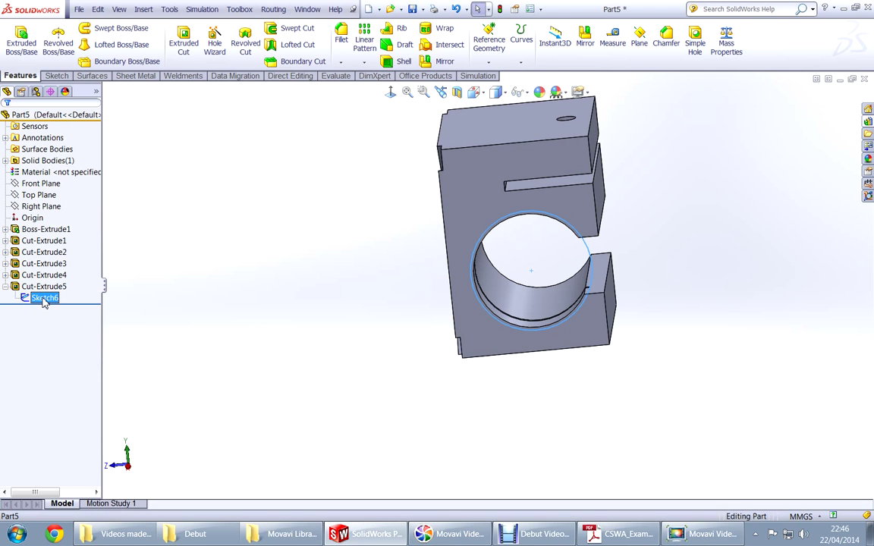
double_click(44, 297)
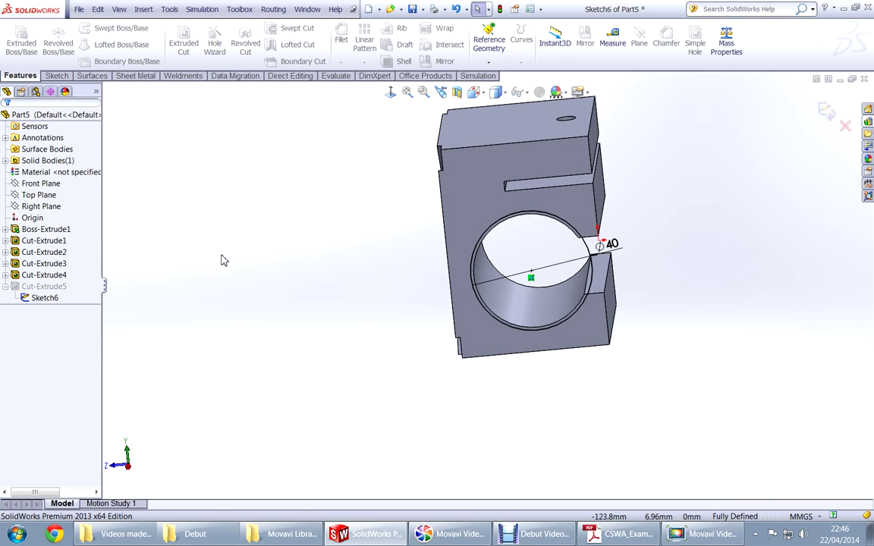
mouse_move(465, 257)
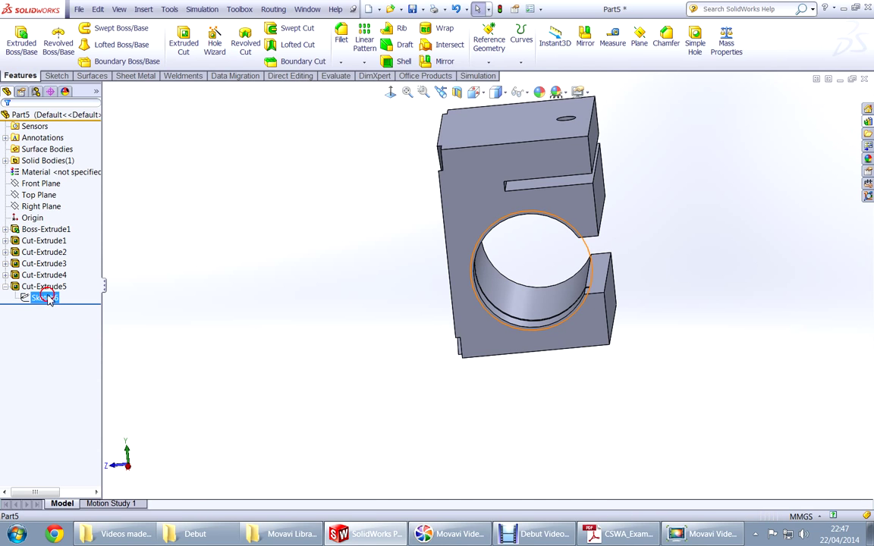
left_click(44, 297)
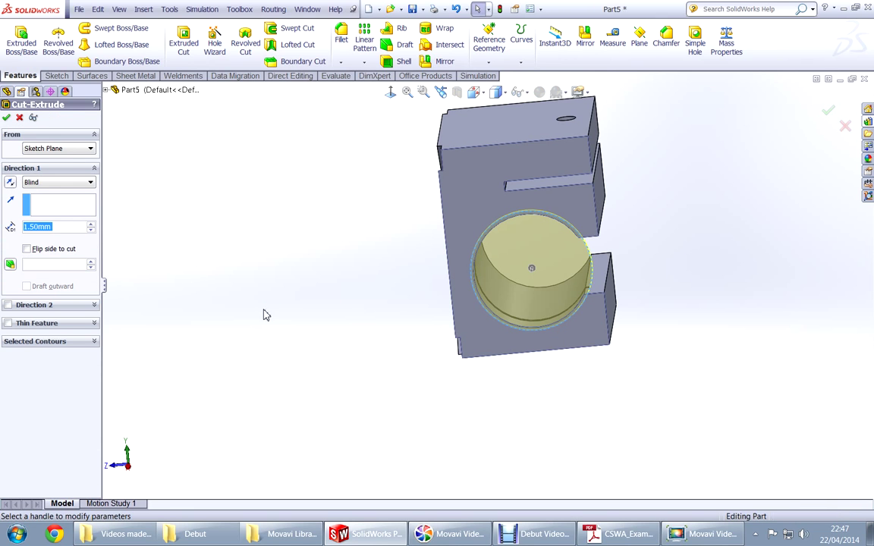
left_click(89, 148)
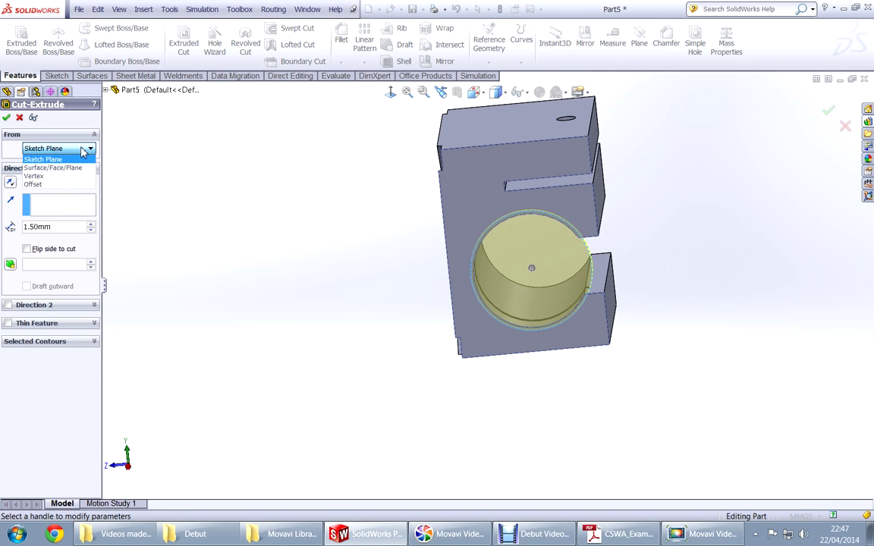
left_click(33, 183)
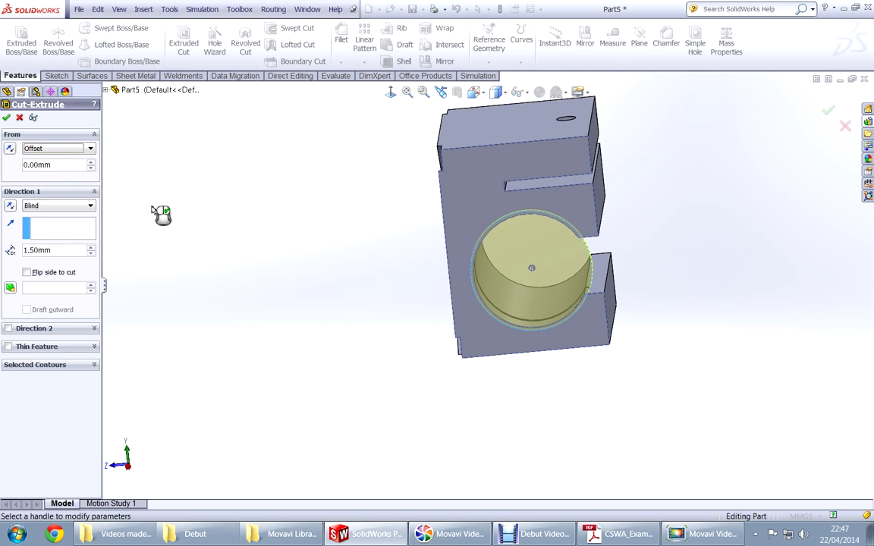
left_click(616, 533)
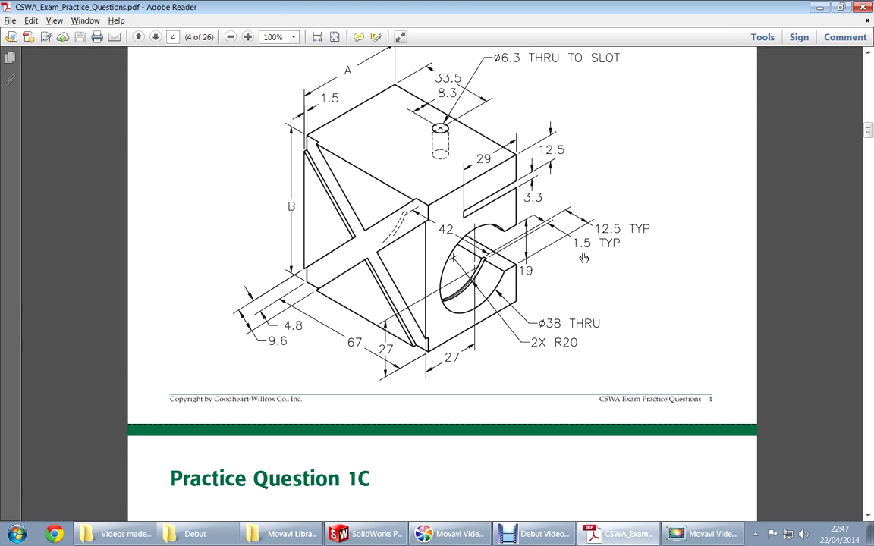
left_click(365, 534)
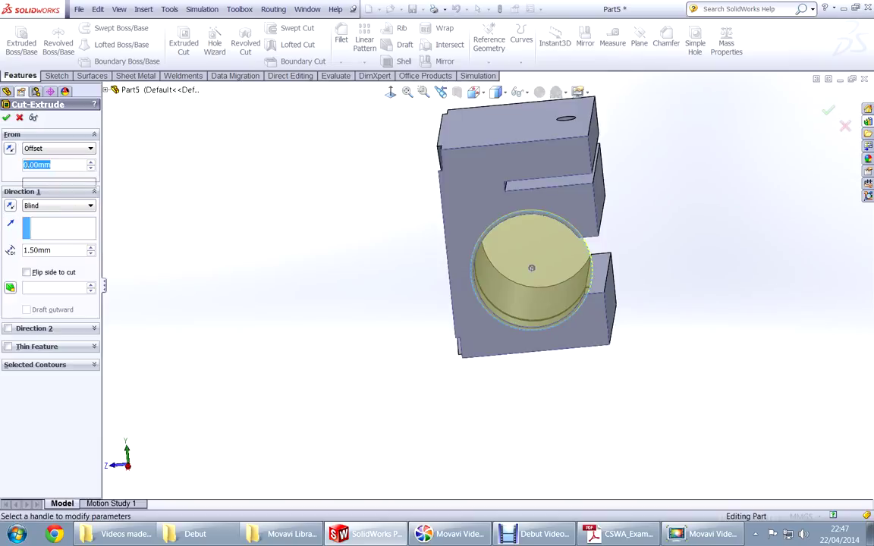
Enter the 54 mm offset with Blind 1.5 mm depth and check the groove preview against the drawing
type("12+")
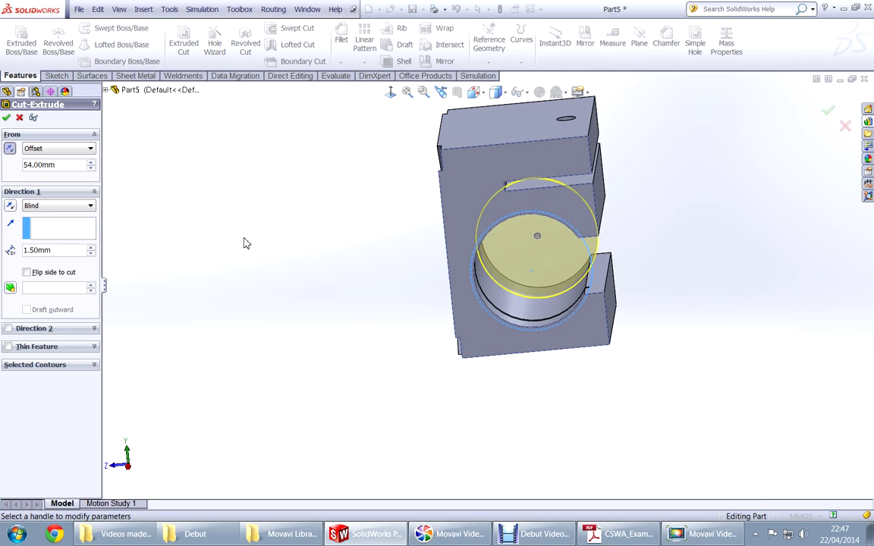
left_click_drag(538, 235, 630, 277)
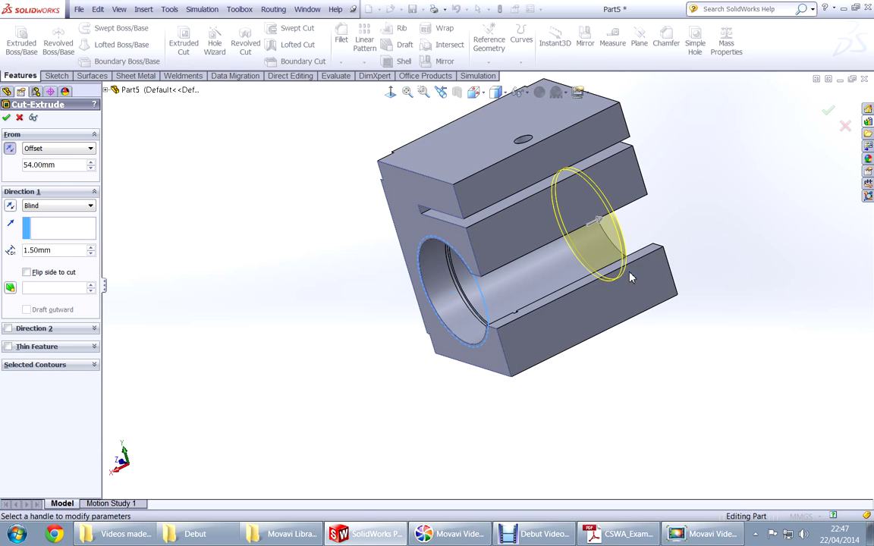
left_click(619, 533)
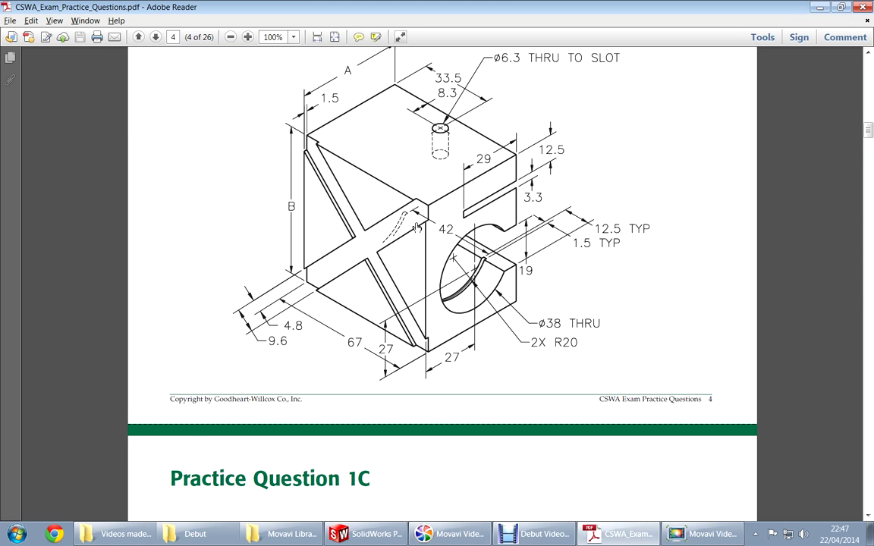
mouse_move(414, 221)
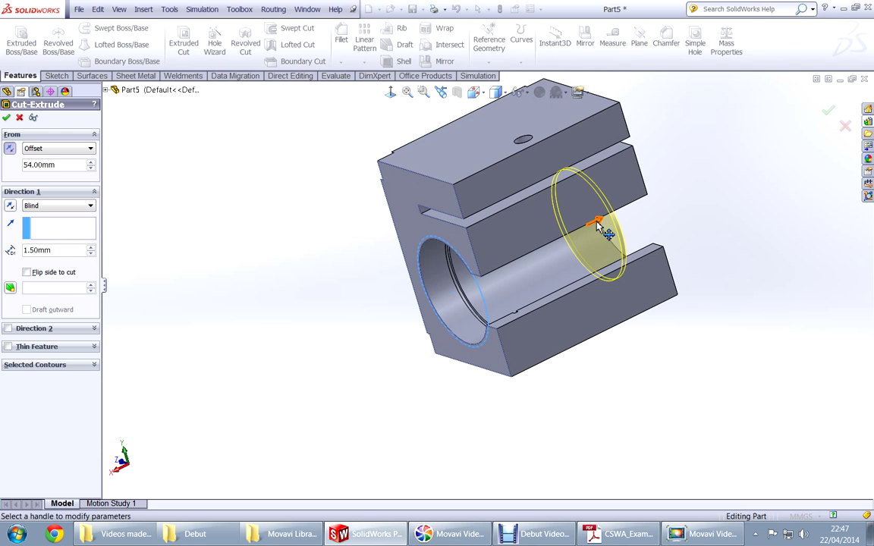
mouse_move(227, 301)
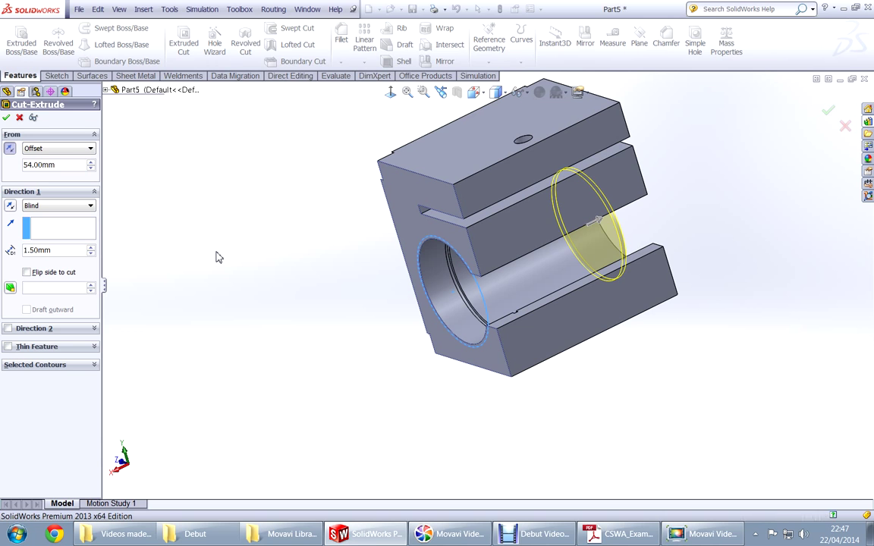
left_click(828, 111)
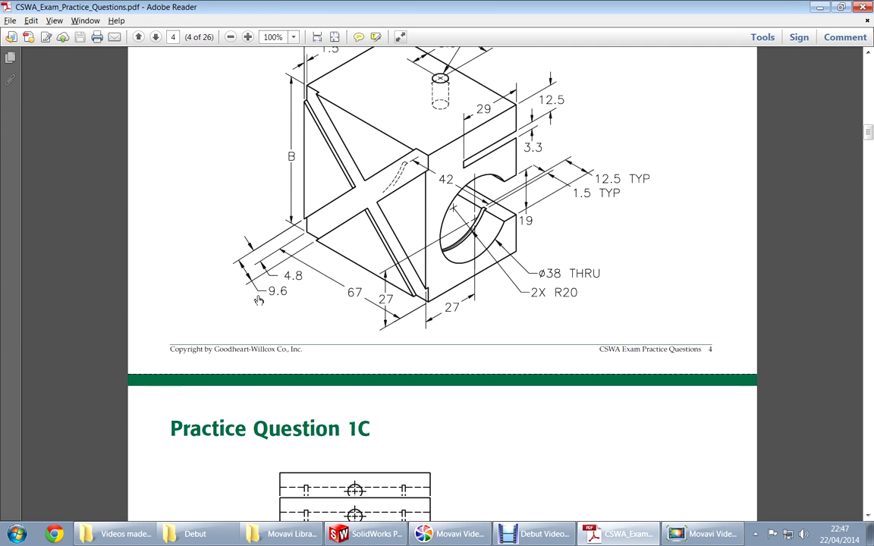
Scroll through the drawing views and the AISI 1020 question, then return to the part
scroll("down", 3)
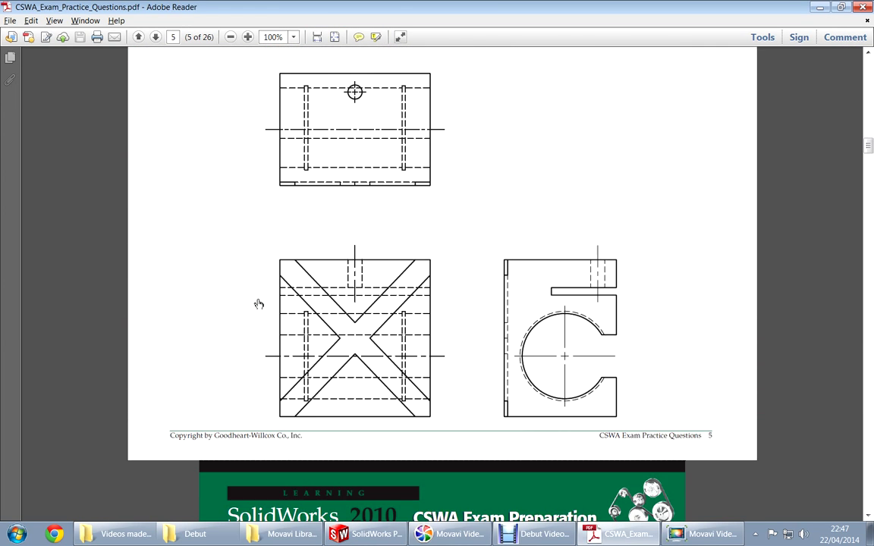
scroll("up", 3)
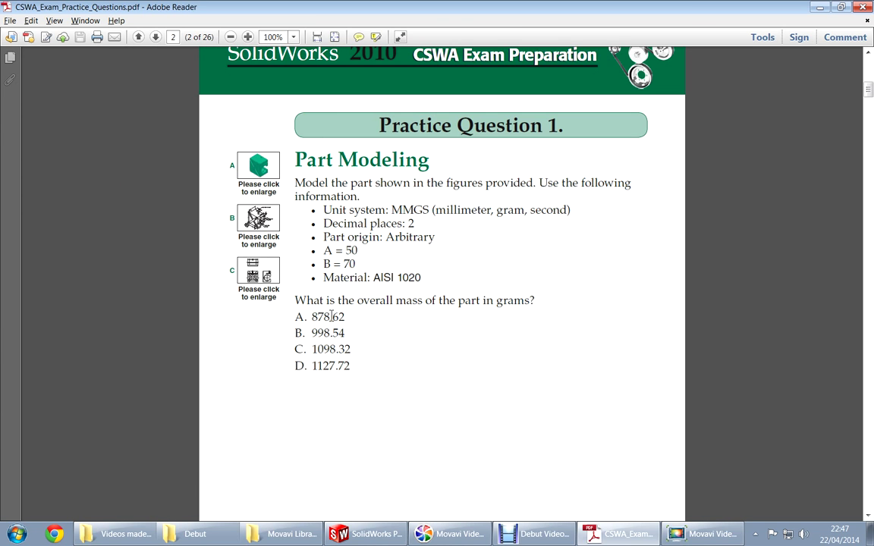
left_click(365, 533)
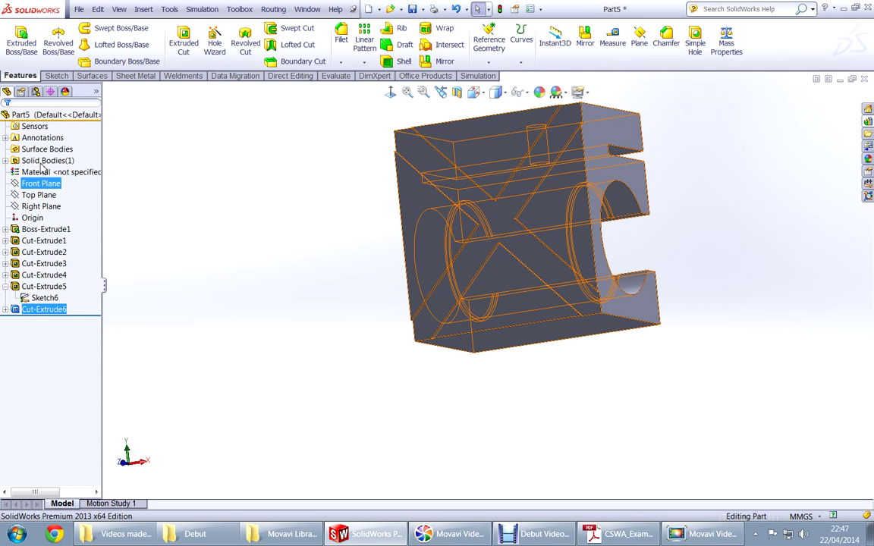
Assign AISI 1020 steel to the part via Edit Material, apply it and close the dialog
right_click(49, 172)
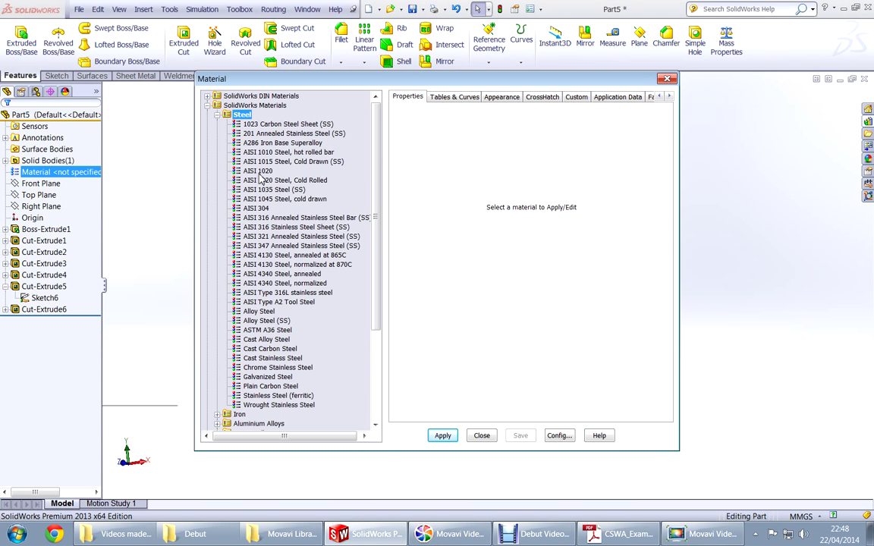
left_click(258, 171)
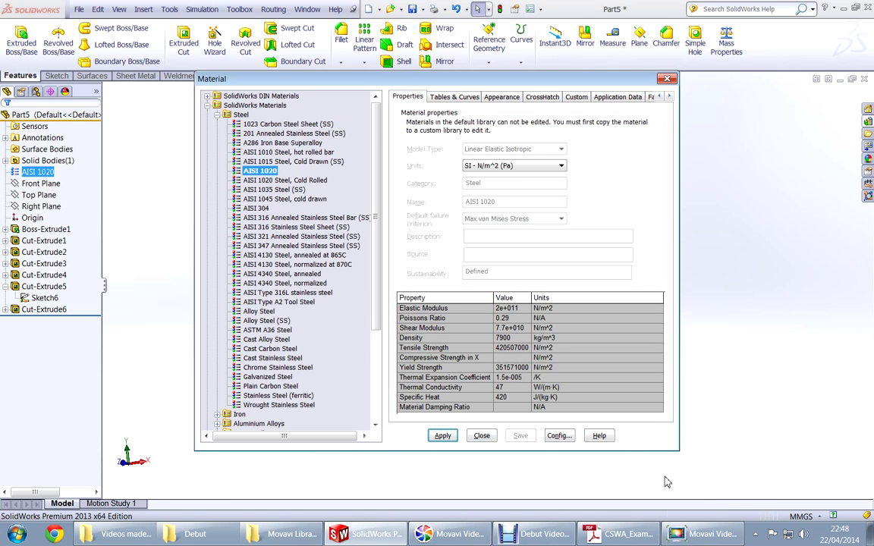
left_click(442, 435)
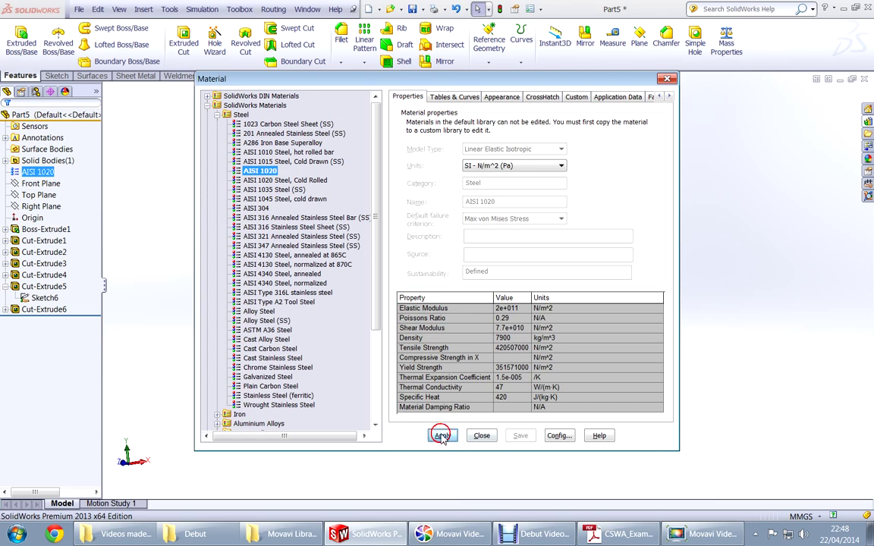
left_click(442, 435)
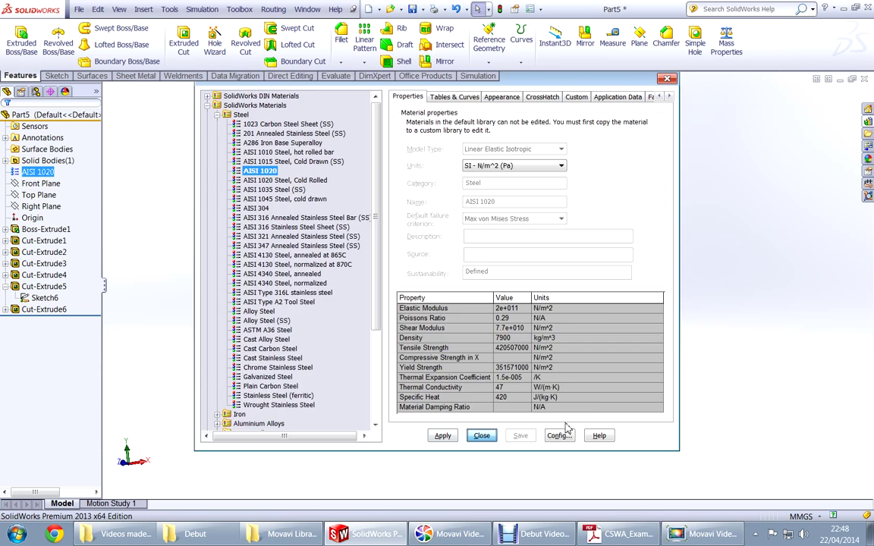
left_click(481, 435)
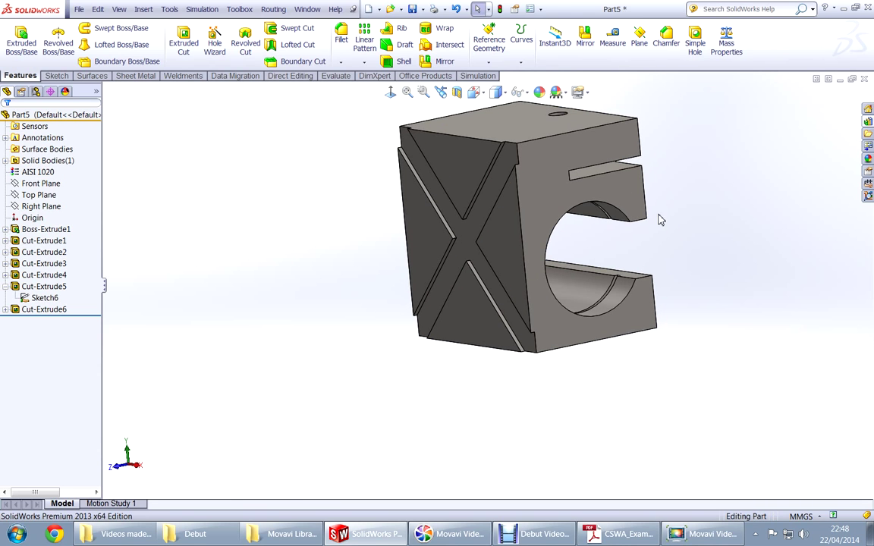
Run Mass Properties to get 1127.72 g and compare it with answer D in the practice question
left_click(726, 38)
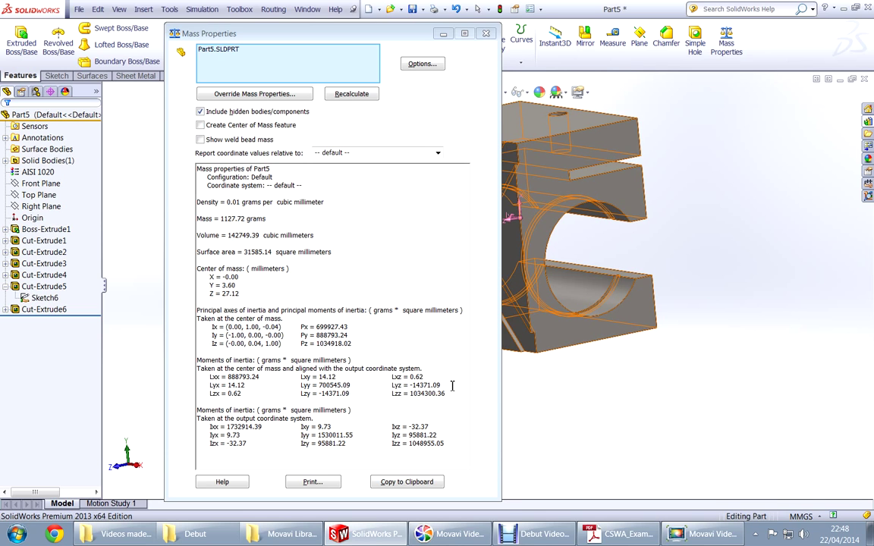
left_click(614, 534)
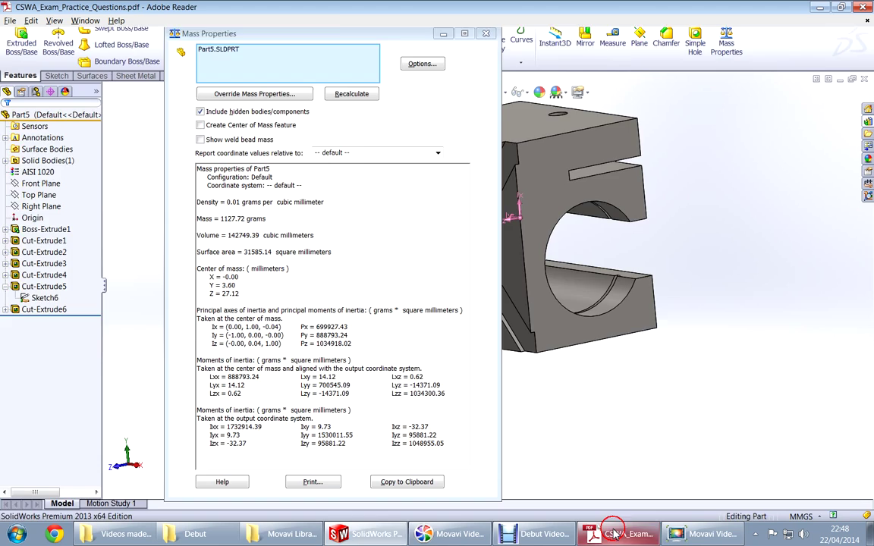
left_click(617, 534)
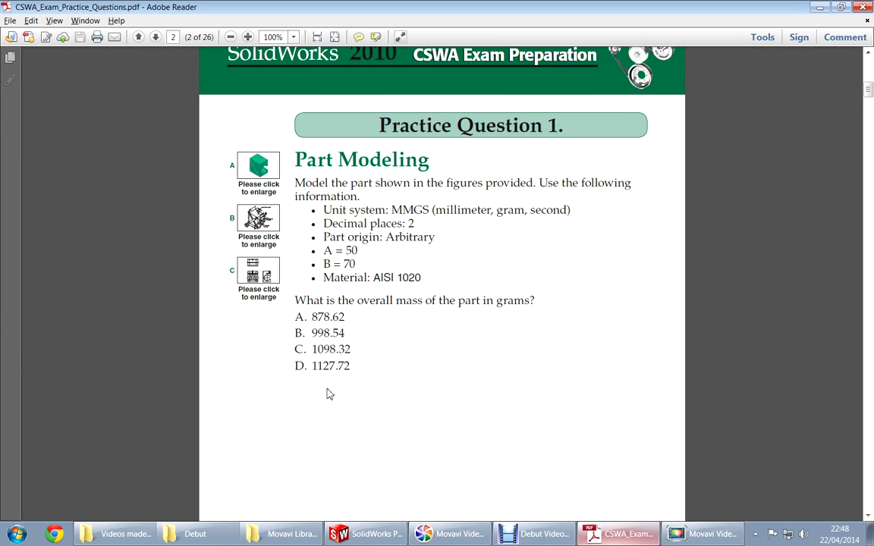
mouse_move(376, 381)
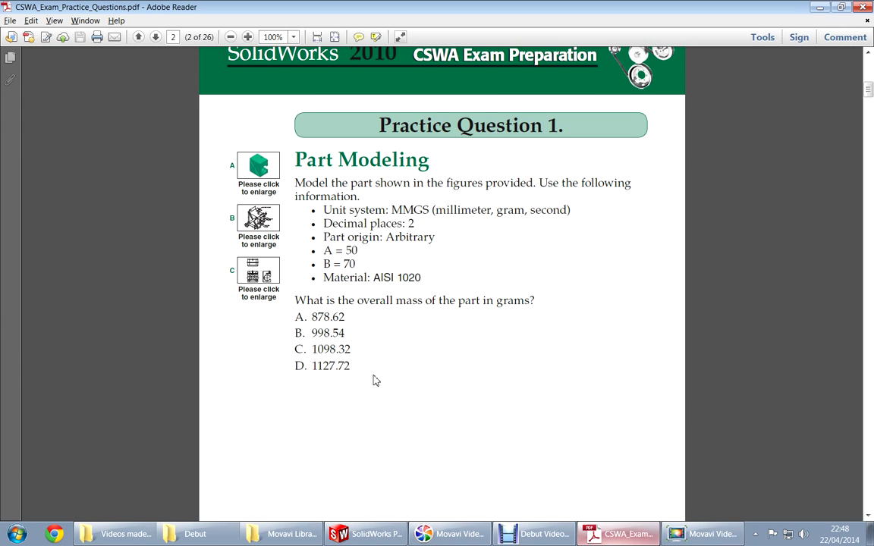
left_click(365, 534)
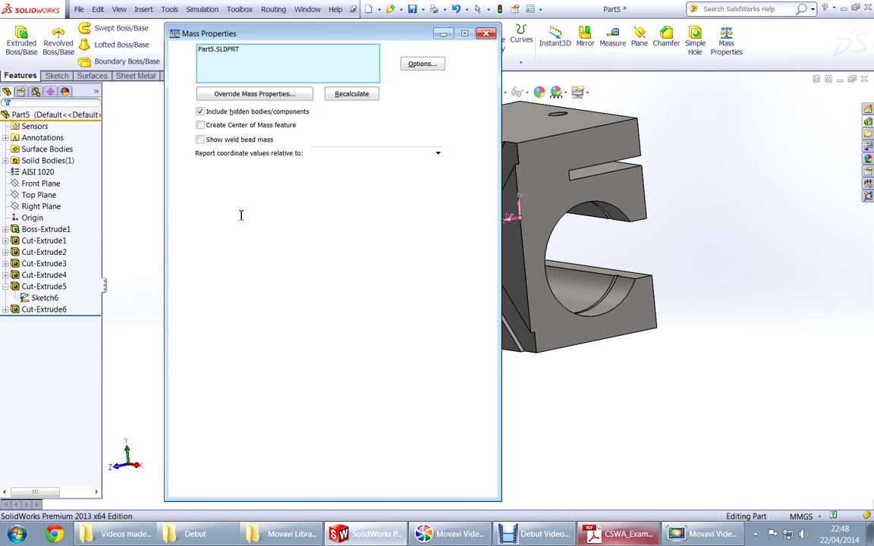
left_click(351, 94)
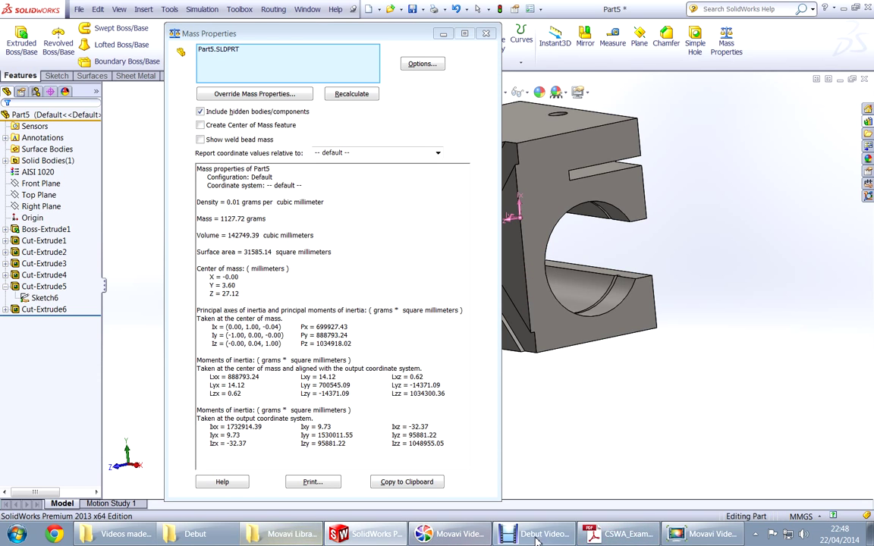
left_click(617, 534)
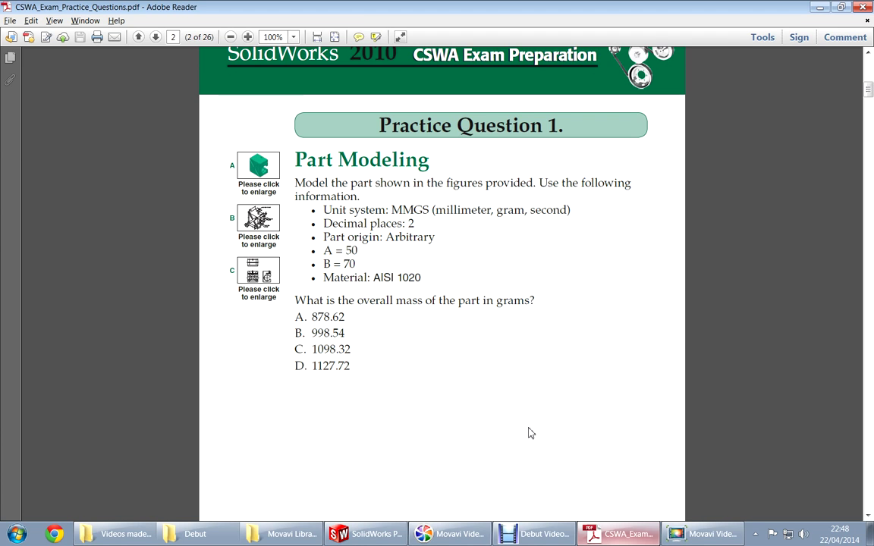
left_click(137, 36)
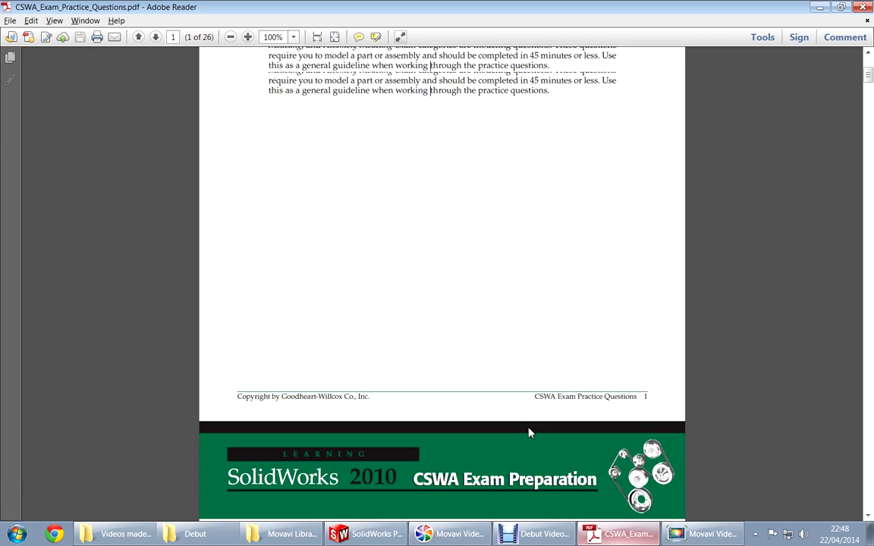
scroll("down", 3)
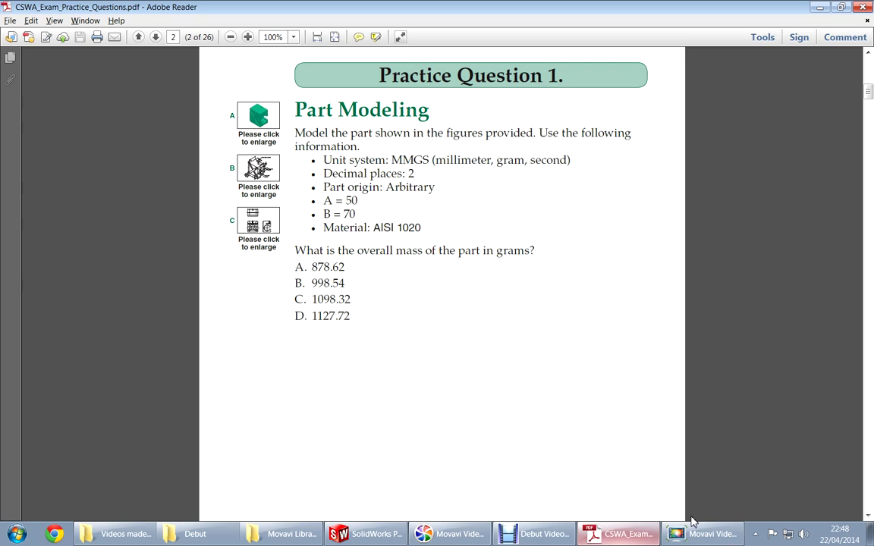
mouse_move(606, 435)
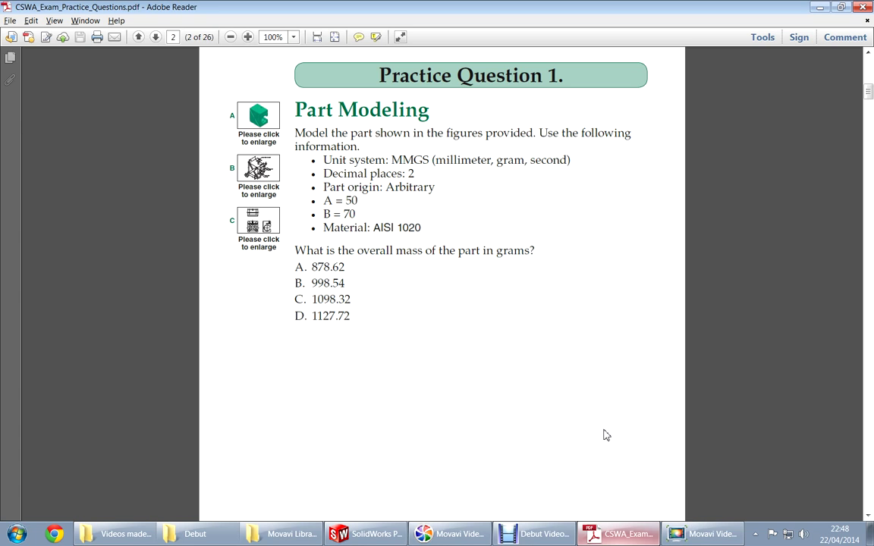